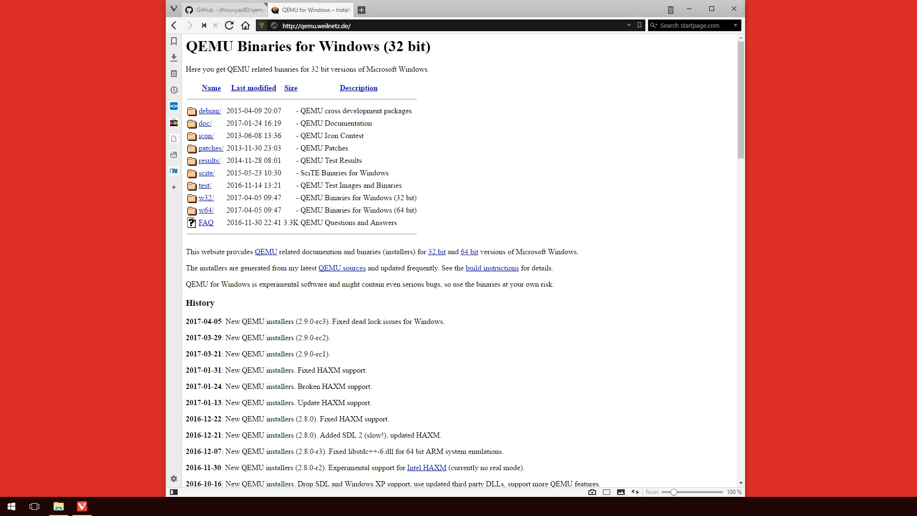
pyautogui.moveTo(456, 216)
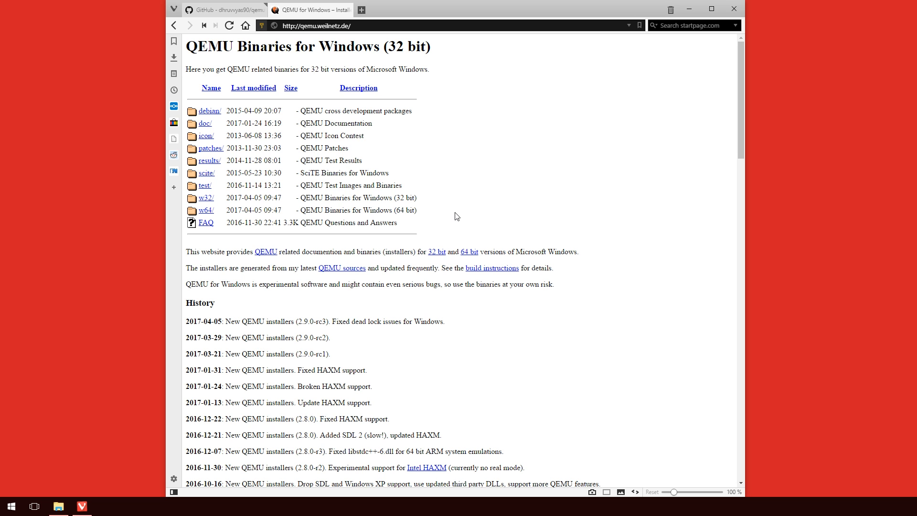
pyautogui.moveTo(320, 63)
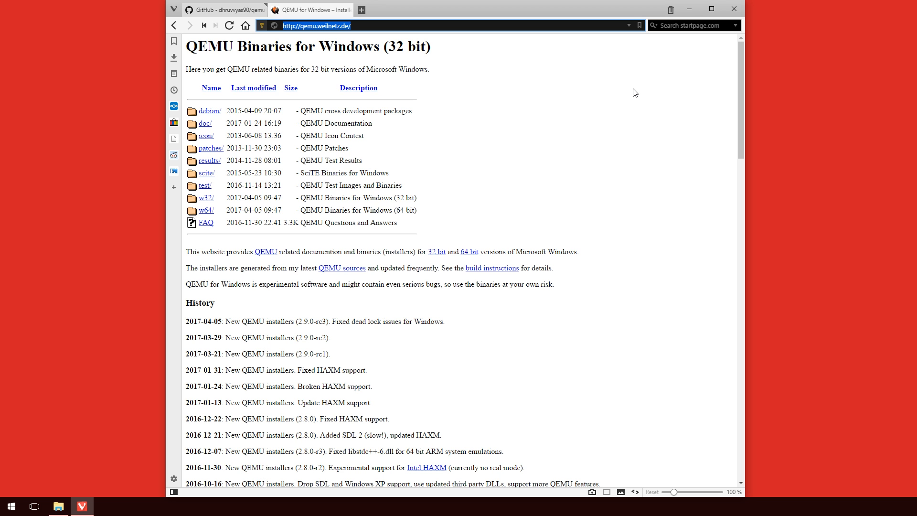
pyautogui.moveTo(205, 198)
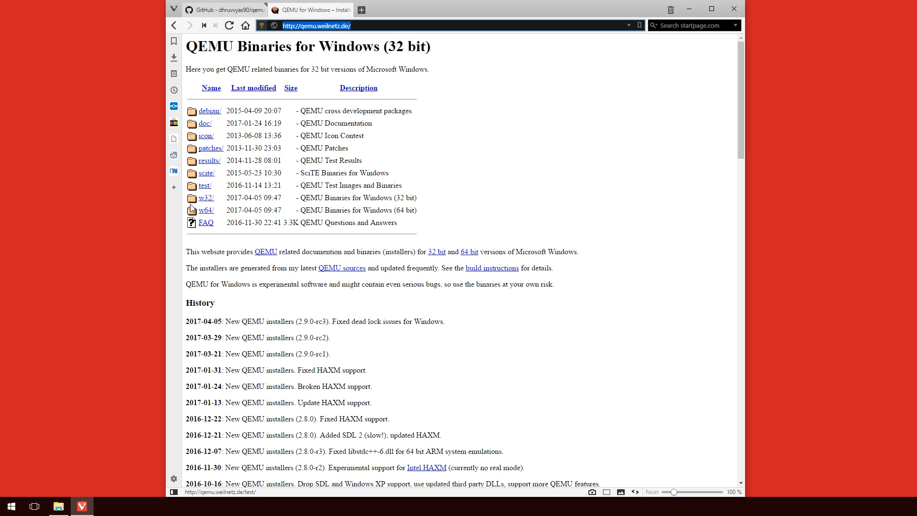
# Step: Download the 32-bit QEMU installer qemu-w32-setup-20170405.exe from the w32 folder
pyautogui.click(205, 198)
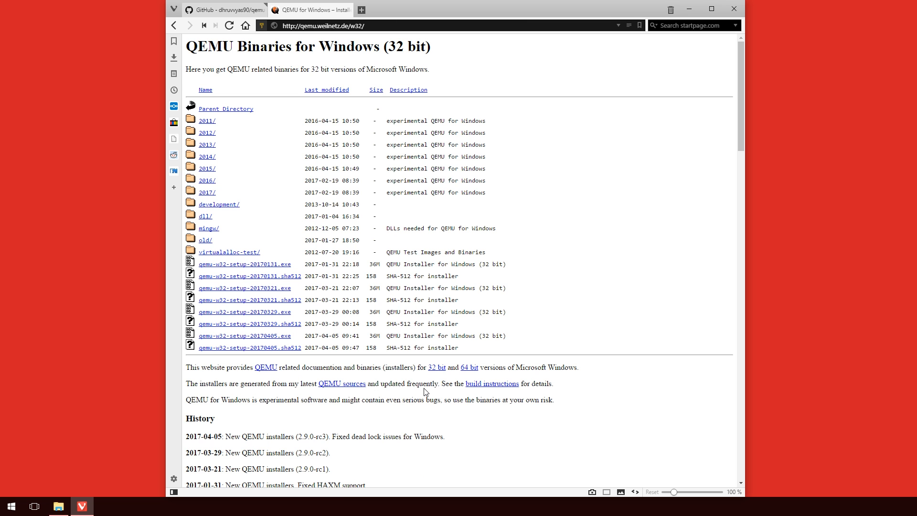
pyautogui.moveTo(477, 208)
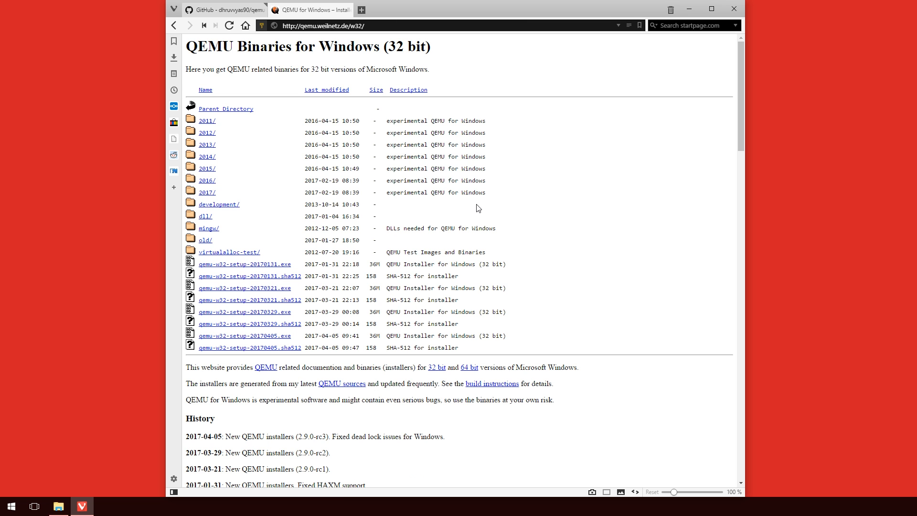
pyautogui.moveTo(542, 270)
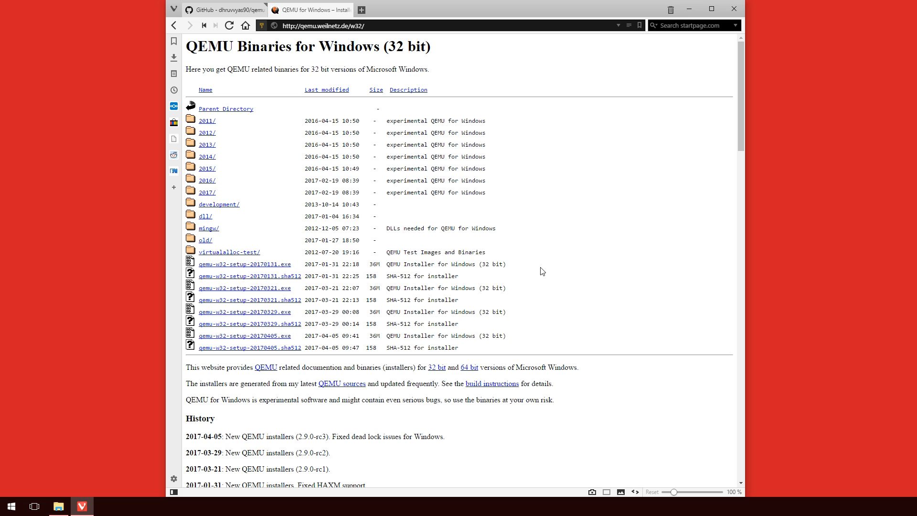
pyautogui.moveTo(272, 341)
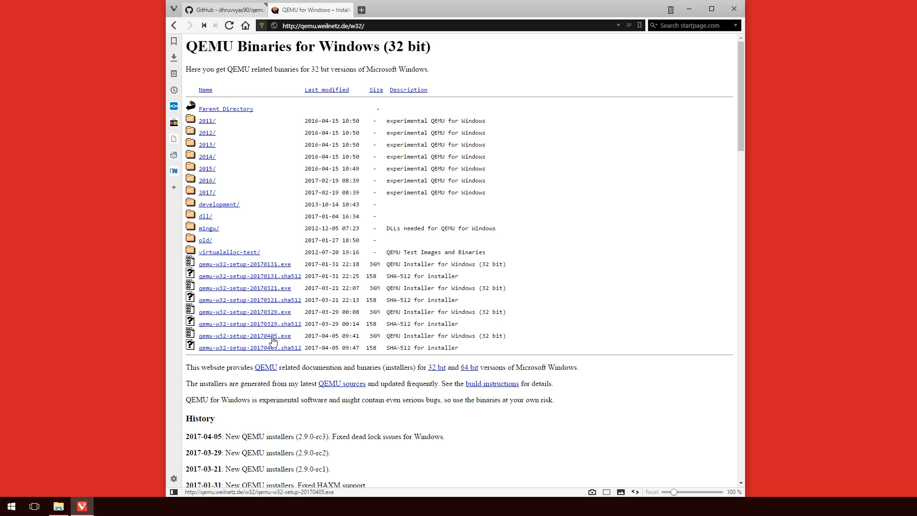
pyautogui.click(225, 10)
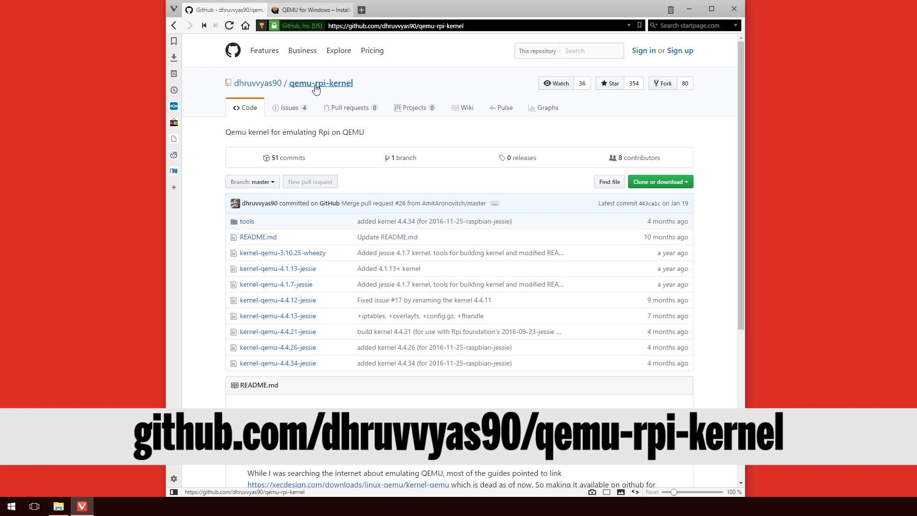
pyautogui.moveTo(300, 362)
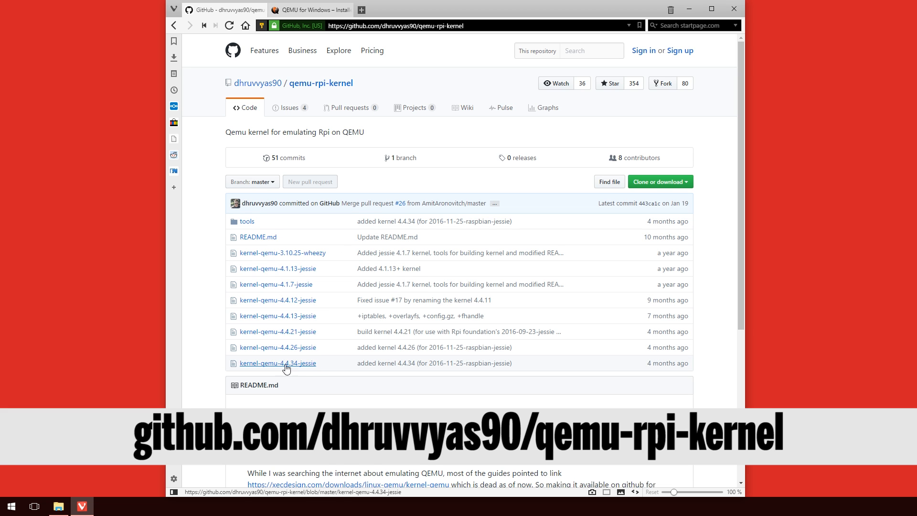
pyautogui.moveTo(292, 367)
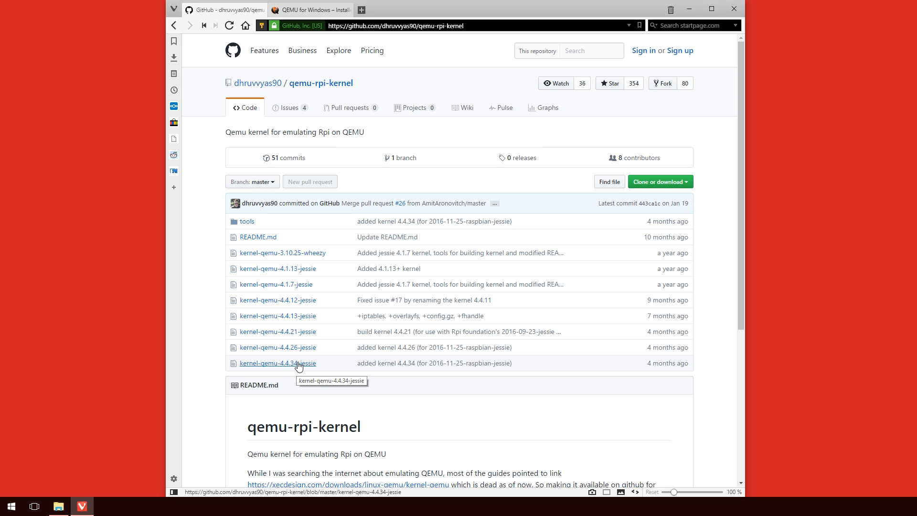
# Step: Open the kernel-qemu-4.4.34-jessie file in the dhruvvyas90/qemu-rpi-kernel repository
pyautogui.click(277, 362)
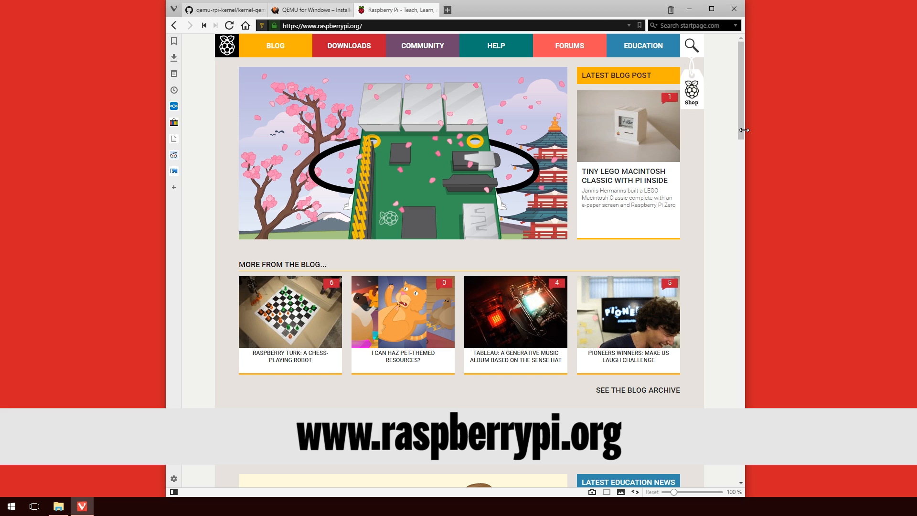
pyautogui.moveTo(348, 46)
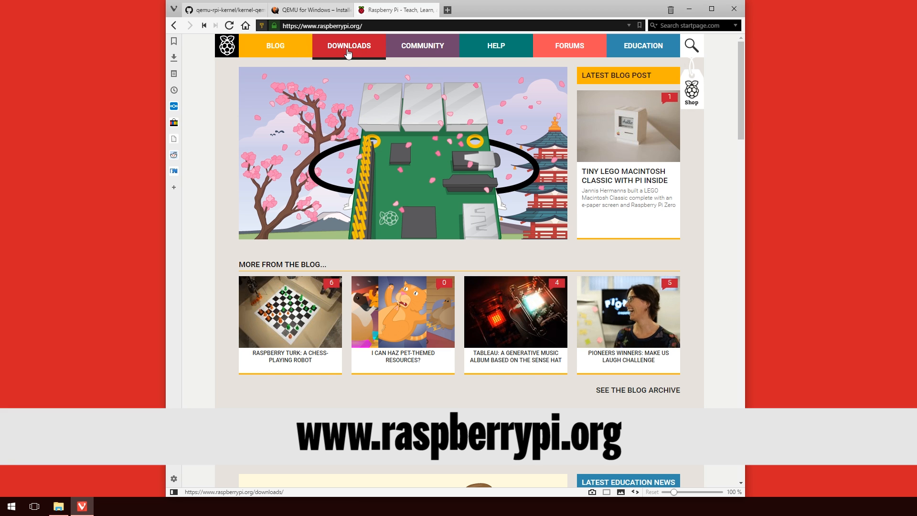
# Step: Download the Raspbian Jessie with PIXEL ZIP from the Raspberry Pi Raspbian downloads page
pyautogui.click(349, 46)
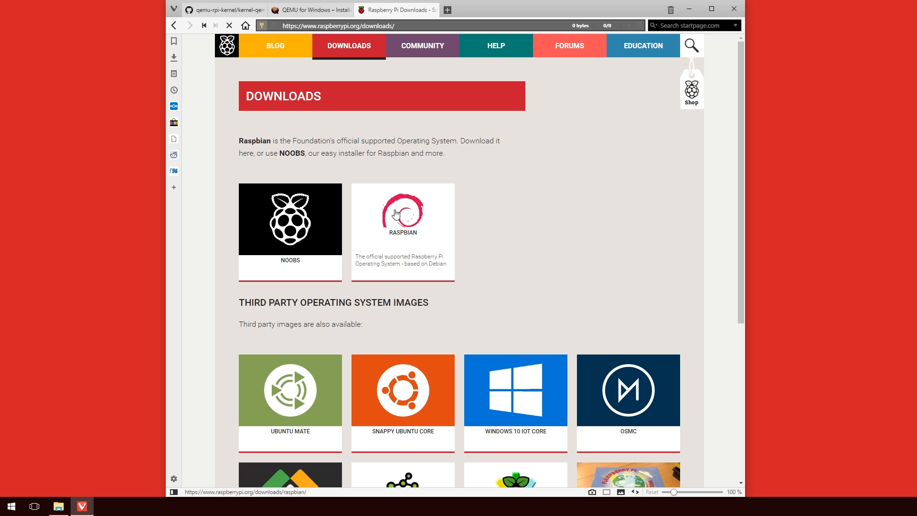
pyautogui.click(402, 219)
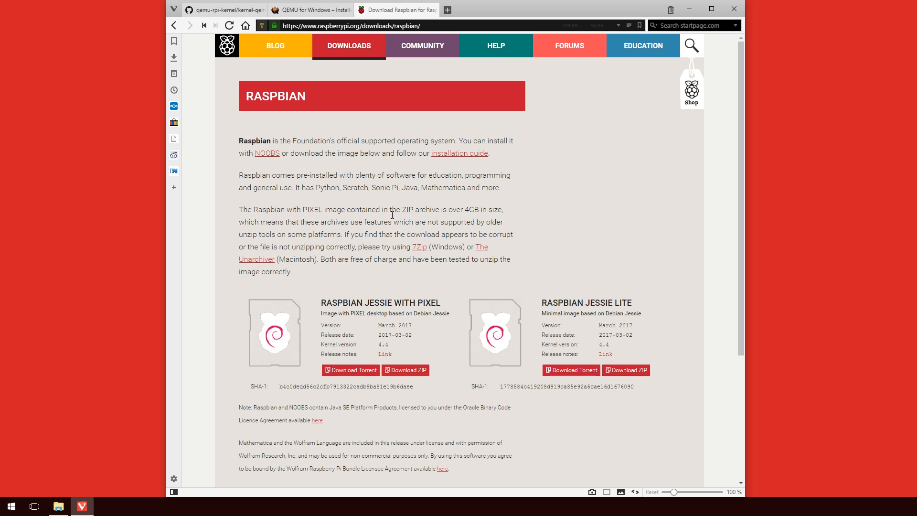
pyautogui.moveTo(618, 302)
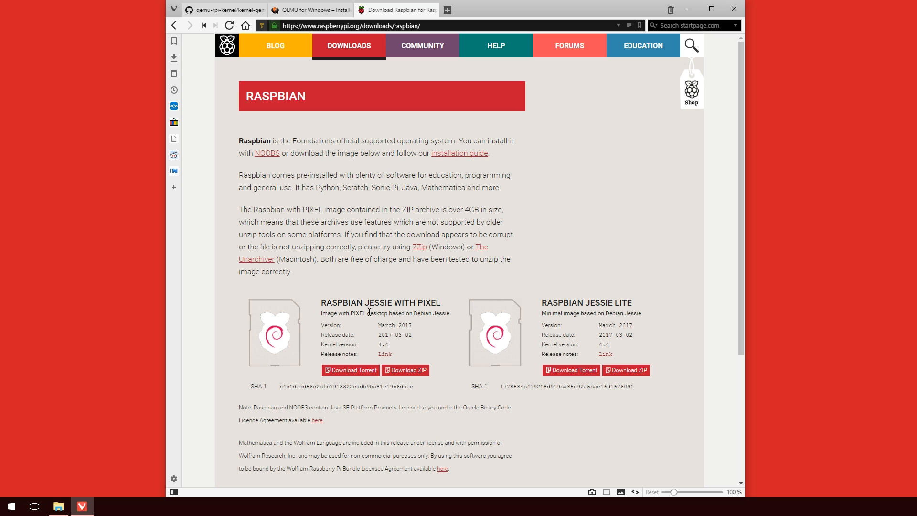
pyautogui.moveTo(405, 370)
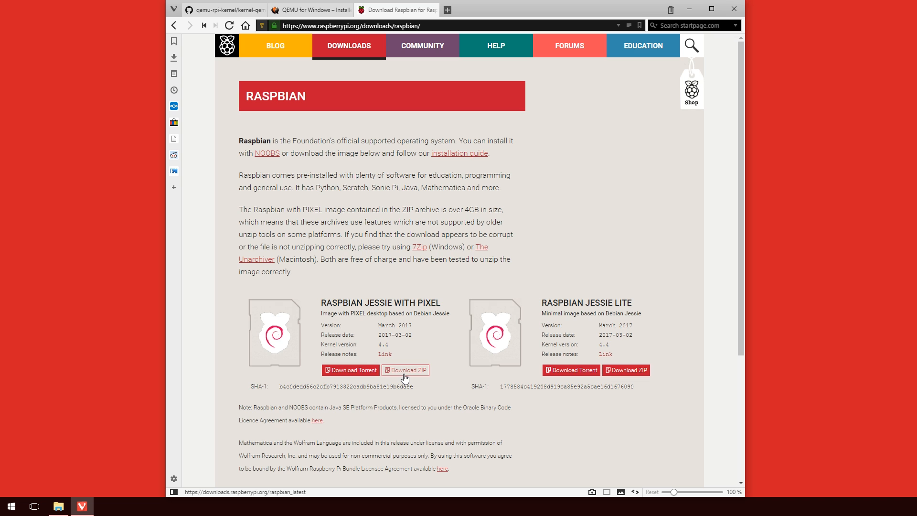
pyautogui.moveTo(429, 396)
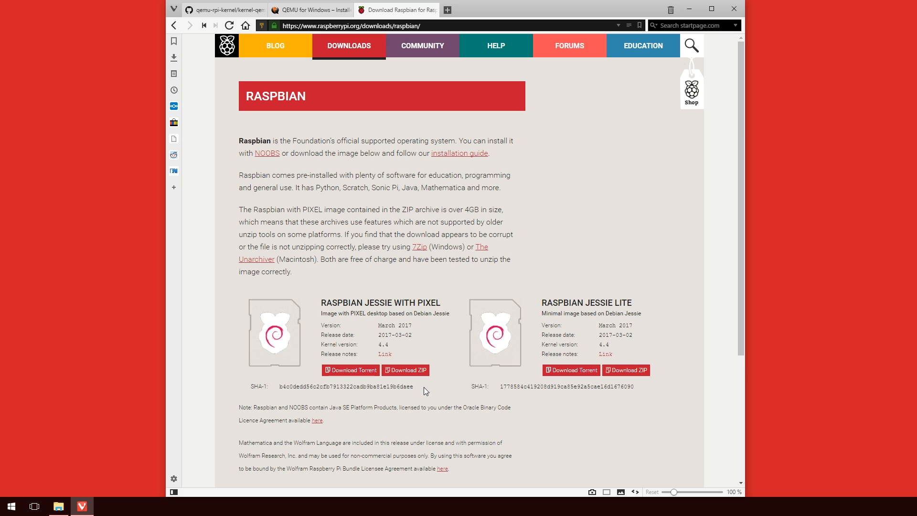
pyautogui.click(58, 506)
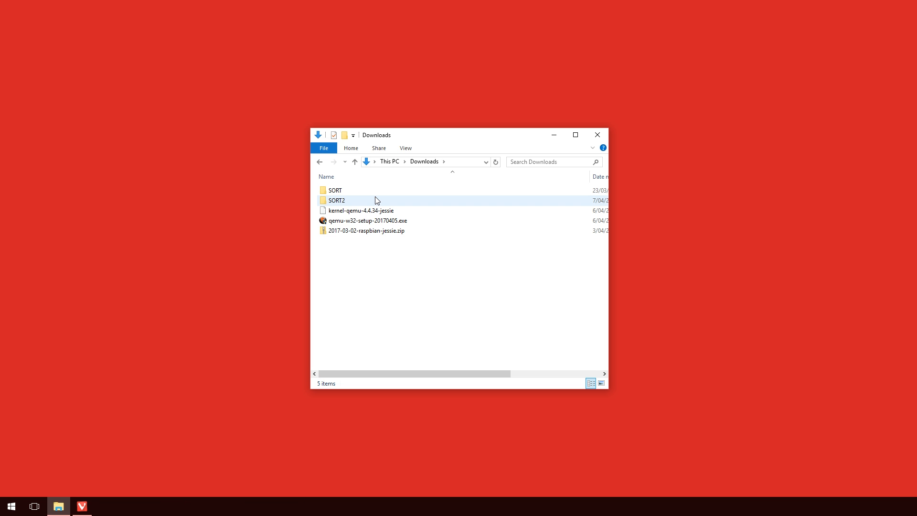
# Step: Extract the QEMU installer with 7-Zip into a new qemu folder
pyautogui.click(361, 210)
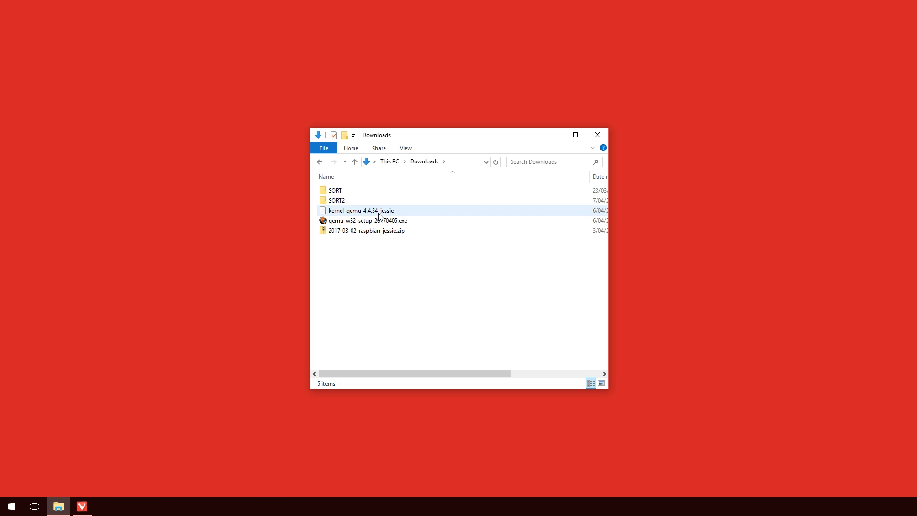
pyautogui.click(368, 220)
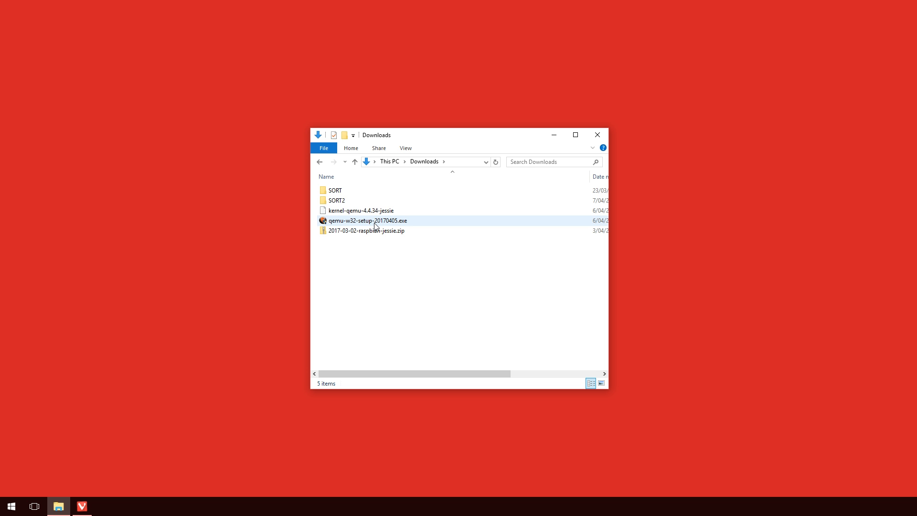
pyautogui.rightClick(367, 221)
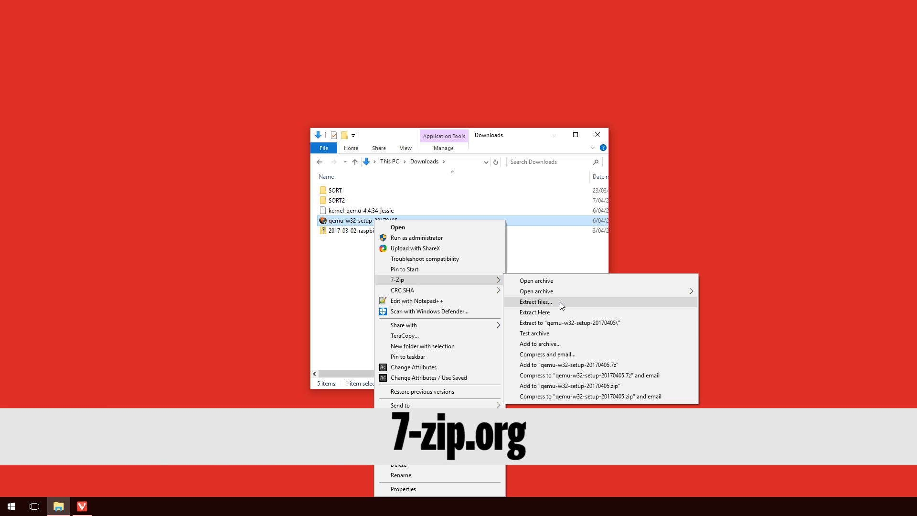
pyautogui.click(533, 312)
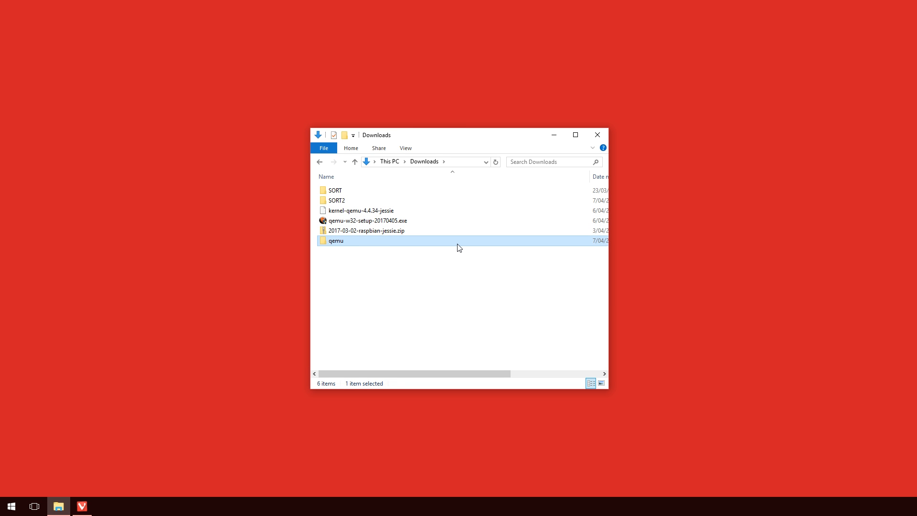
# Step: Unpack the Raspbian image into the qemu folder and move the kernel file there
pyautogui.click(366, 230)
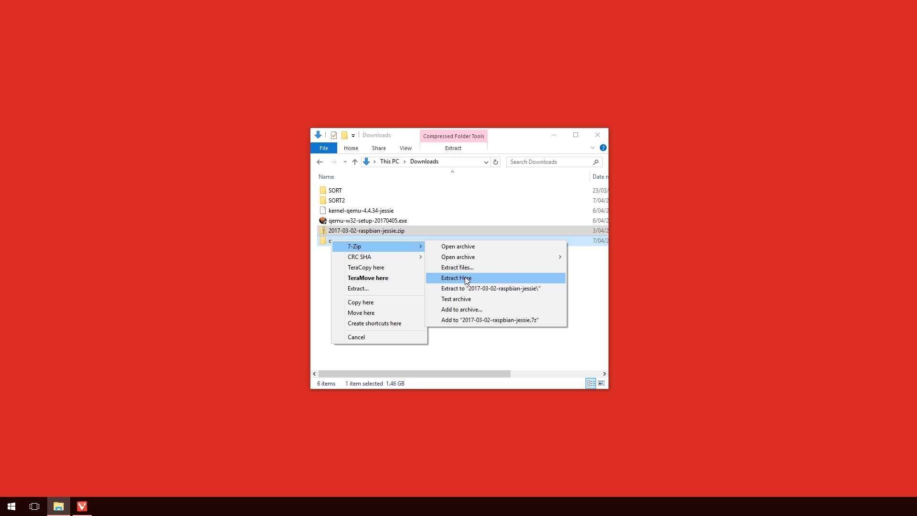
pyautogui.click(455, 278)
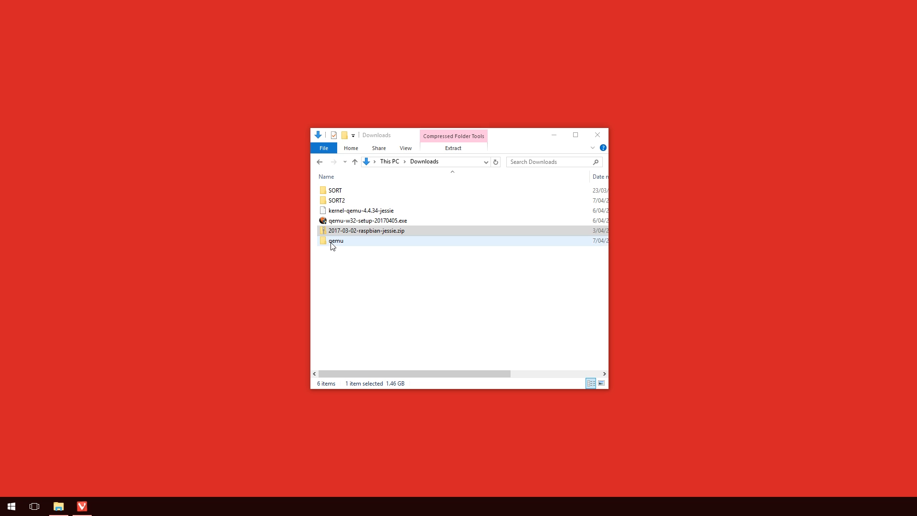
pyautogui.click(367, 230)
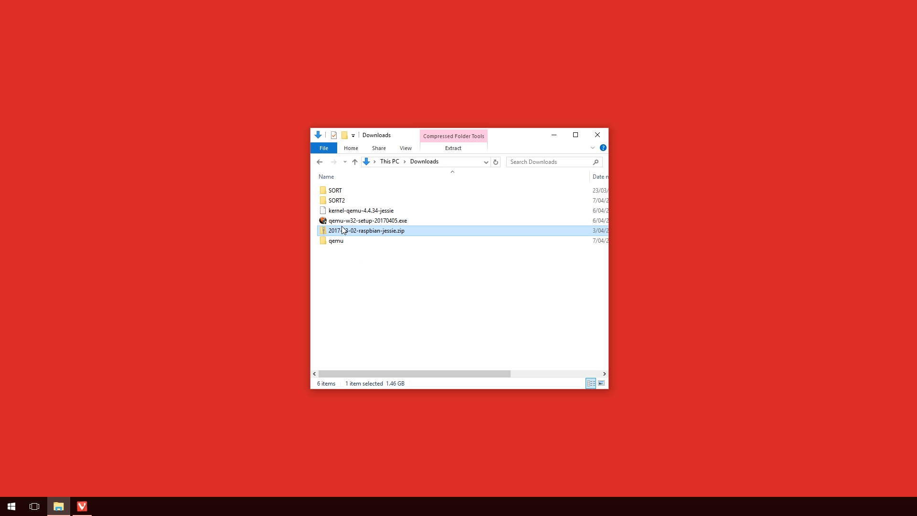
pyautogui.moveTo(362, 212)
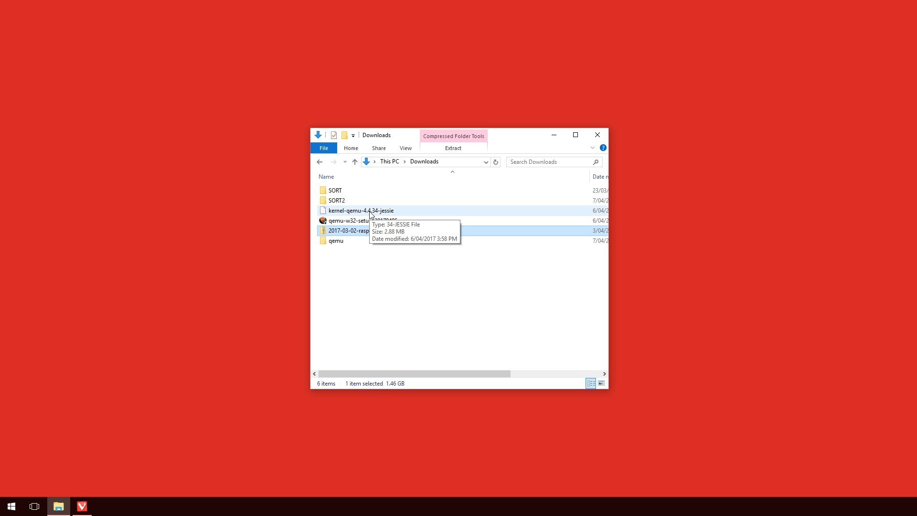
pyautogui.moveTo(361, 211); pyautogui.dragTo(336, 240)
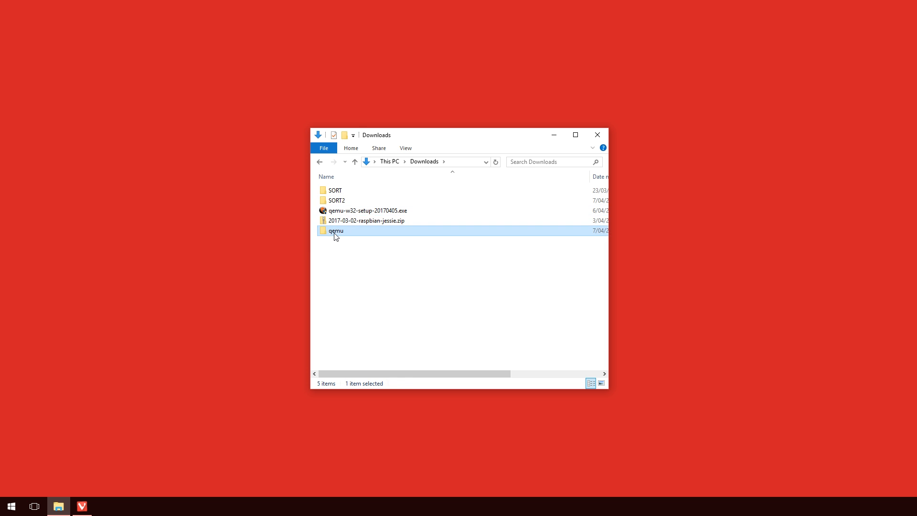
# Step: In the qemu folder, create a new text document and rename it start.bat
pyautogui.doubleClick(337, 230)
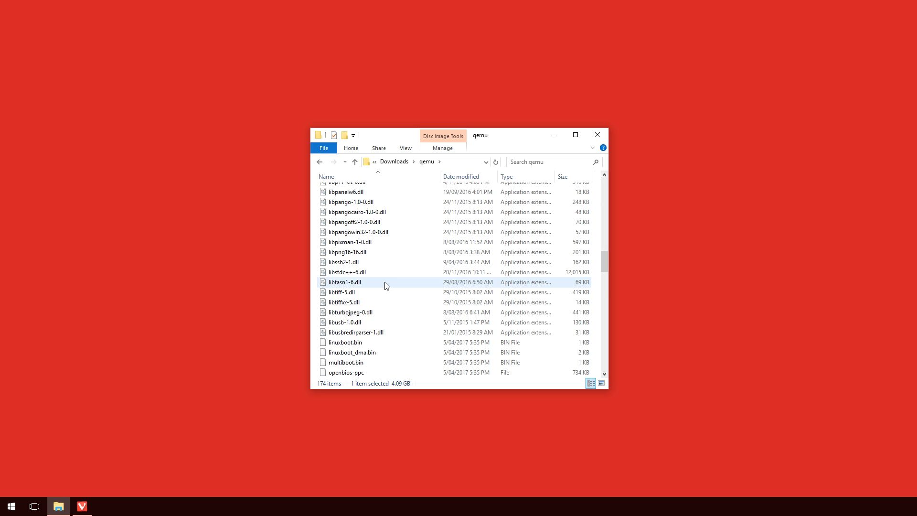
pyautogui.scroll(-3)
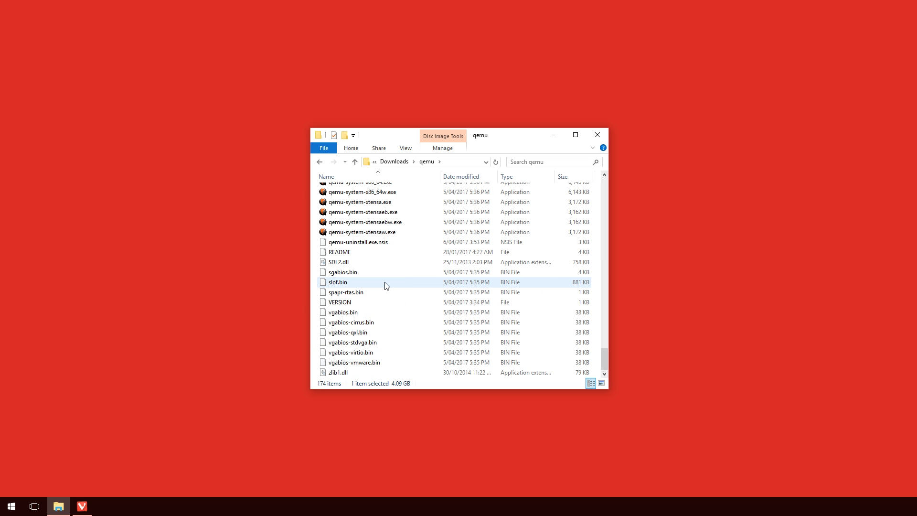
pyautogui.click(362, 231)
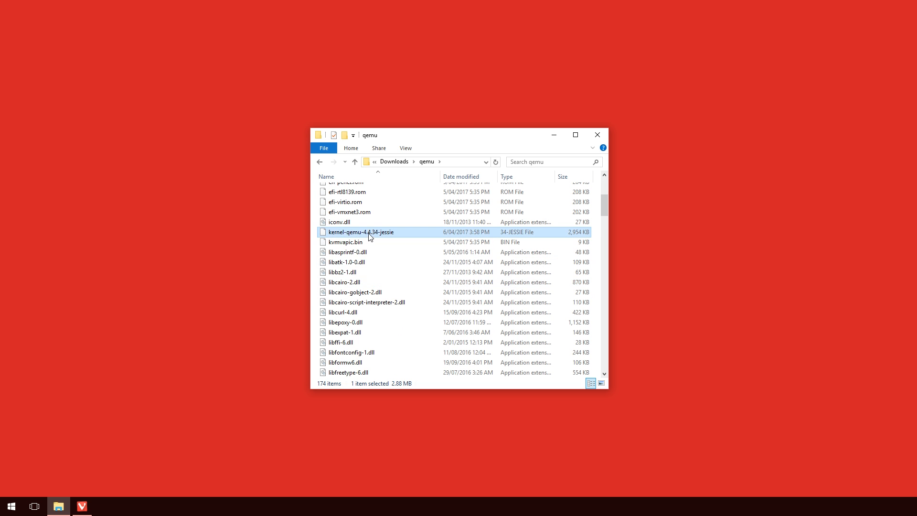
pyautogui.click(368, 221)
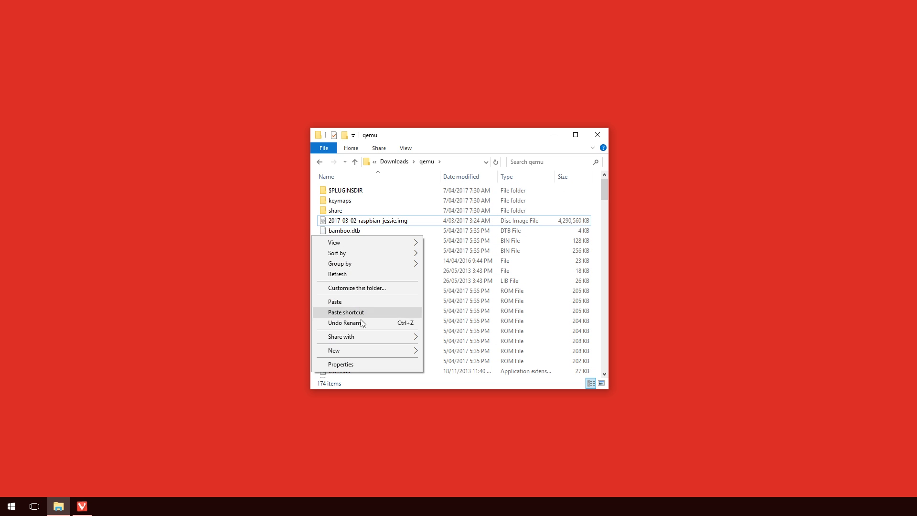
pyautogui.click(333, 350)
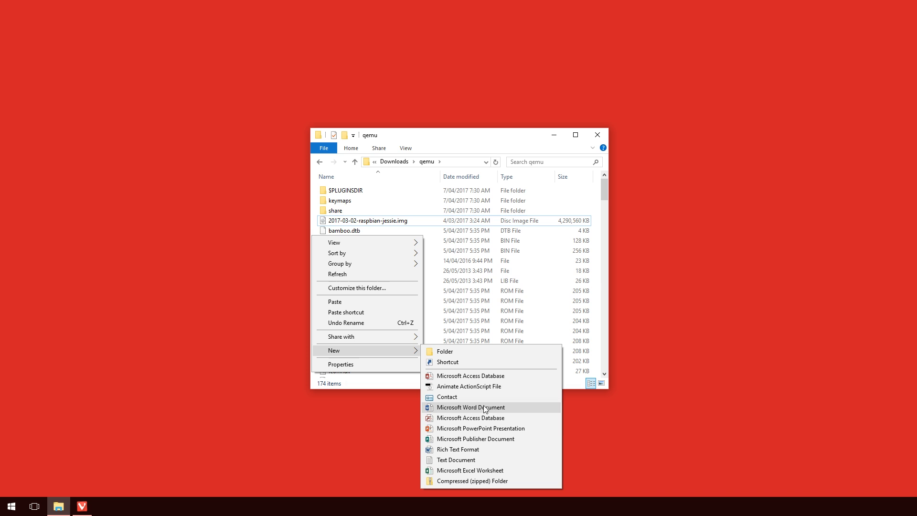
pyautogui.click(455, 459)
pyautogui.write('start.bat')
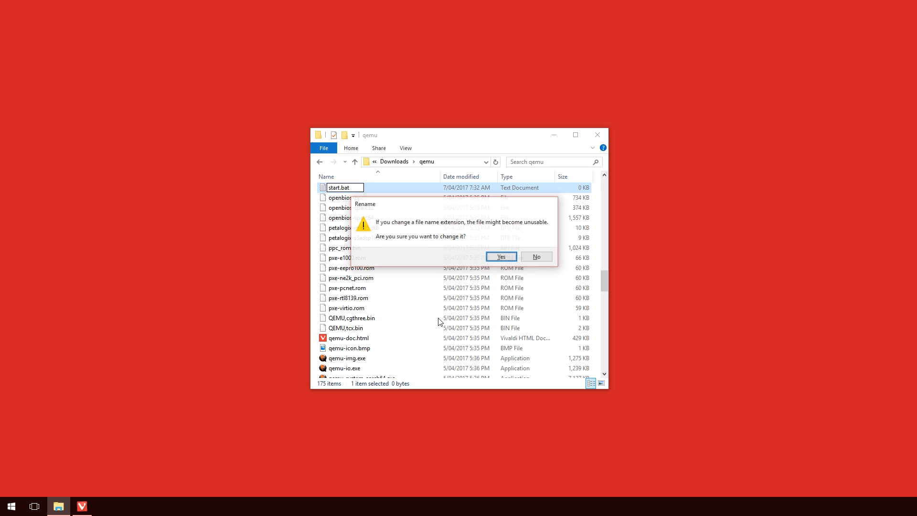
pyautogui.click(500, 256)
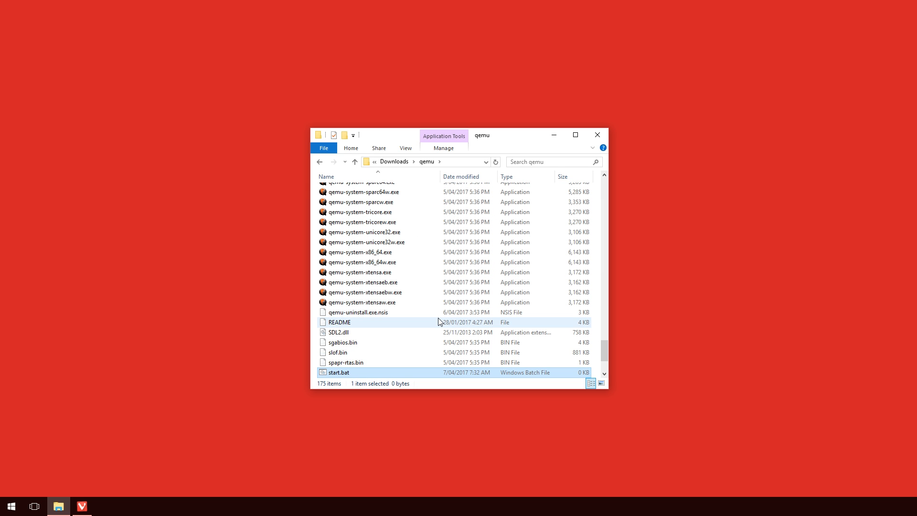
pyautogui.moveTo(338, 374)
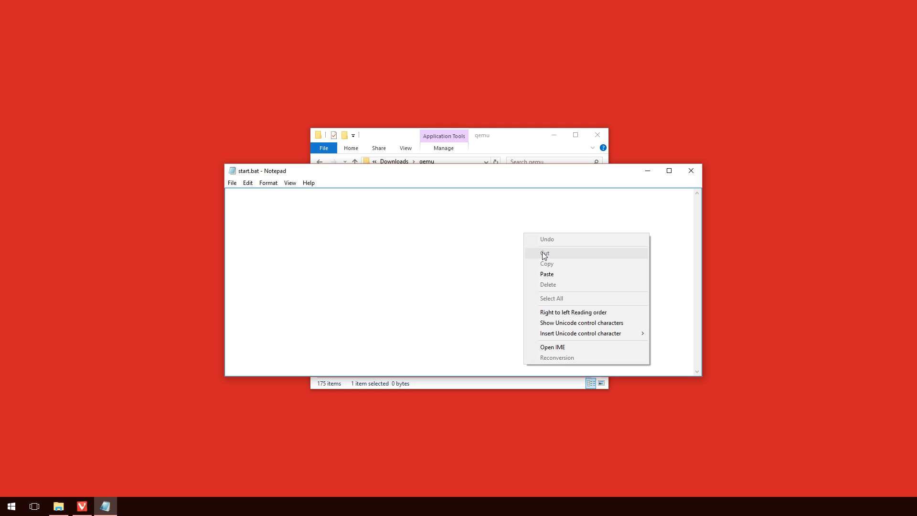
# Step: Paste the qemu-system-arm command with kernel, Raspbian drive and tcp:2222::22 redirect into start.bat
pyautogui.click(547, 274)
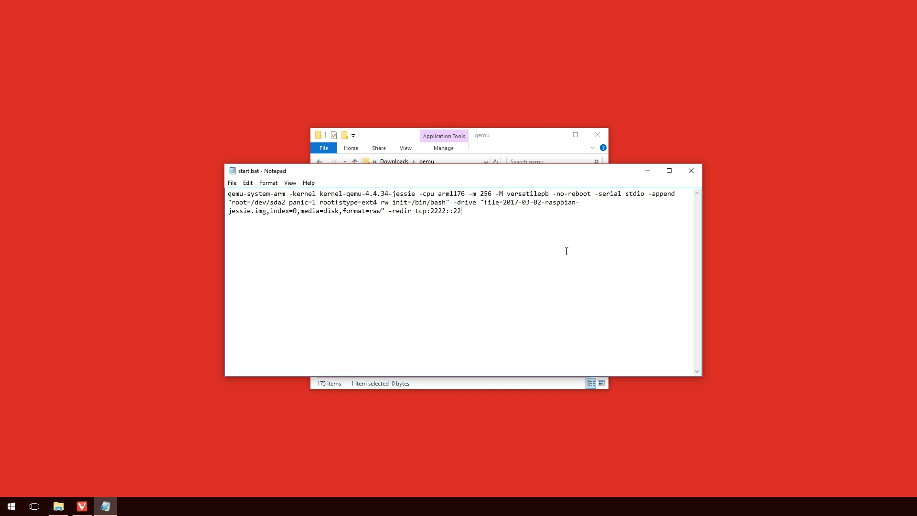
pyautogui.moveTo(245, 195)
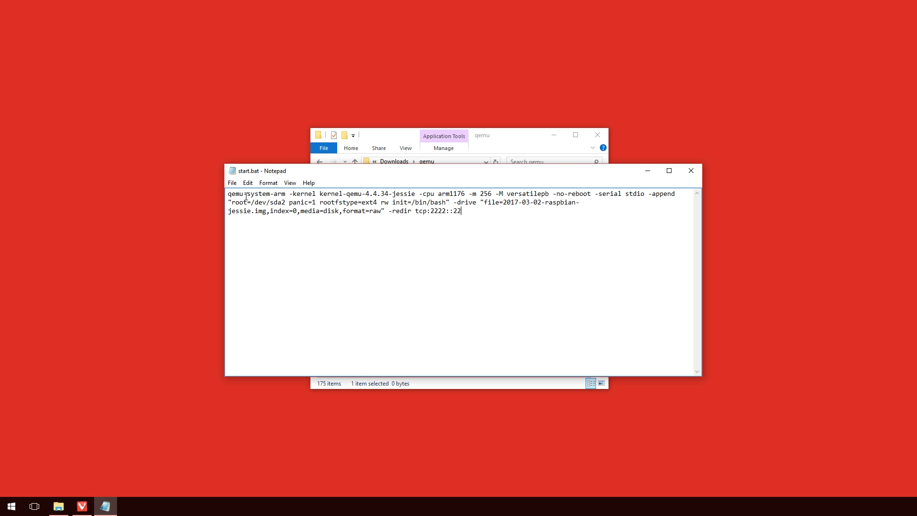
pyautogui.moveTo(336, 248)
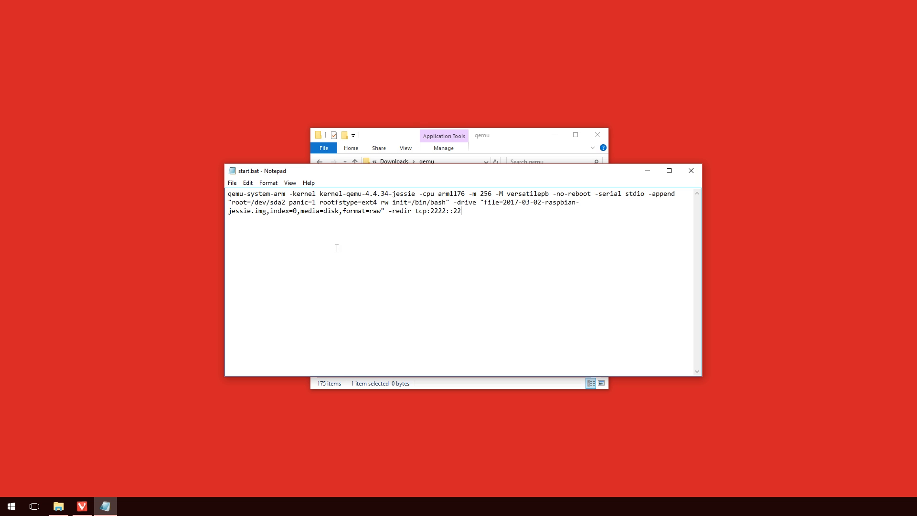
pyautogui.moveTo(350, 253)
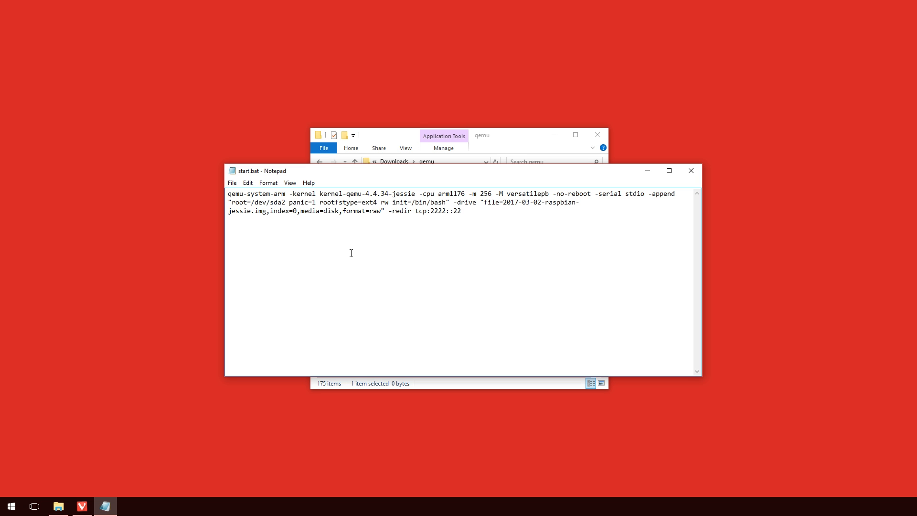
pyautogui.click(461, 210)
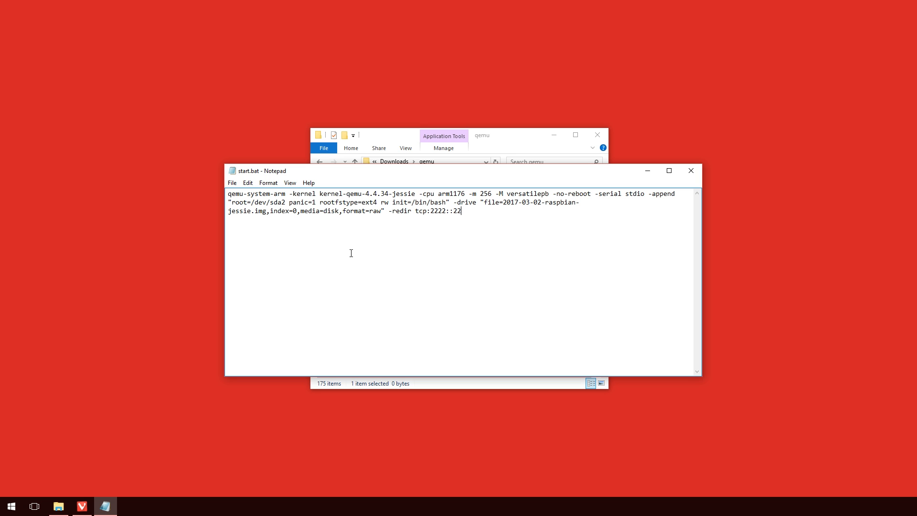
pyautogui.moveTo(360, 259)
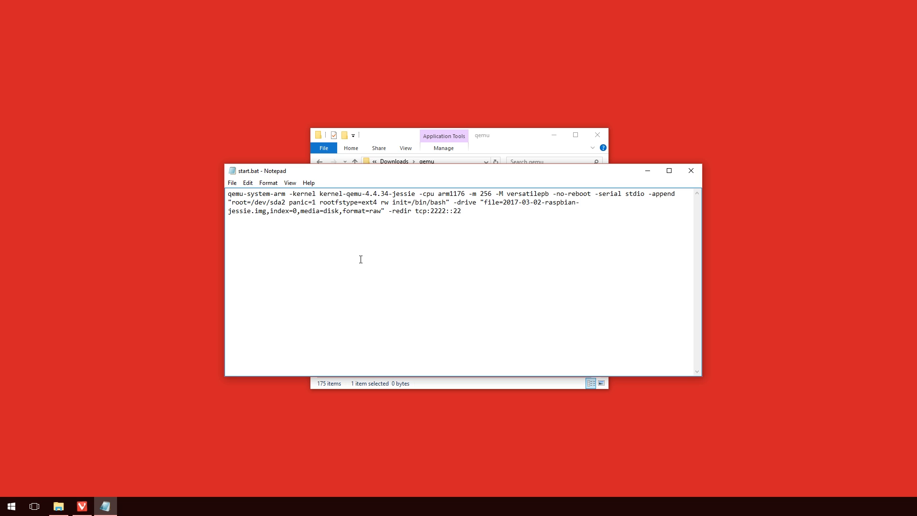
pyautogui.click(460, 211)
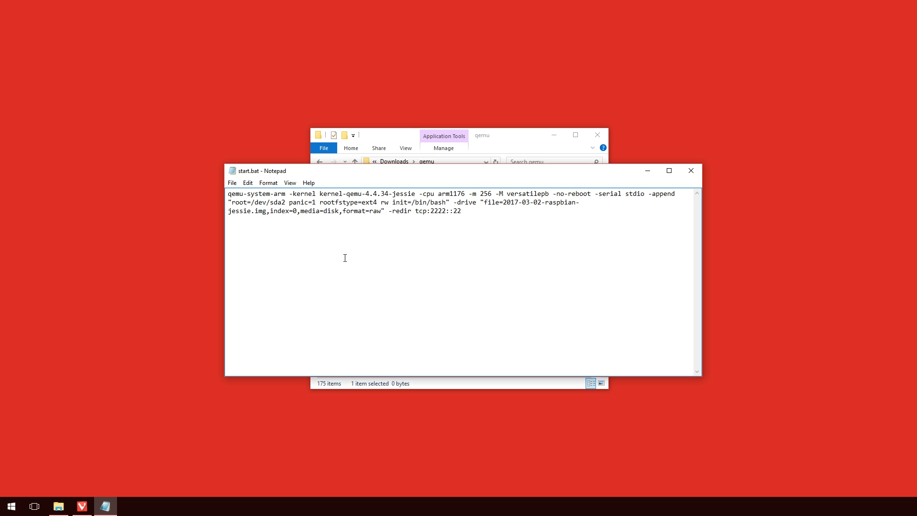
pyautogui.click(460, 211)
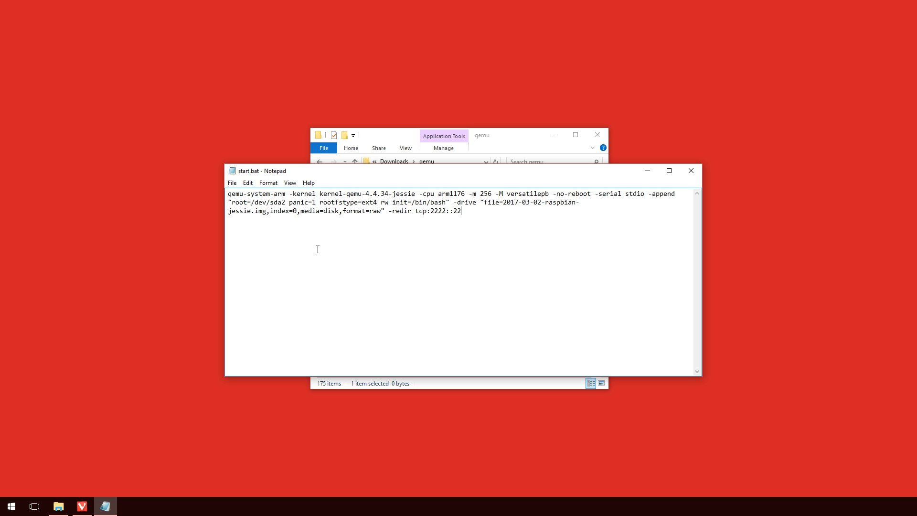
# Step: Save start.bat in Notepad and close it
pyautogui.click(232, 182)
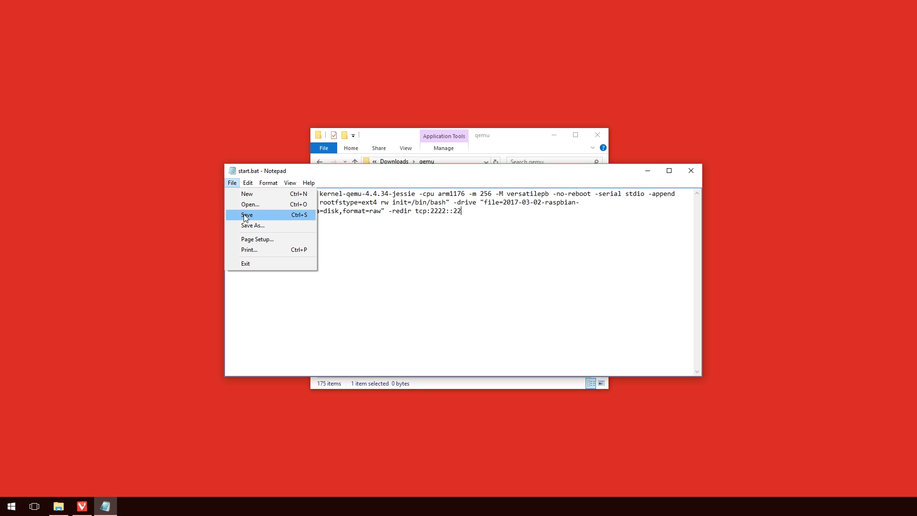
pyautogui.click(246, 215)
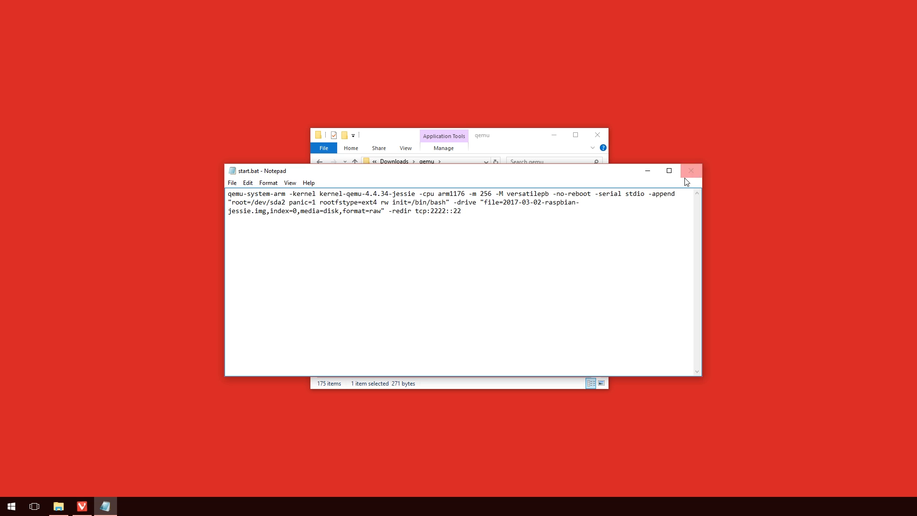
pyautogui.click(691, 170)
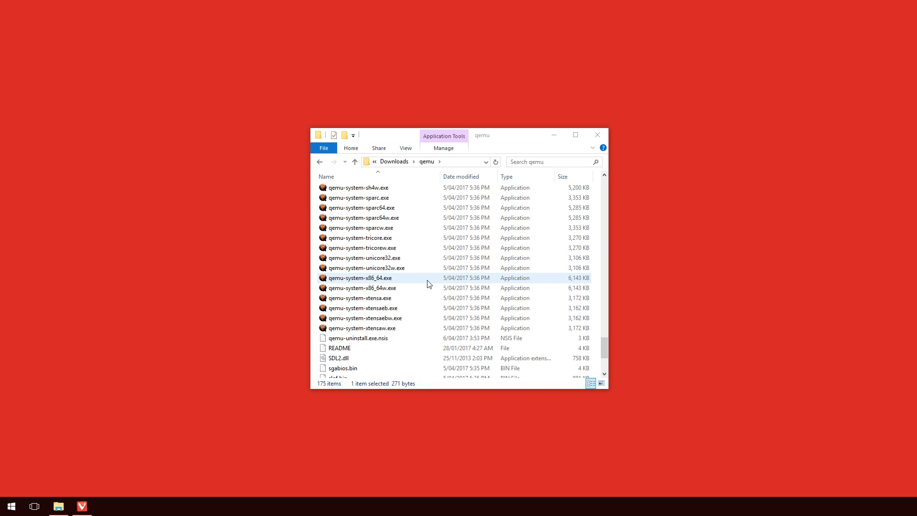
# Step: Launch C:\Windows\System32\cmd.exe from the qemu folder's address bar
pyautogui.click(427, 162)
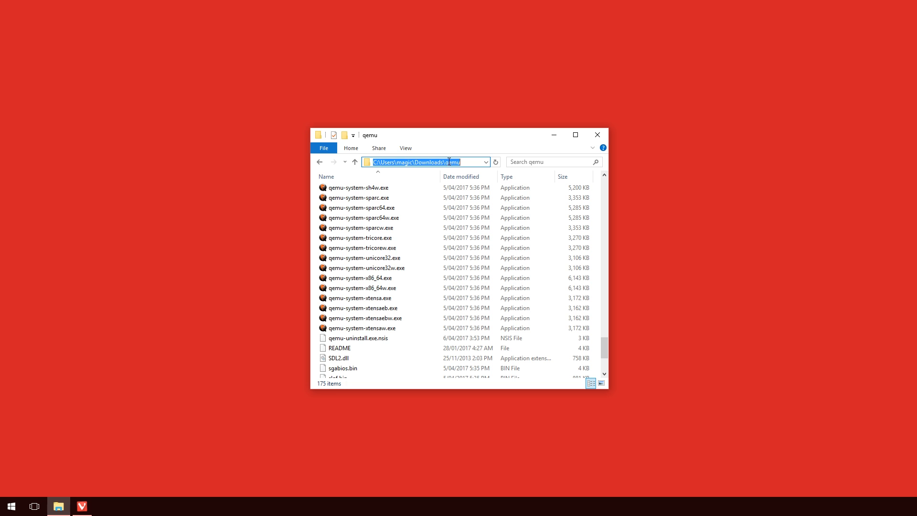
pyautogui.write('C:\\Windows\\System32\\cmd.exe')
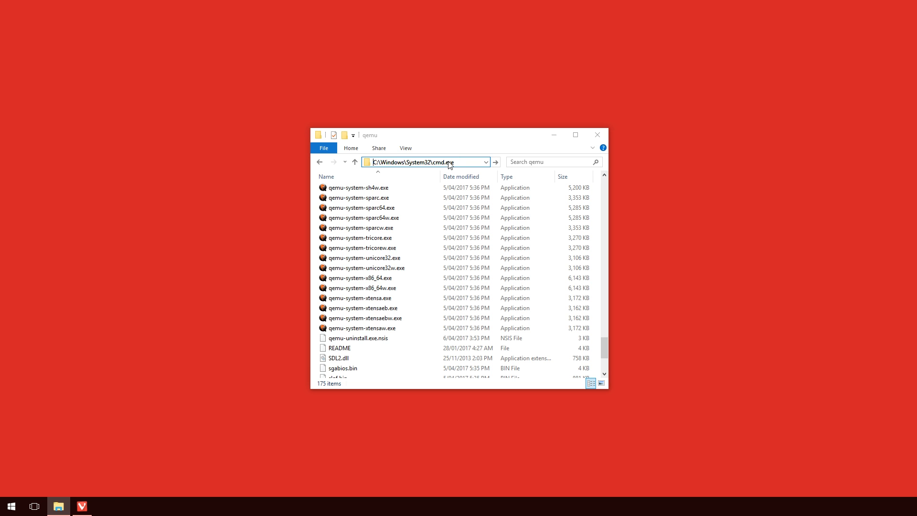
pyautogui.press('Return')
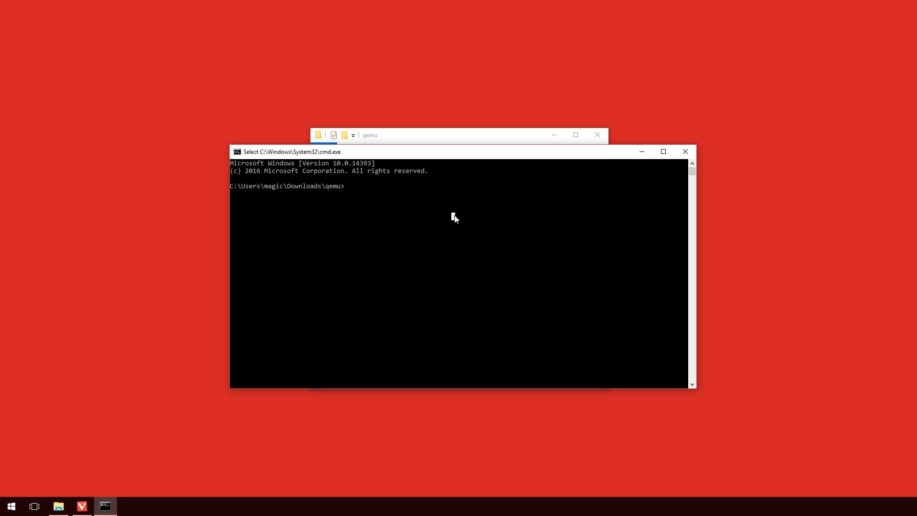
# Step: Run start.bat, allow firewall access, and open /etc/udev/rules.d/90-qemu.rules with sudo nano
pyautogui.write('start.bat')
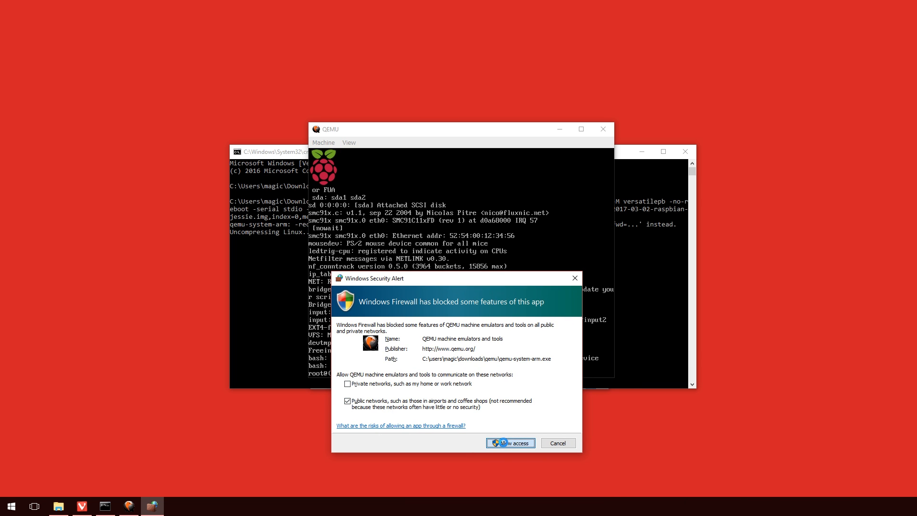
pyautogui.click(510, 442)
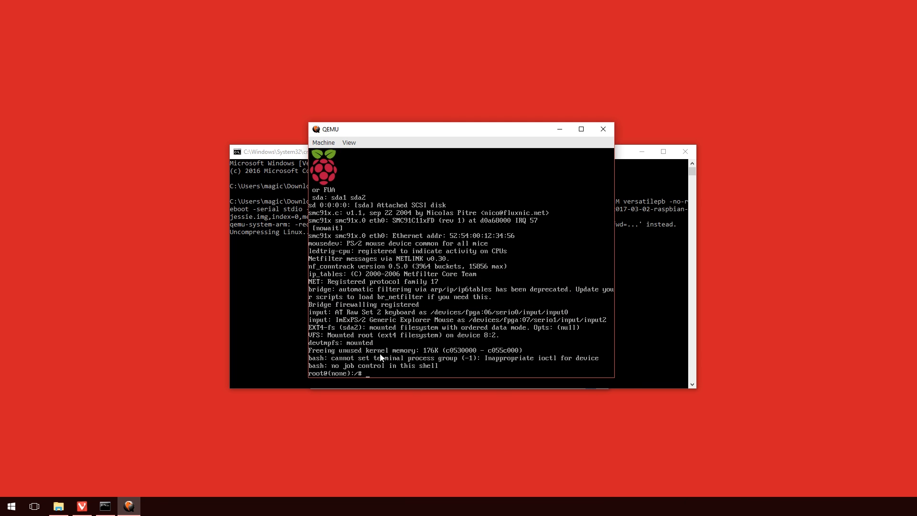
pyautogui.moveTo(490, 399)
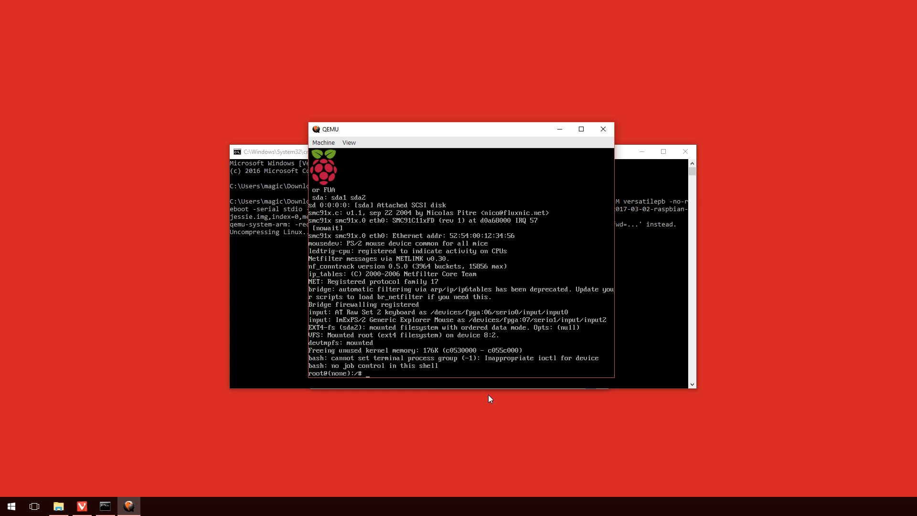
pyautogui.moveTo(447, 130)
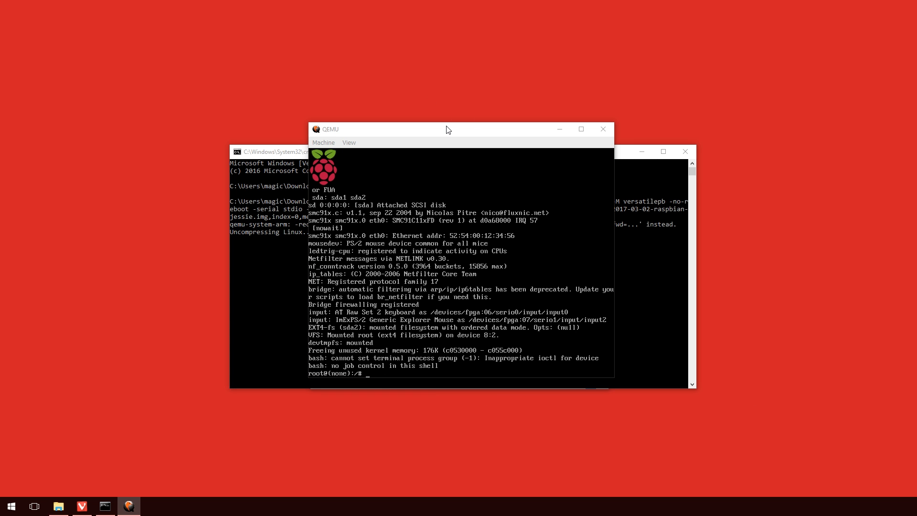
pyautogui.write('sudo')
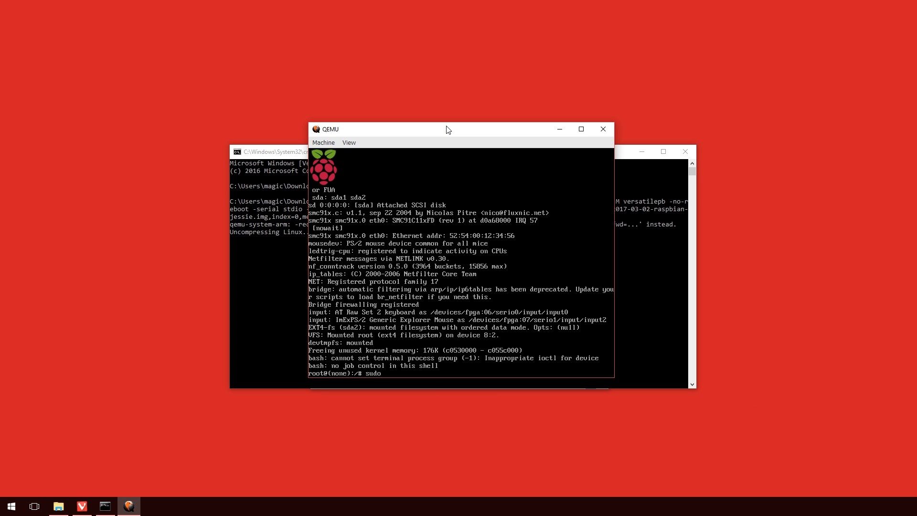
pyautogui.write('nano')
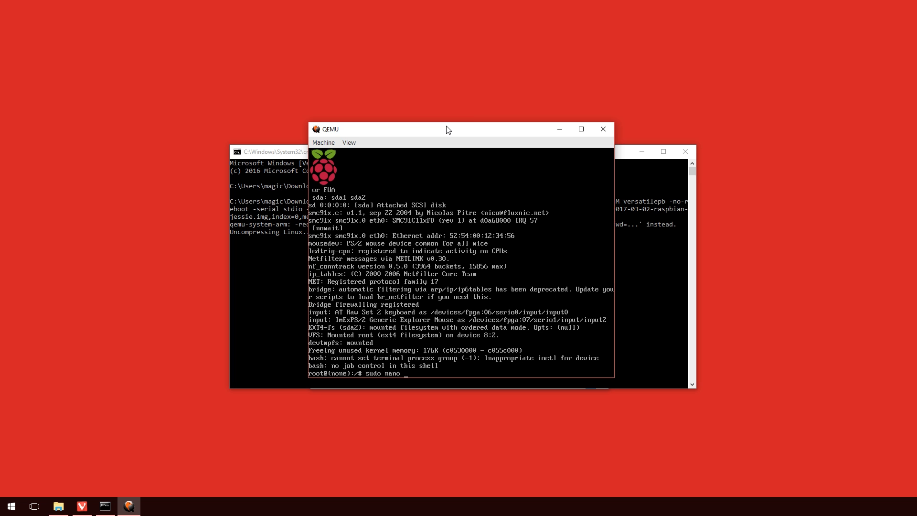
pyautogui.write('/')
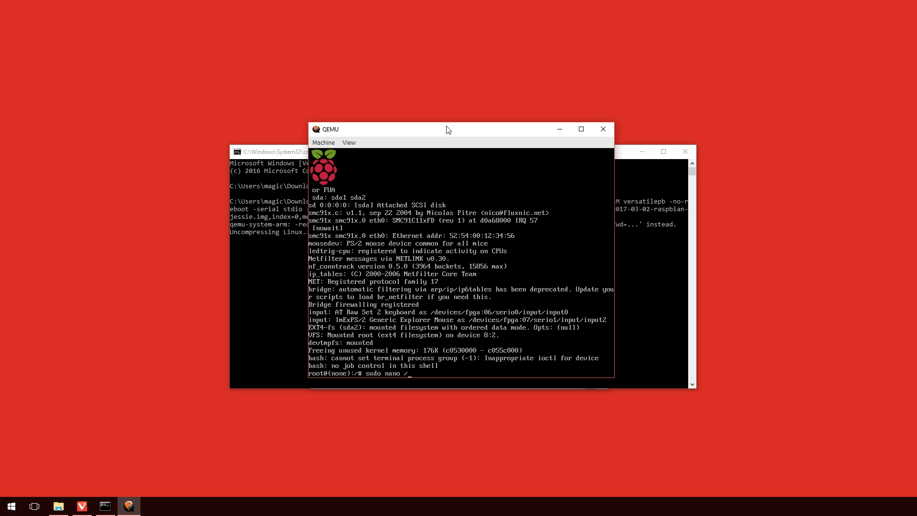
pyautogui.write('etc/u')
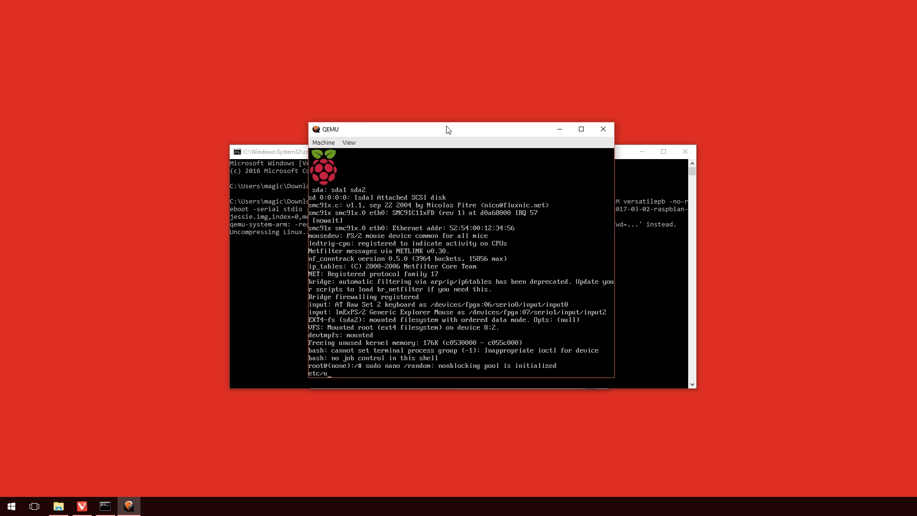
pyautogui.write('dev/')
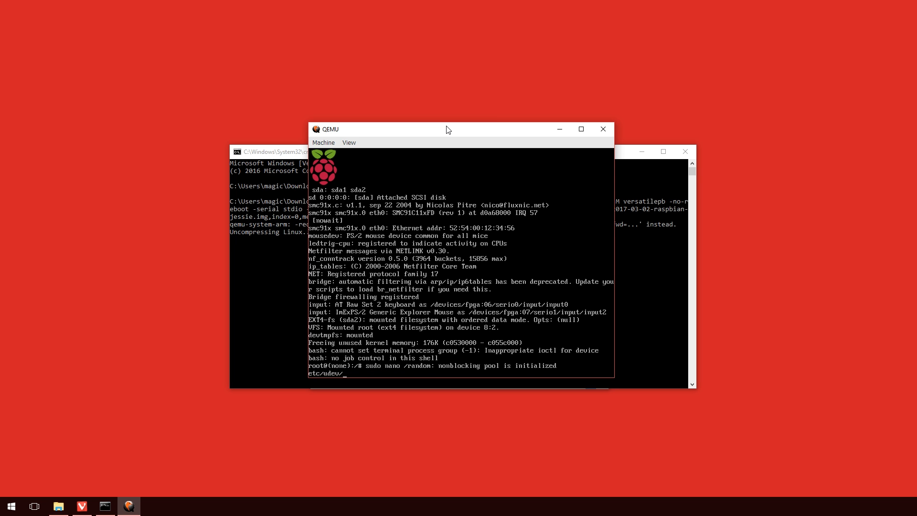
pyautogui.write('rules.')
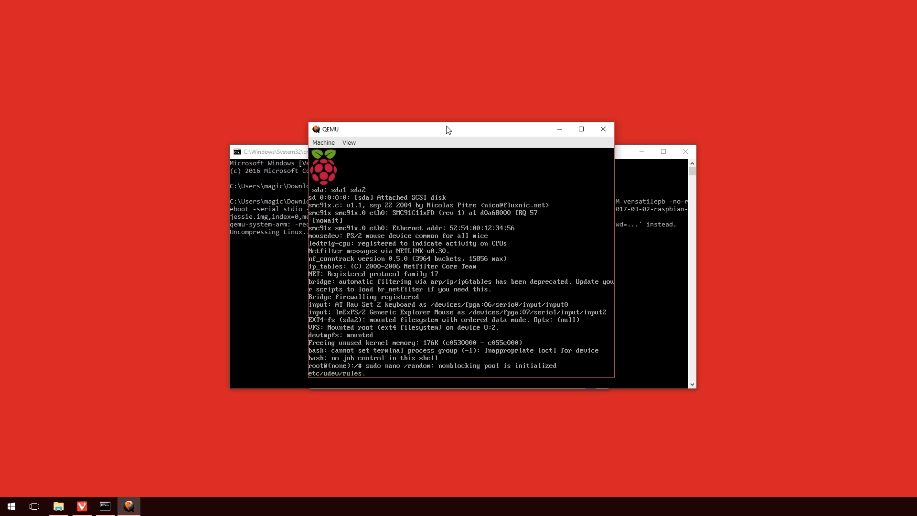
pyautogui.write('.d/90-qemu.')
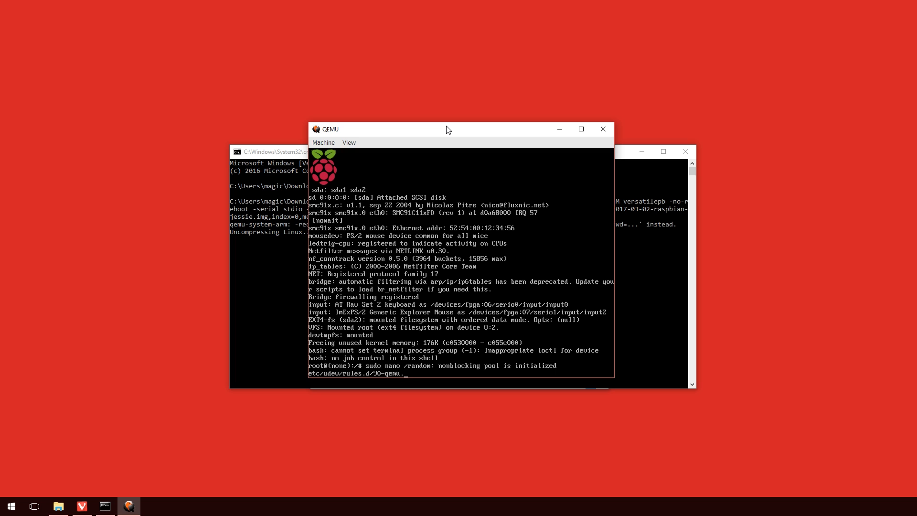
pyautogui.write('rules')
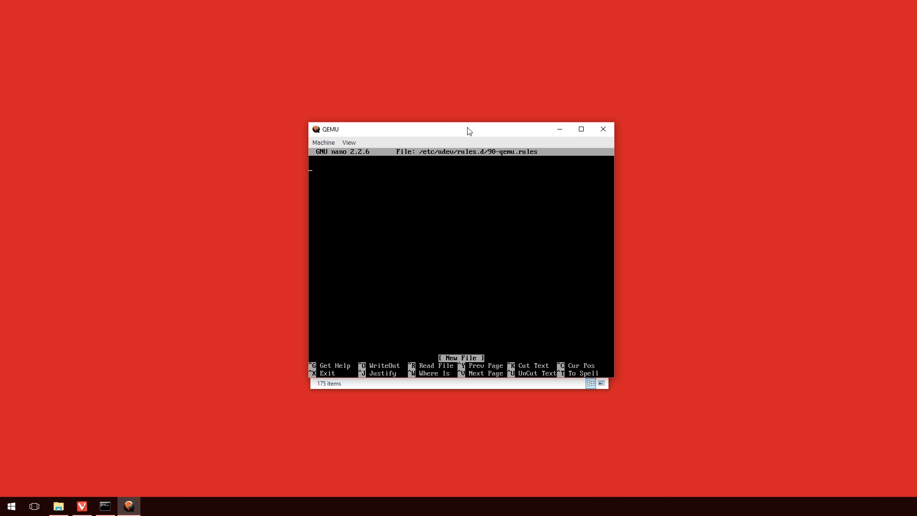
# Step: Enter udev rules symlinking sda to mmcblk0, sda? partitions, and sda2 to root, then save
pyautogui.write('KERNEL=="s')
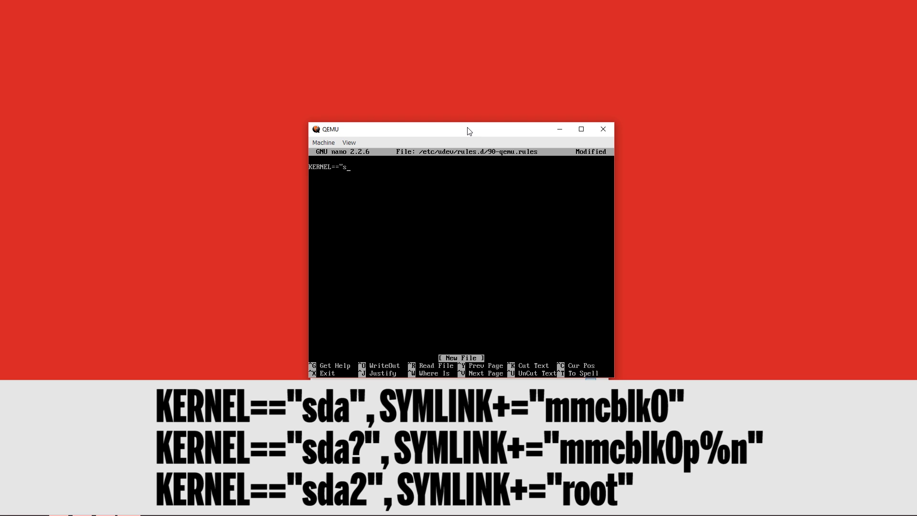
pyautogui.write('da"')
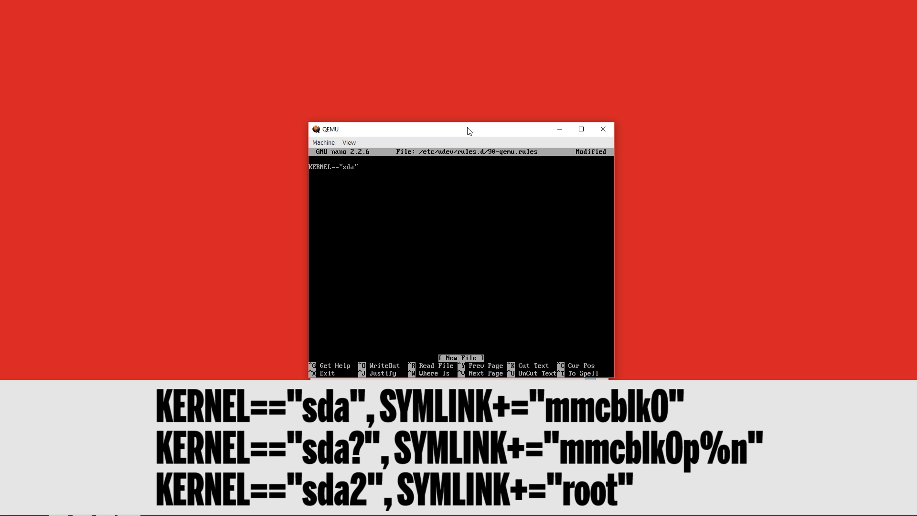
pyautogui.write(',SYMLINK')
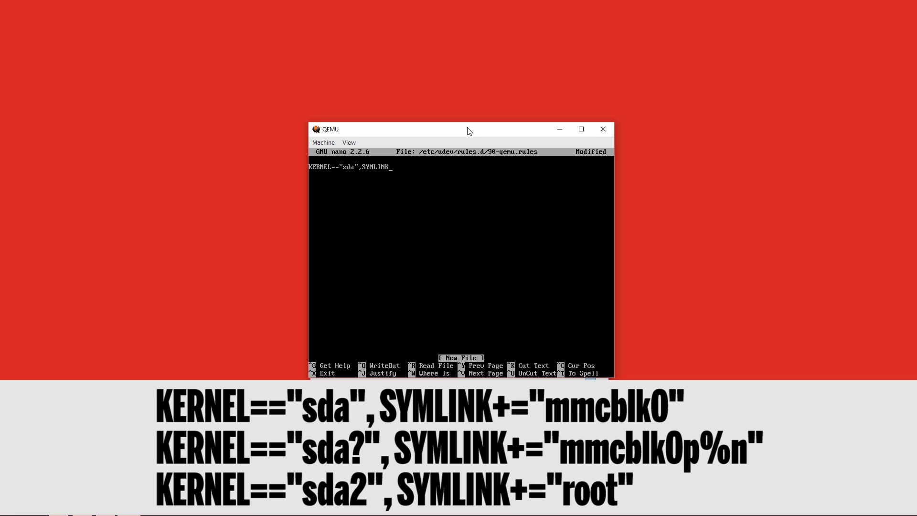
pyautogui.write('+="mmcblk')
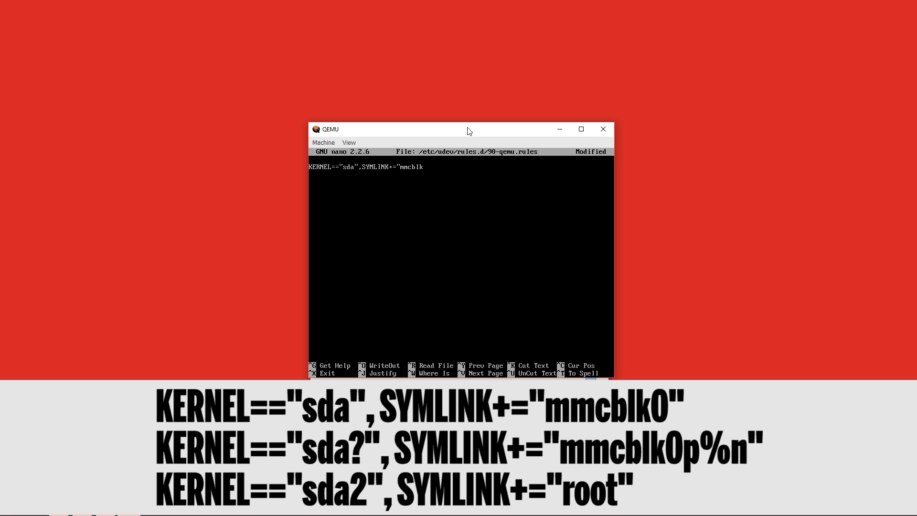
pyautogui.write('0"')
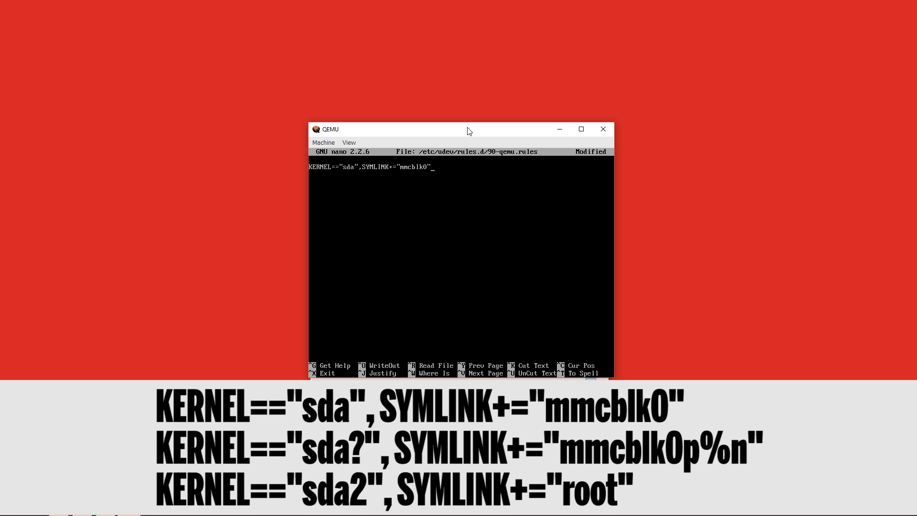
pyautogui.write('KERNEL=="sda?')
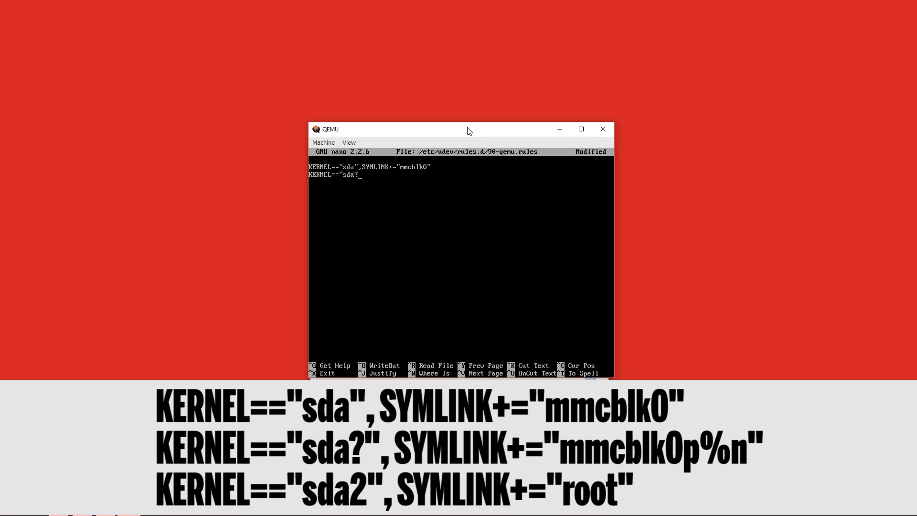
pyautogui.write('",SYMLINK+="mmcblk0p%')
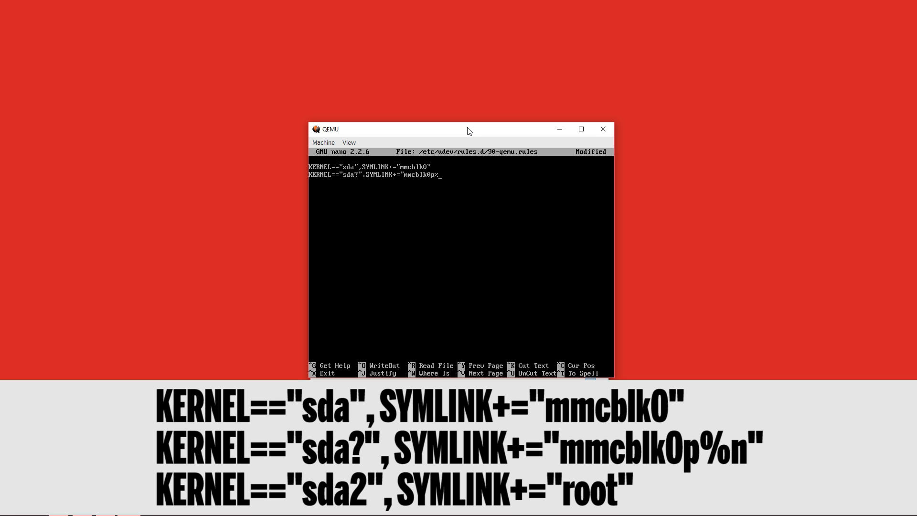
pyautogui.write('KERNEL=="sda2')
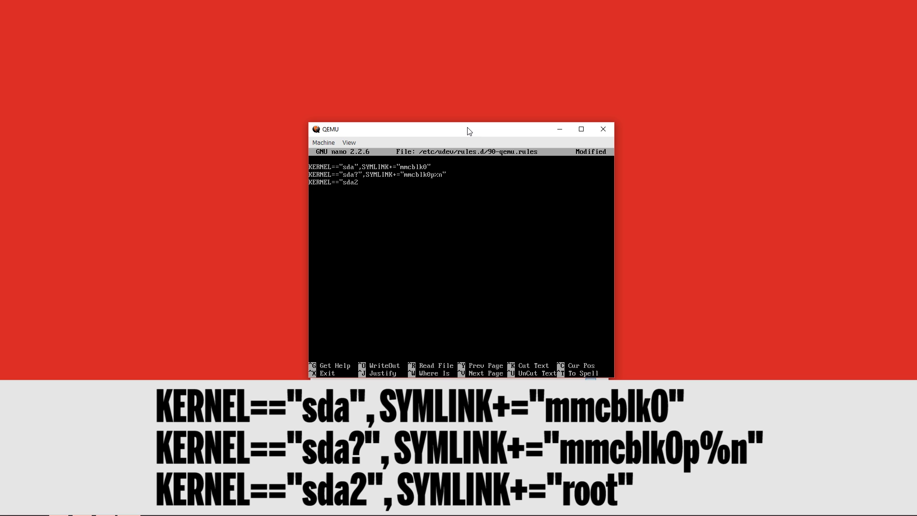
pyautogui.write('",SYMLINK+="roo')
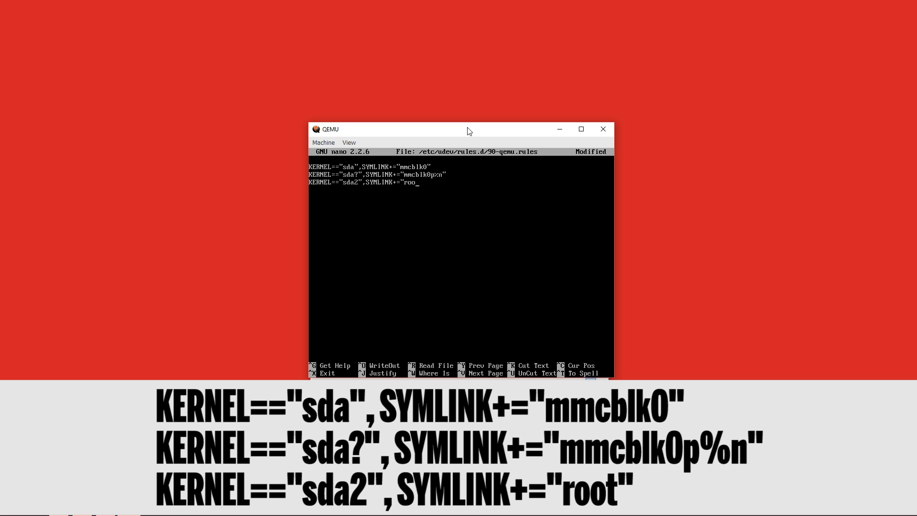
pyautogui.write('t"')
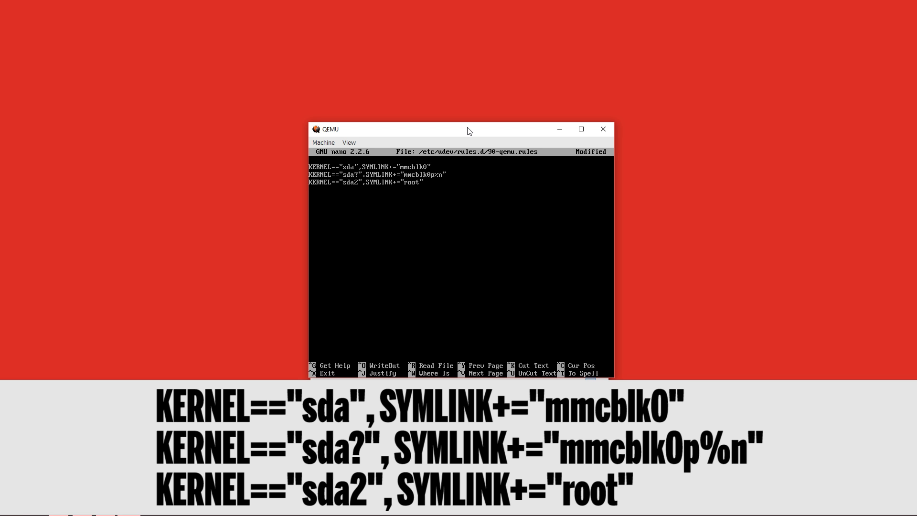
pyautogui.press('ctrl+o')
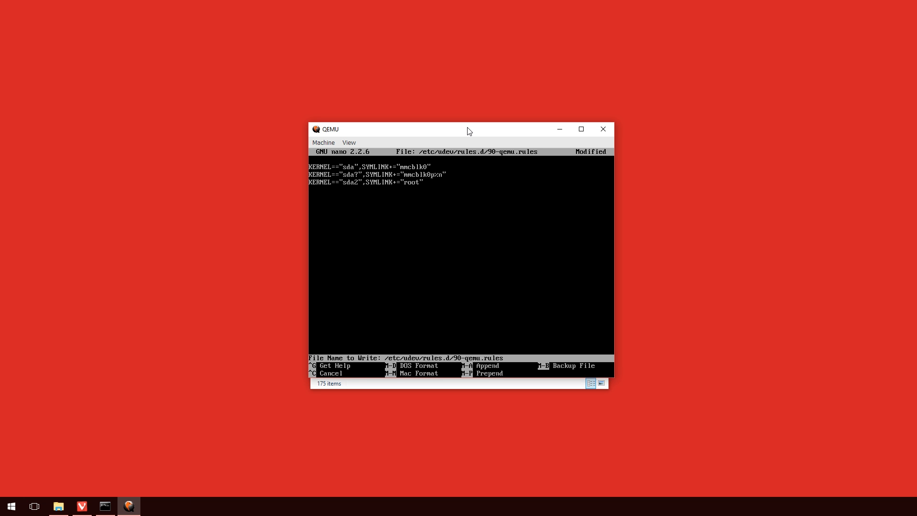
pyautogui.press('Return')
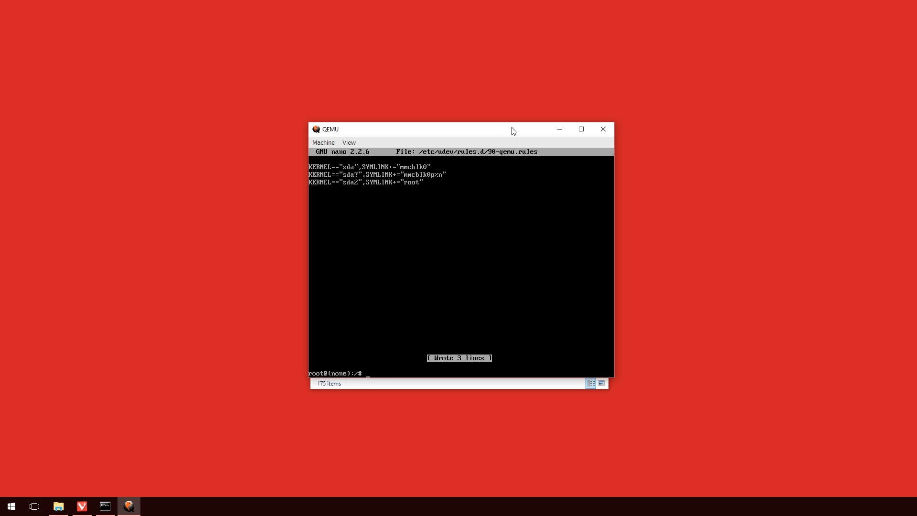
# Step: Shut down Raspbian with sudo shutdown -h, then type qemu-img.exe resize 2017-03-02-raspbian-jessie.img +4G
pyautogui.write('sudo shutdown -h')
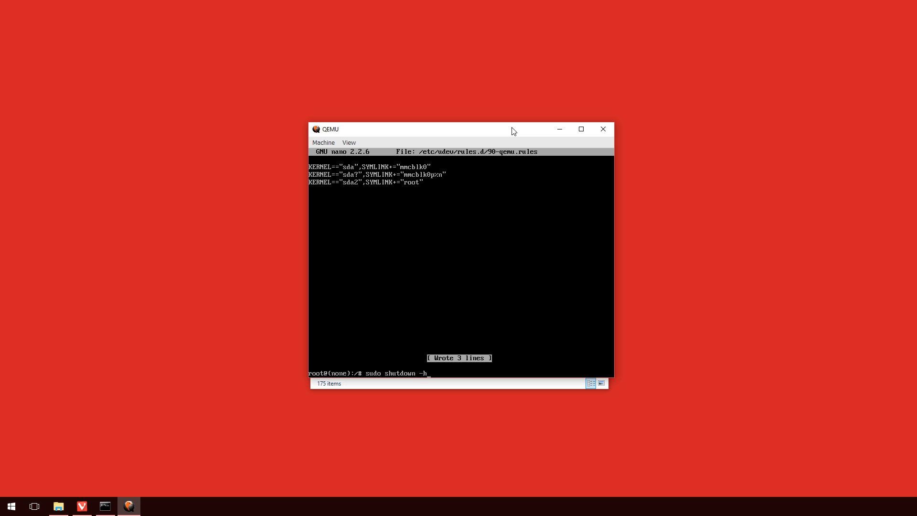
pyautogui.press('Return')
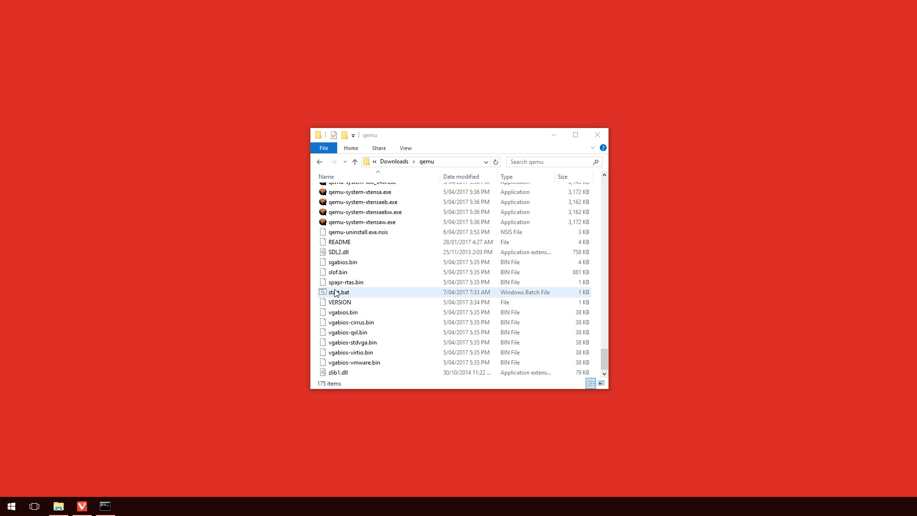
pyautogui.rightClick(336, 292)
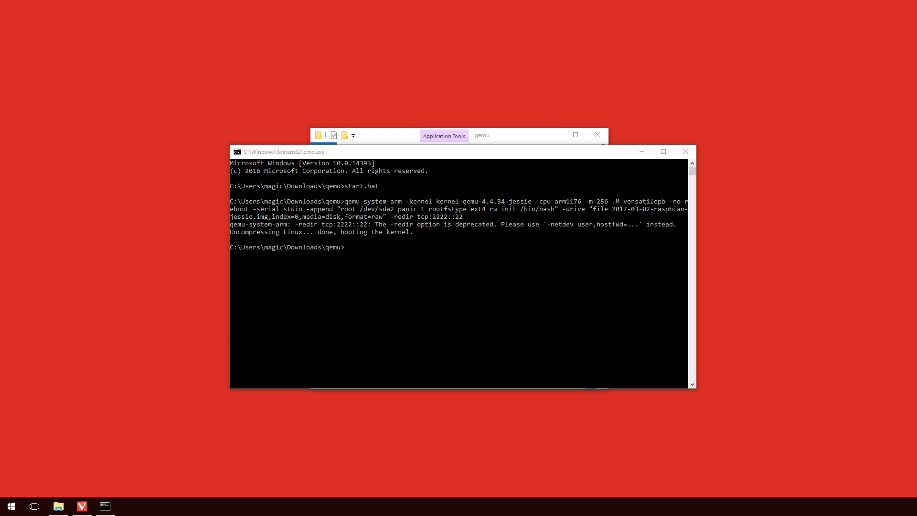
pyautogui.moveTo(516, 292)
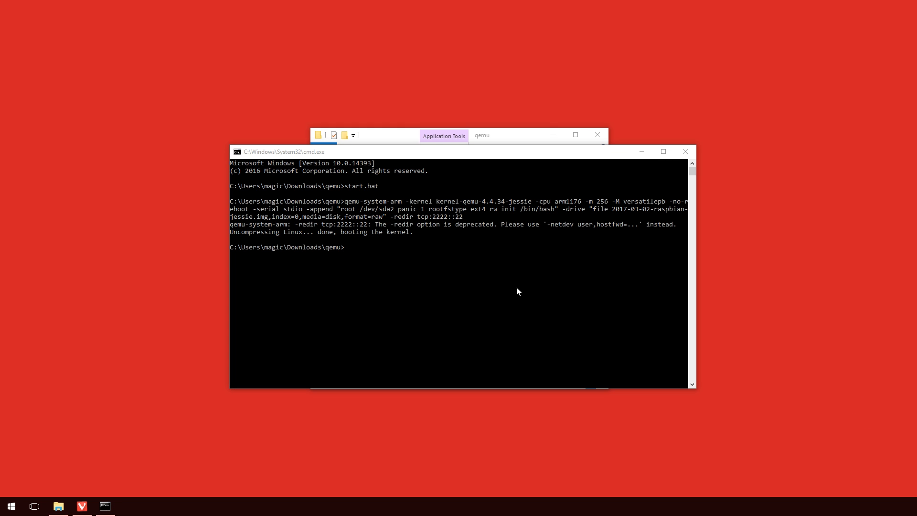
pyautogui.write('qemu-img.exe resize 2017-03-02-raspbian-jessie.img +4G')
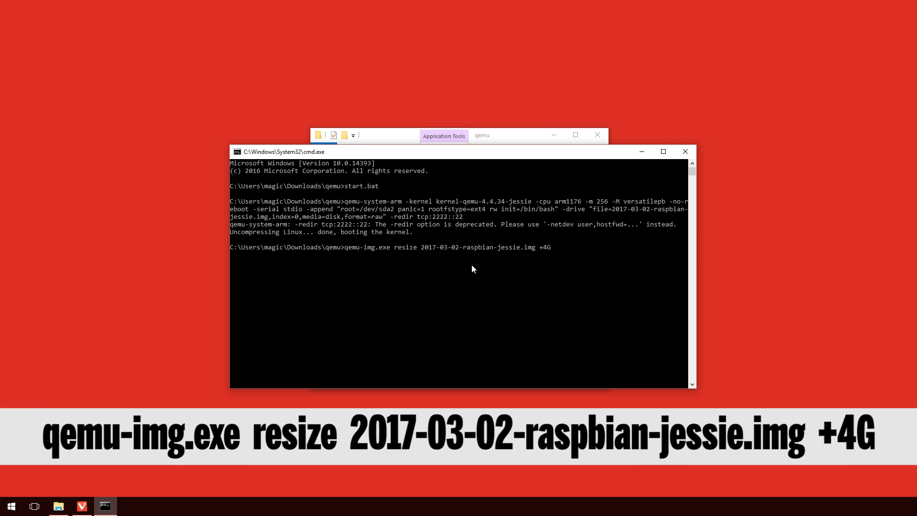
pyautogui.moveTo(417, 269)
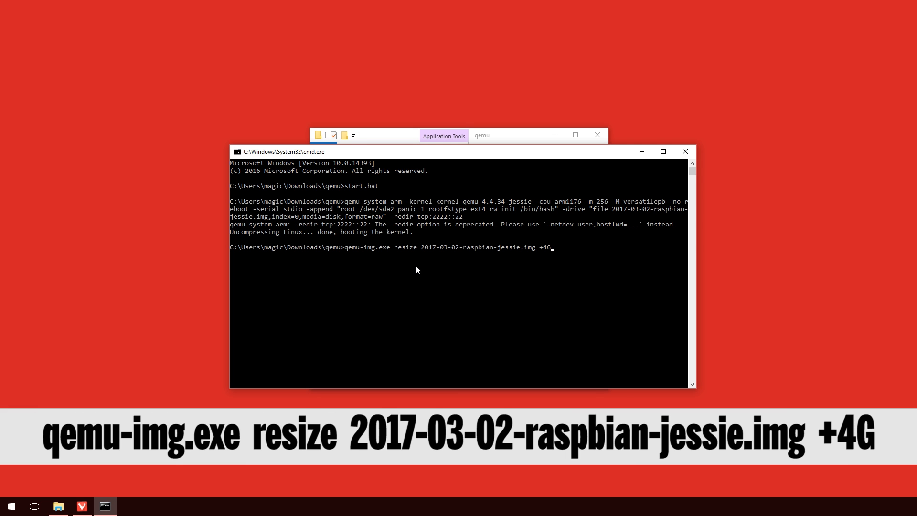
pyautogui.moveTo(402, 278)
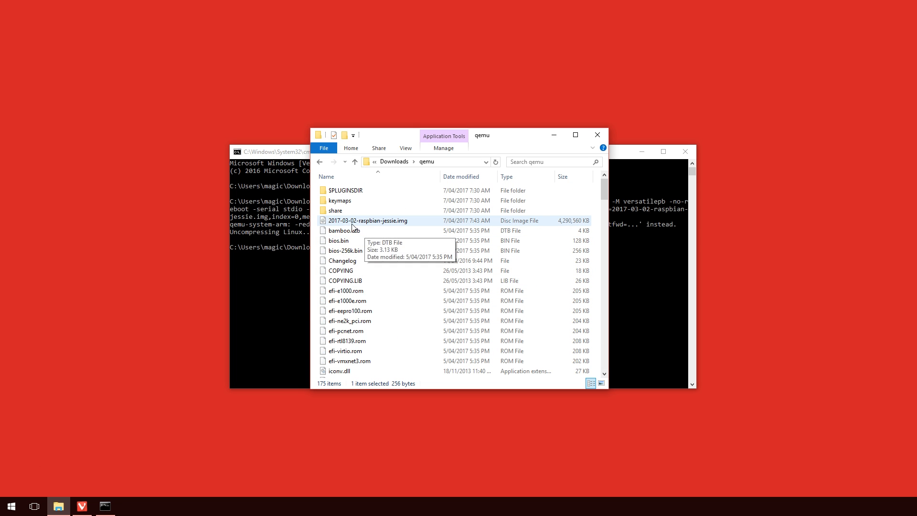
pyautogui.moveTo(567, 227)
pyautogui.write('qemu-img.exe resize 2017-03-02-raspbian-jessie.img +4G')
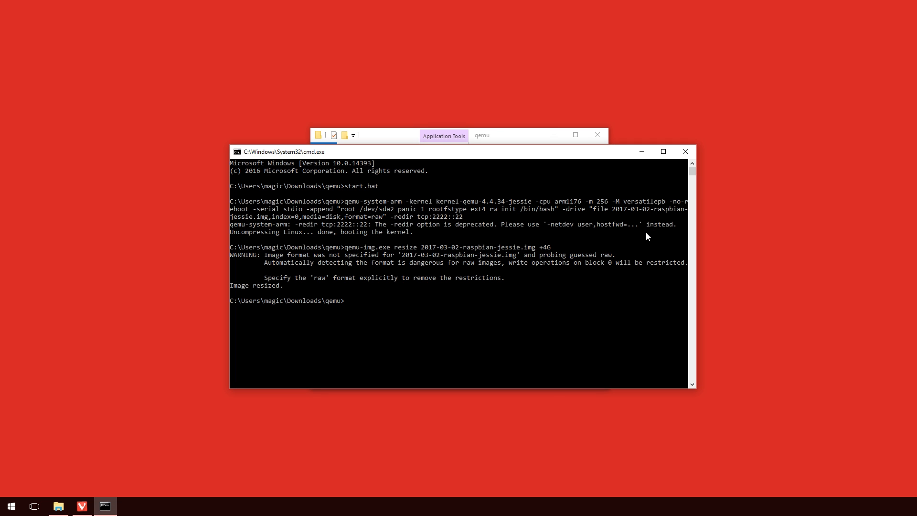
pyautogui.moveTo(508, 303)
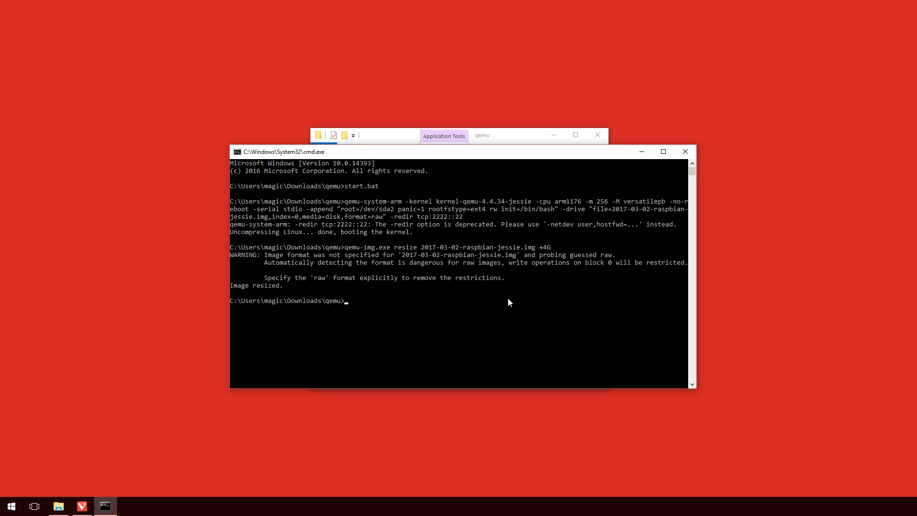
pyautogui.moveTo(260, 293)
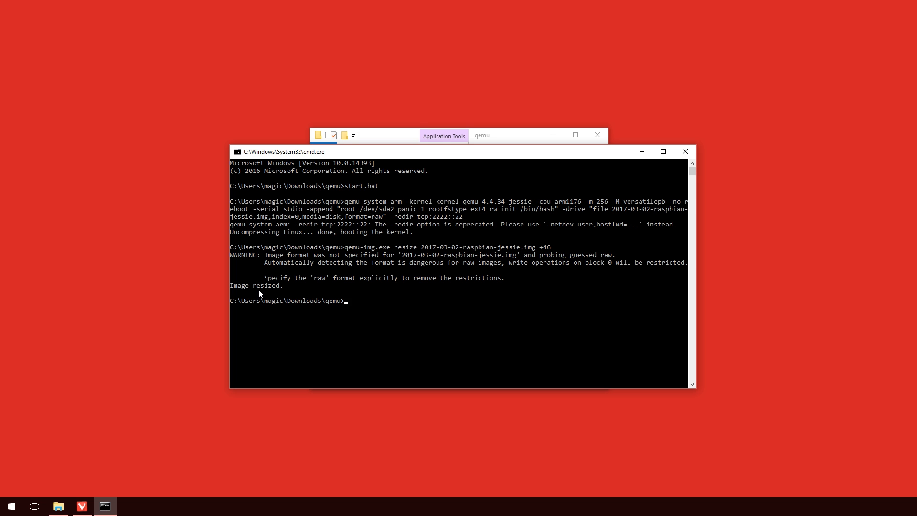
pyautogui.moveTo(514, 141)
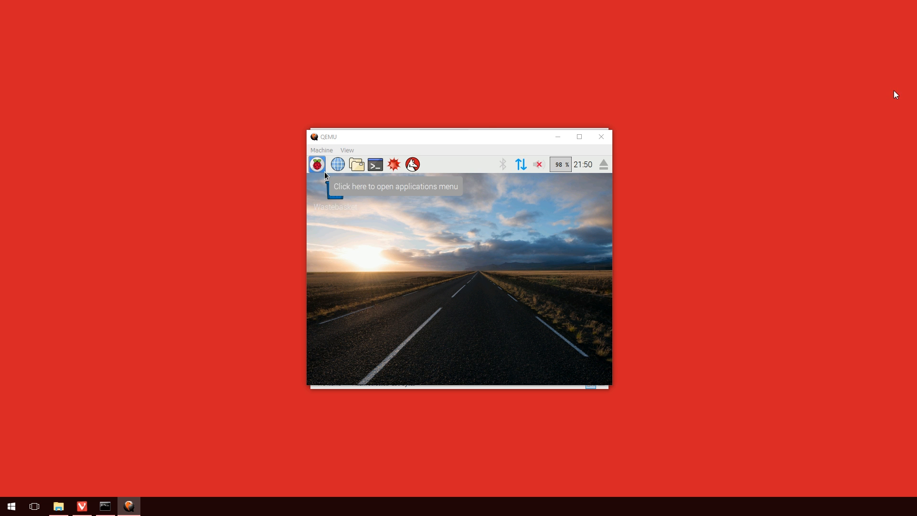
# Step: In a new Raspbian terminal, run sudo fdisk /dev/sda and print its FAT32 and 4G partitions
pyautogui.click(458, 280)
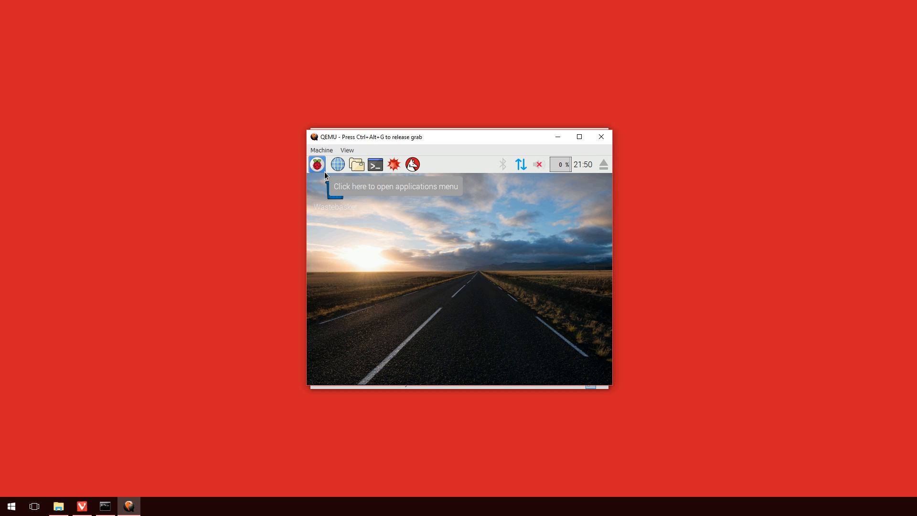
pyautogui.moveTo(375, 164)
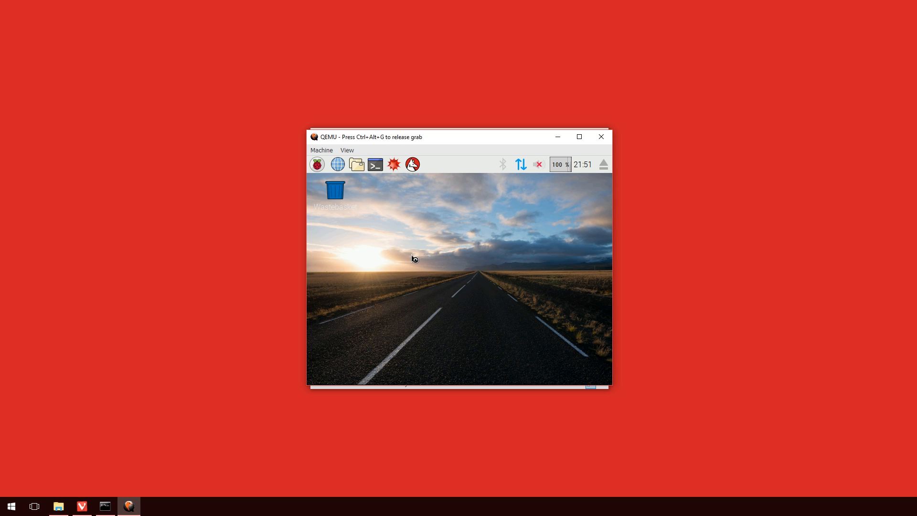
pyautogui.click(375, 164)
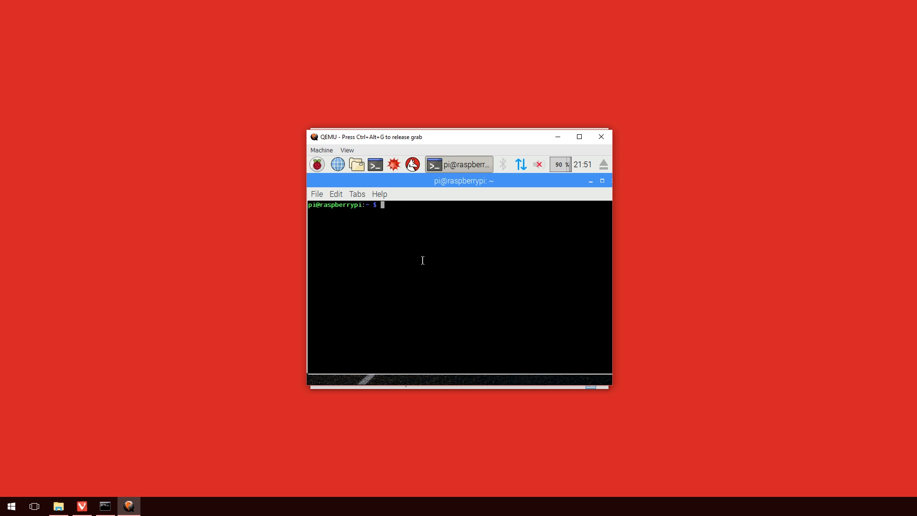
pyautogui.write('sudo fdisk /dfe')
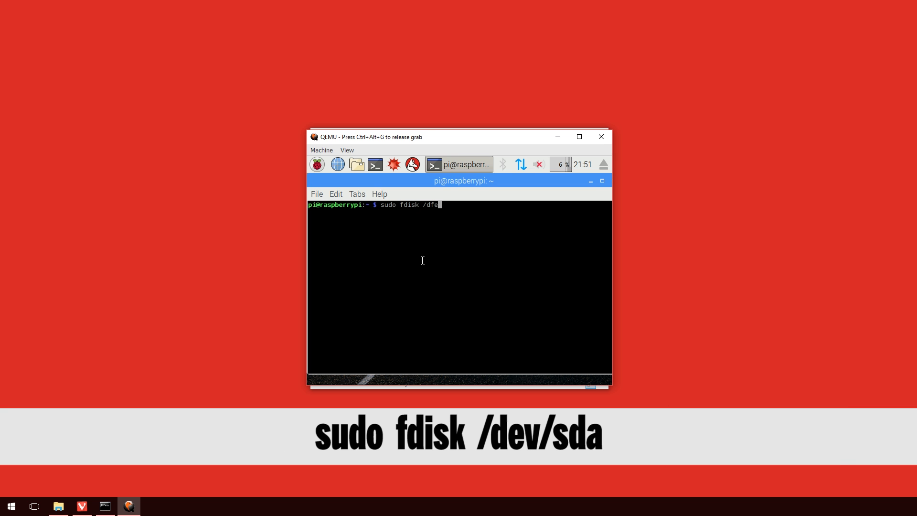
pyautogui.write('v')
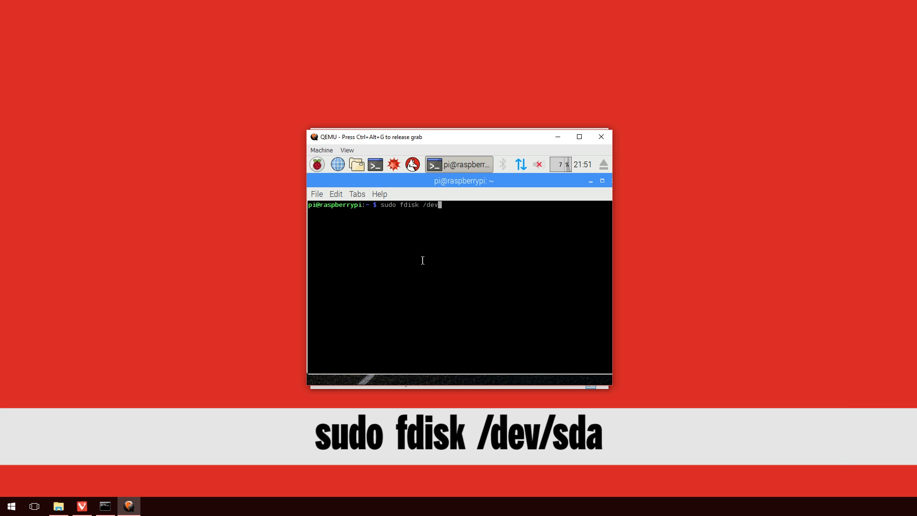
pyautogui.write('sda')
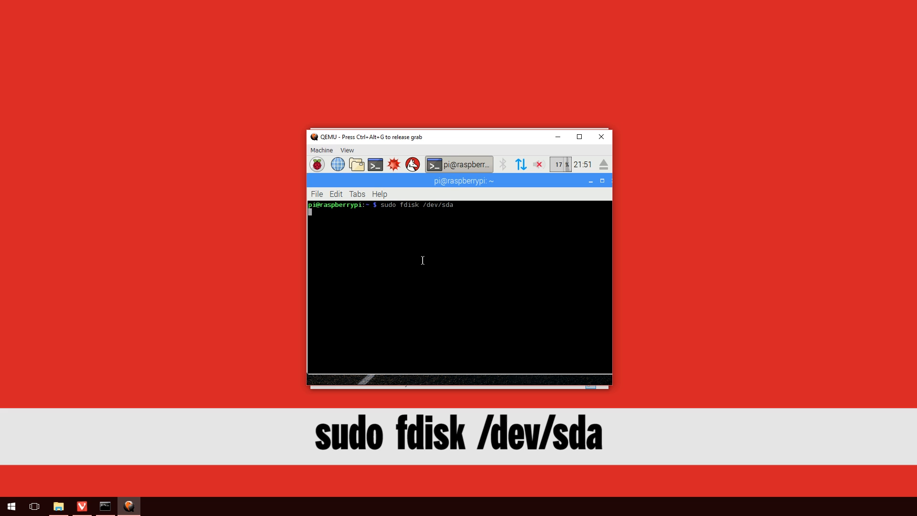
pyautogui.press('Return')
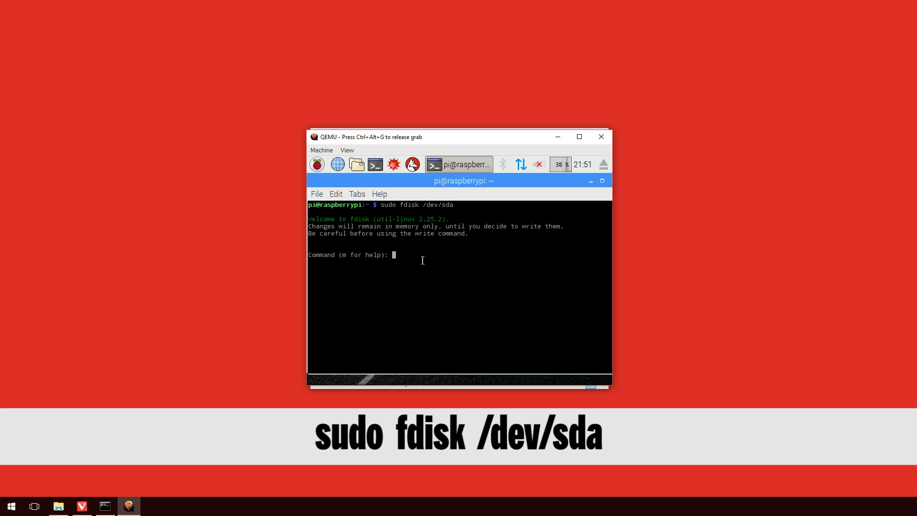
pyautogui.write('p')
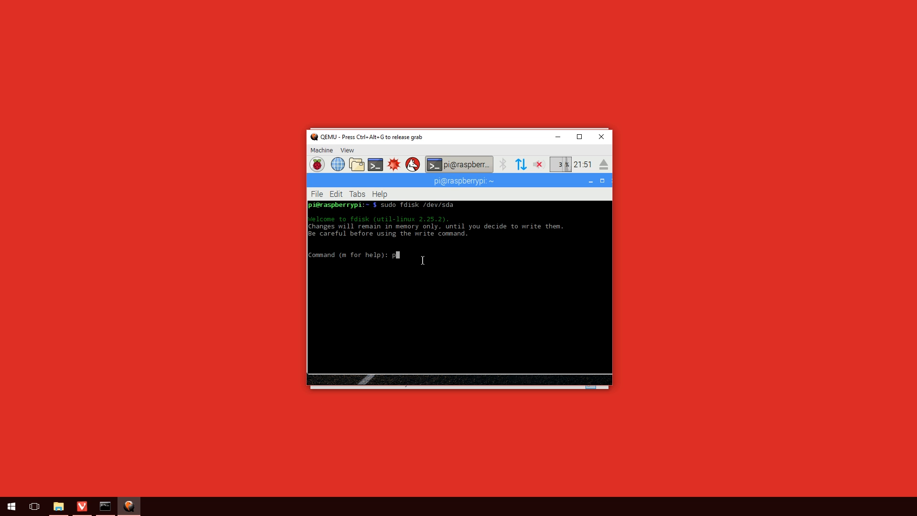
pyautogui.press('Return')
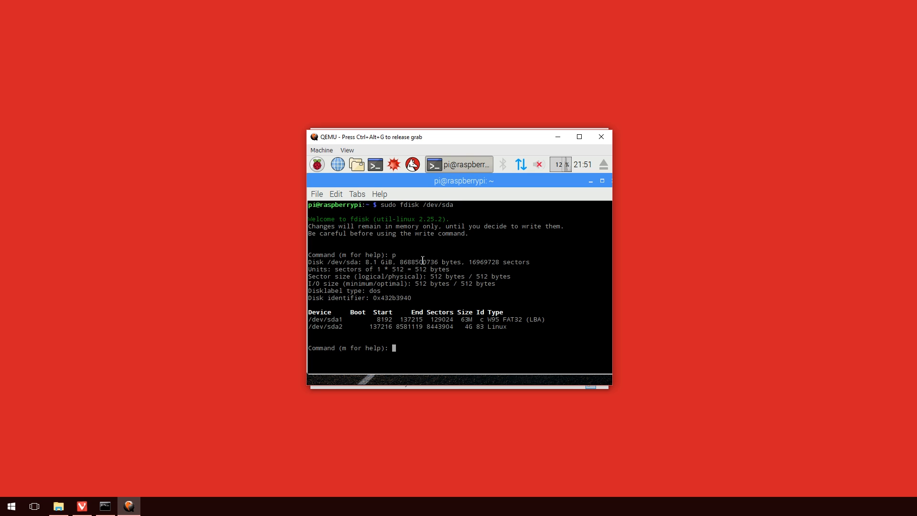
# Step: Delete partition 2, recreate it from sector 137216 to the disk end, and write the table
pyautogui.write('d')
pyautogui.write('2')
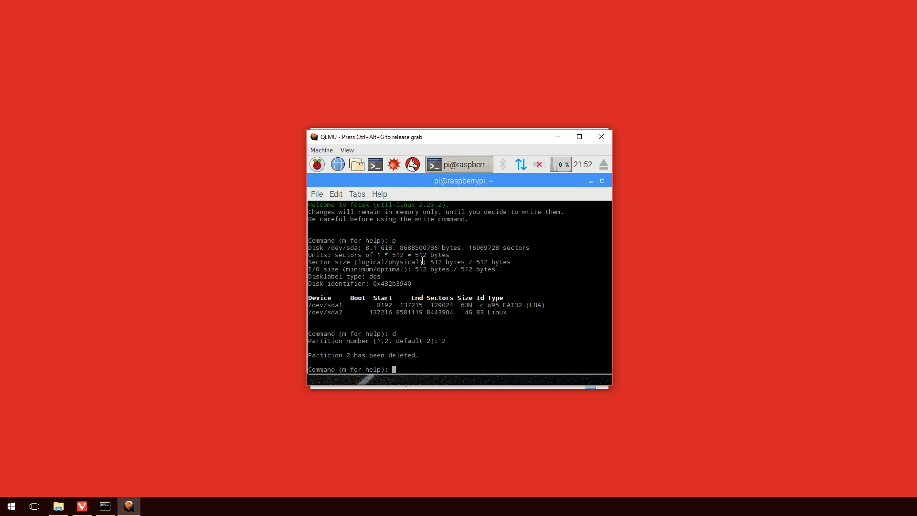
pyautogui.write('n')
pyautogui.write('p')
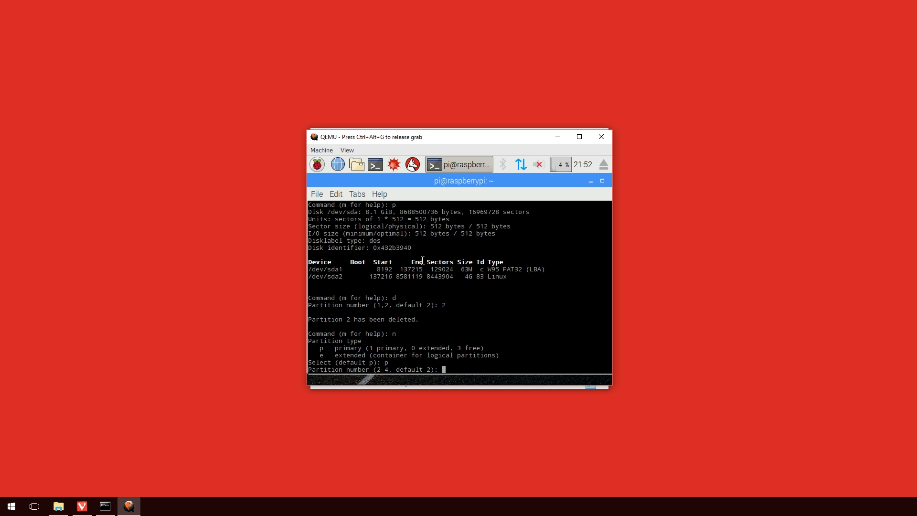
pyautogui.write('2')
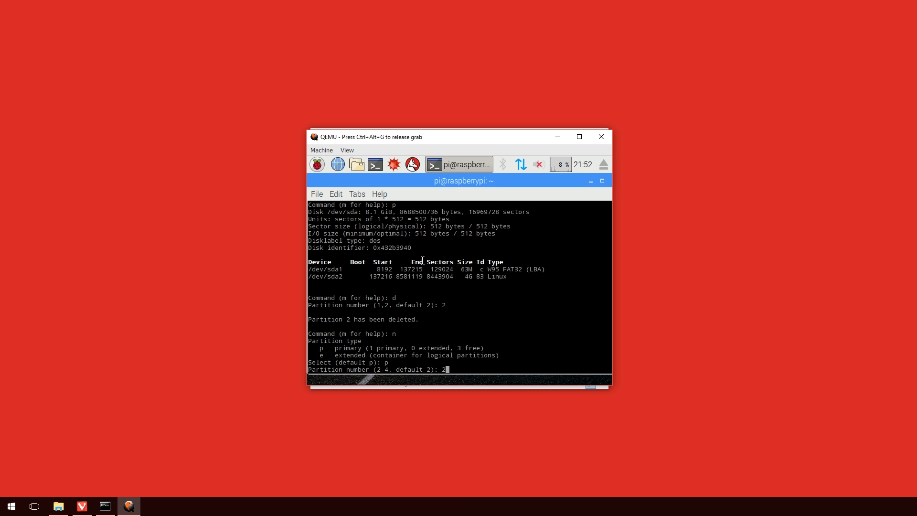
pyautogui.press('Return')
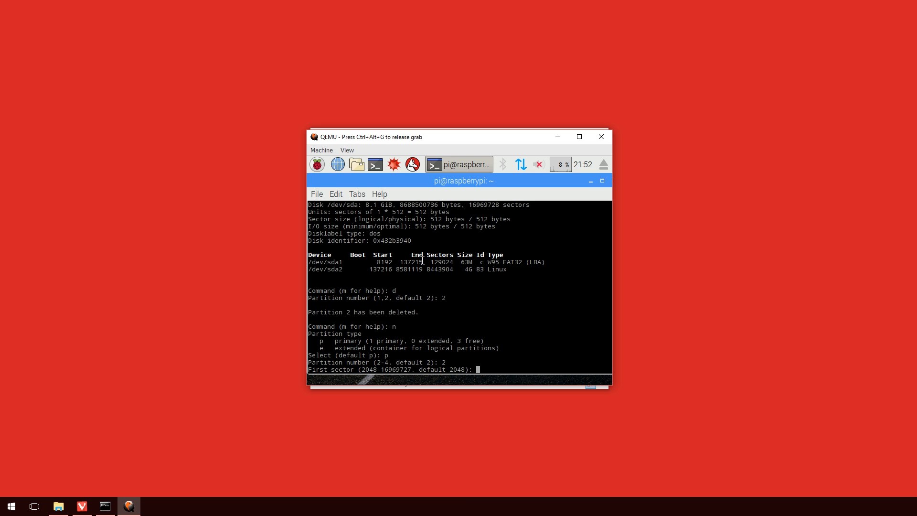
pyautogui.write('13')
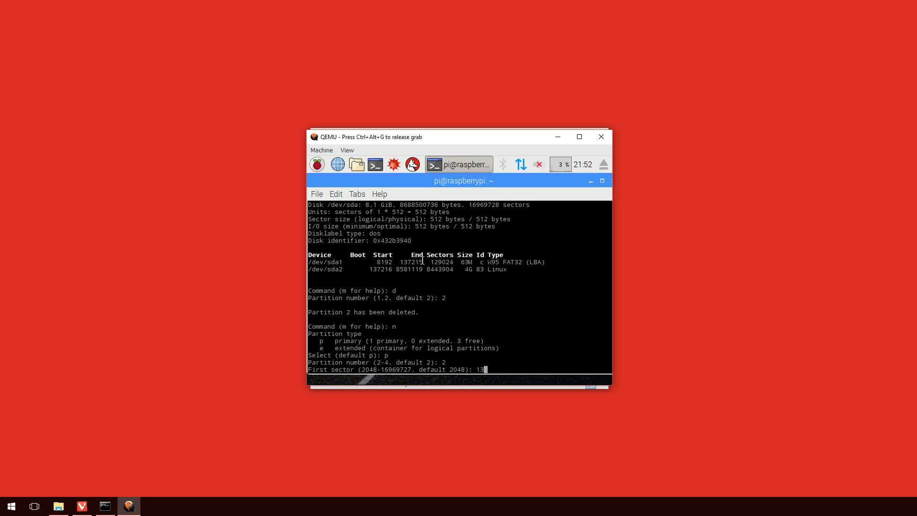
pyautogui.write('7')
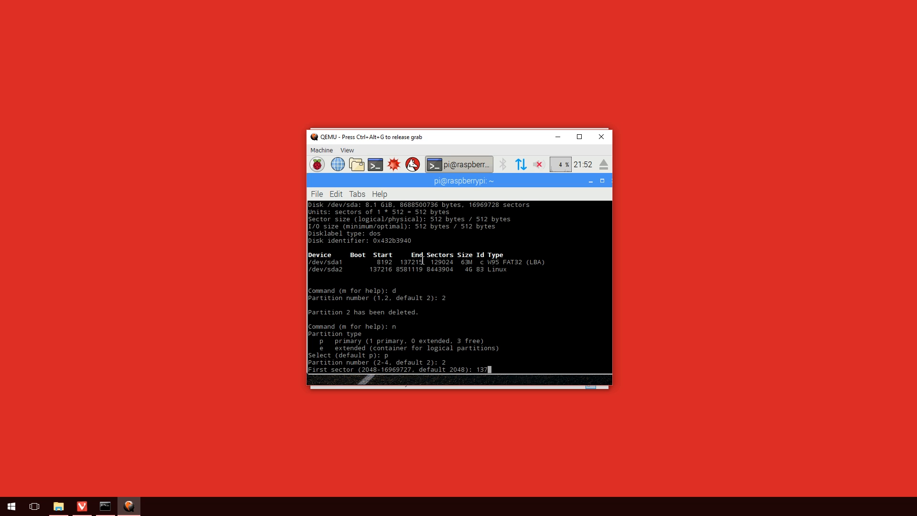
pyautogui.write('2')
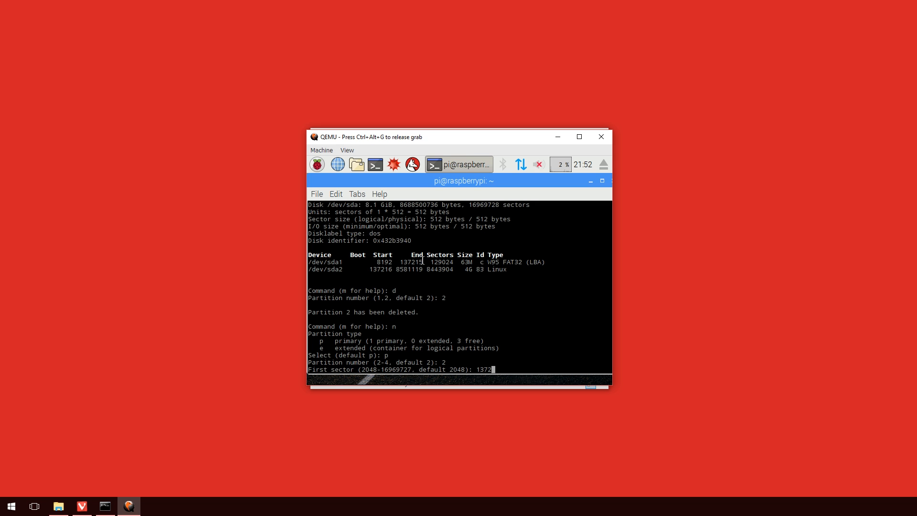
pyautogui.write('16')
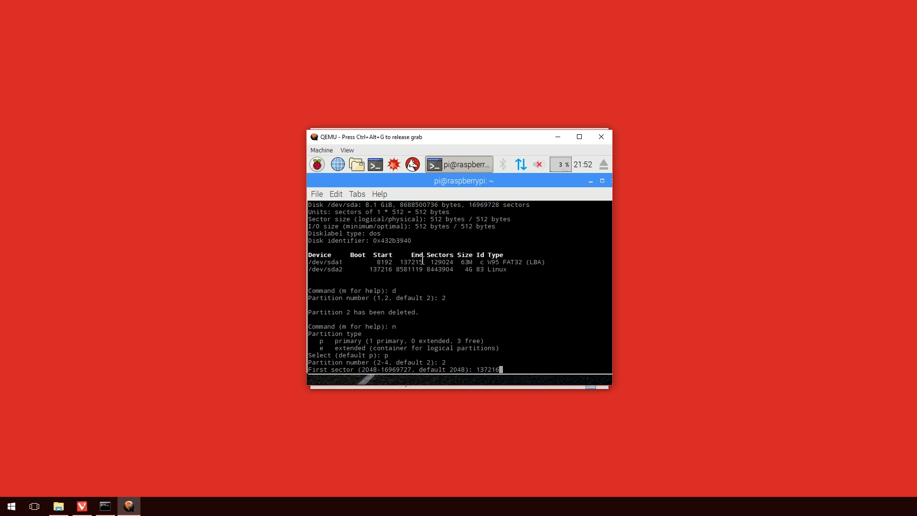
pyautogui.press('Return')
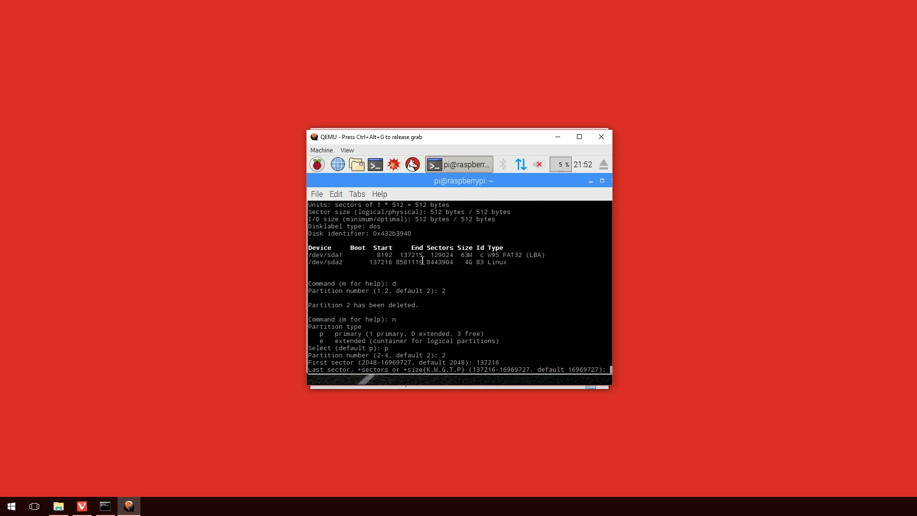
pyautogui.press('Return')
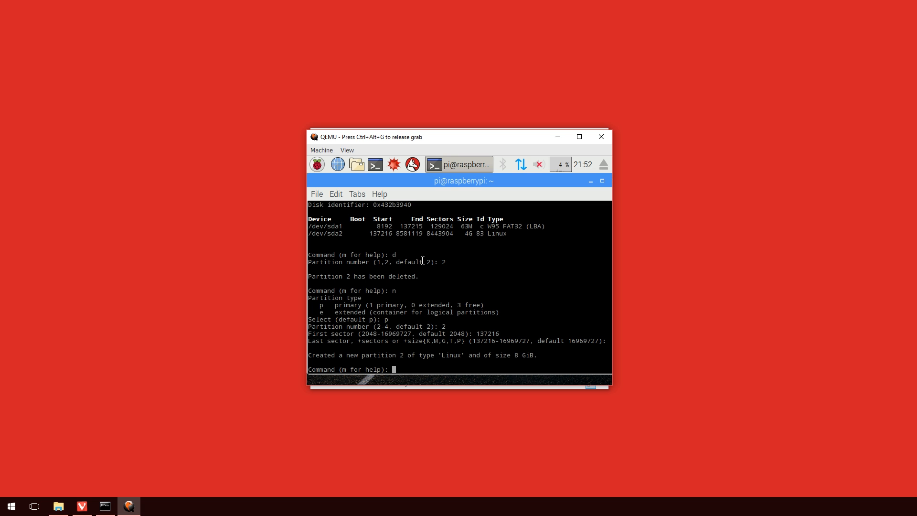
pyautogui.write('w')
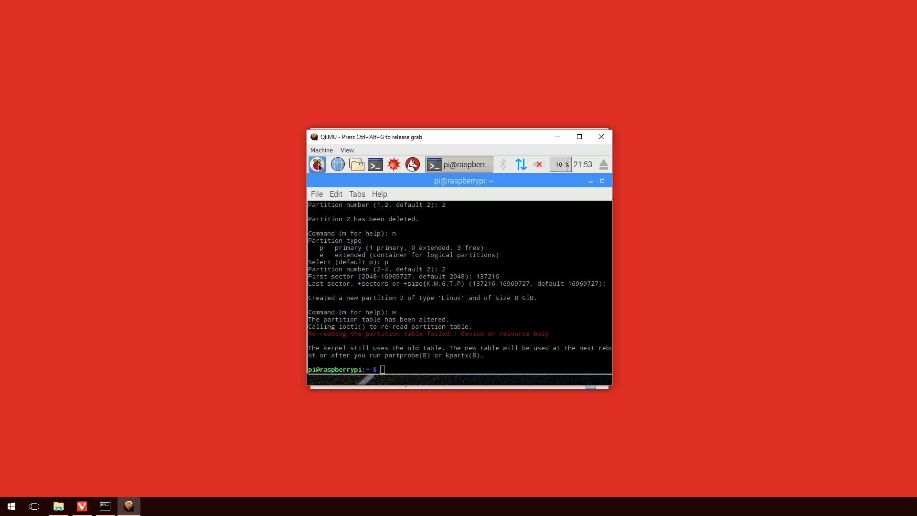
# Step: Run sudo resize2fs /dev/sda2, growing the filesystem to 2104064 4k blocks
pyautogui.click(318, 164)
pyautogui.write('sudo res')
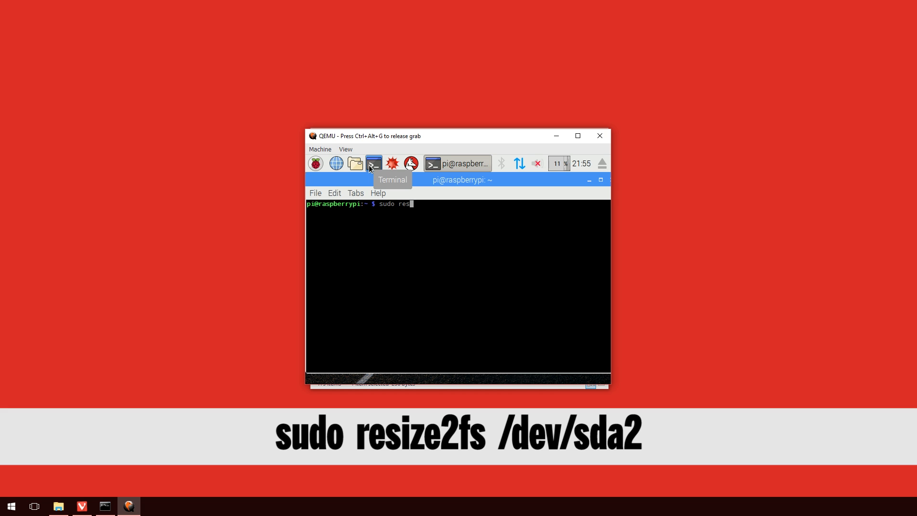
pyautogui.write('ize2fs')
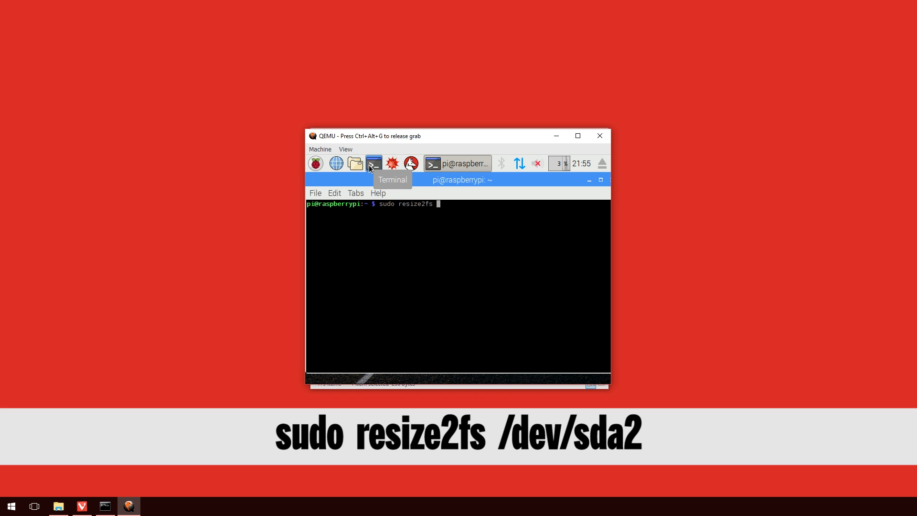
pyautogui.write('/dev/sda')
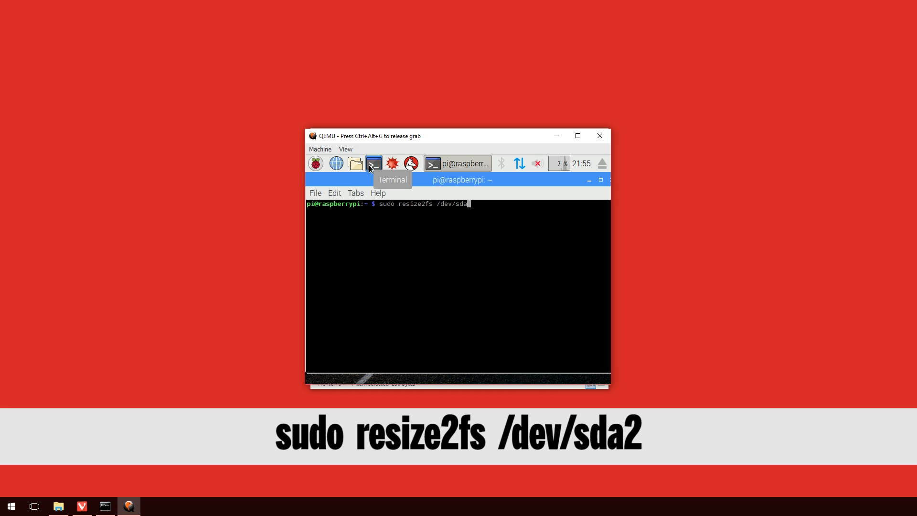
pyautogui.press('Return')
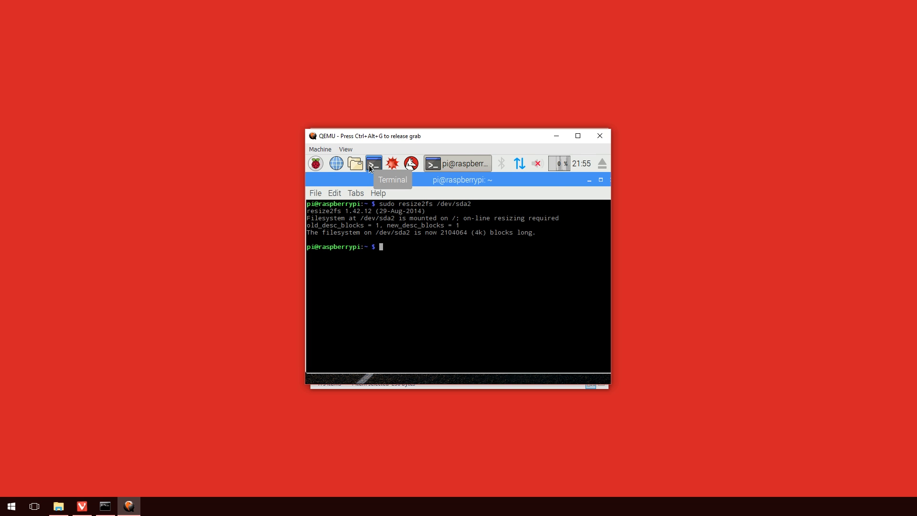
pyautogui.write('sudo nano')
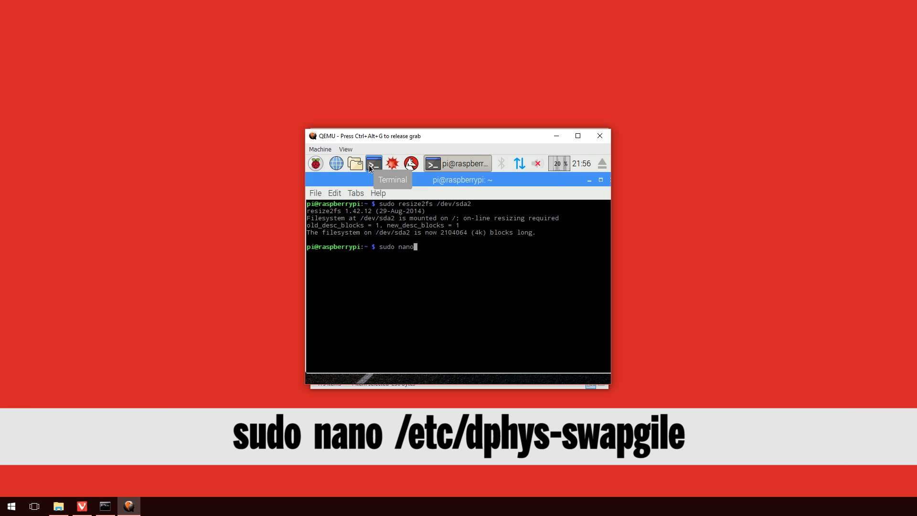
# Step: Edit /etc/dphys-swapfile in nano, changing CONF_SWAPSIZE from 100 to 1024, and save
pyautogui.write('/etc/')
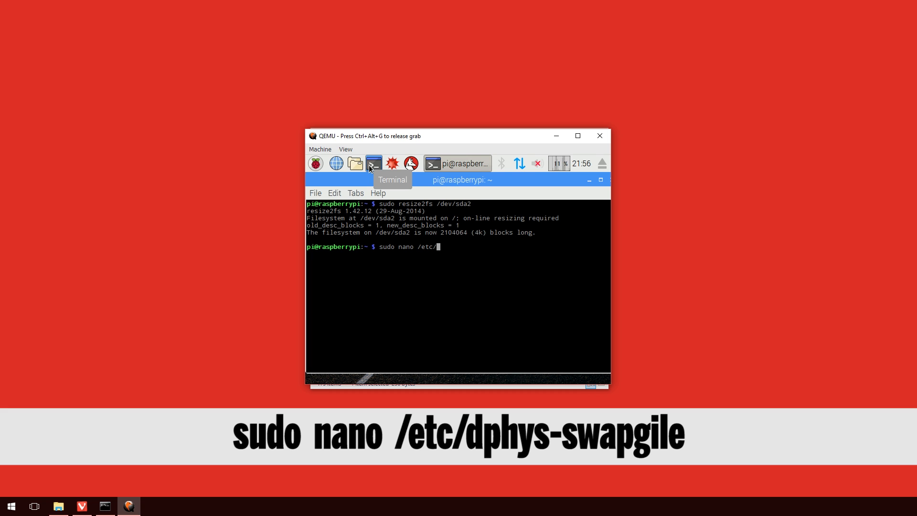
pyautogui.write('dph')
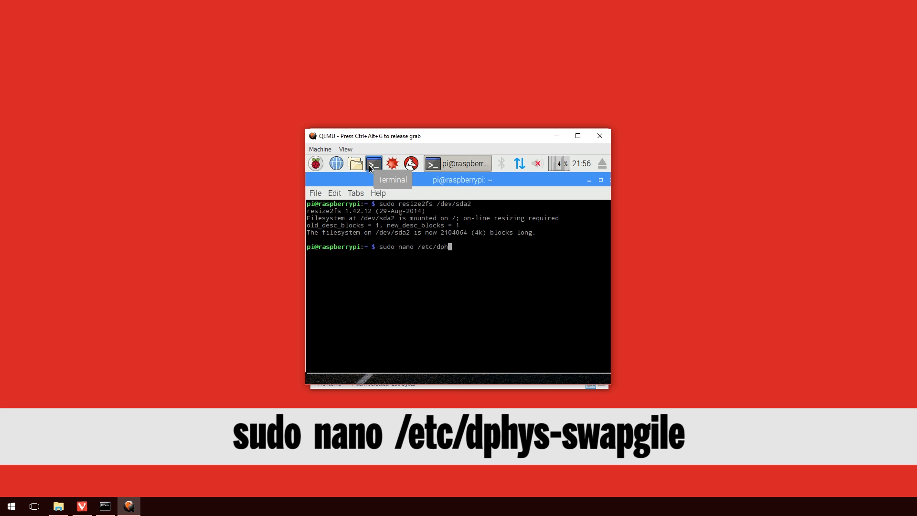
pyautogui.write('ys-swapfile')
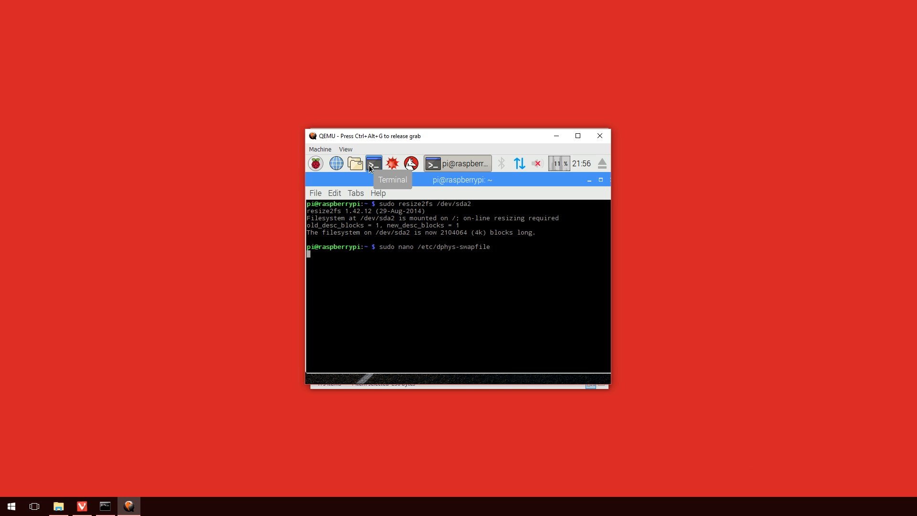
pyautogui.press('Return')
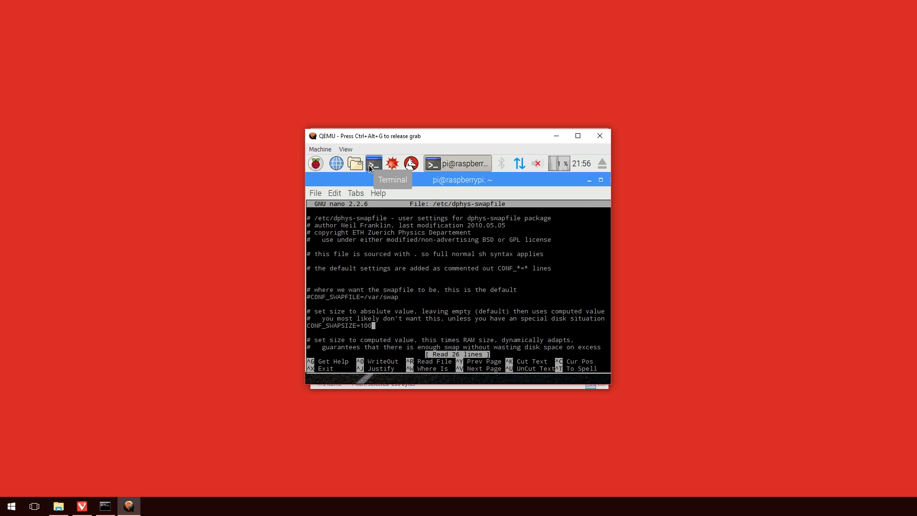
pyautogui.press('Backspace')
pyautogui.write('24')
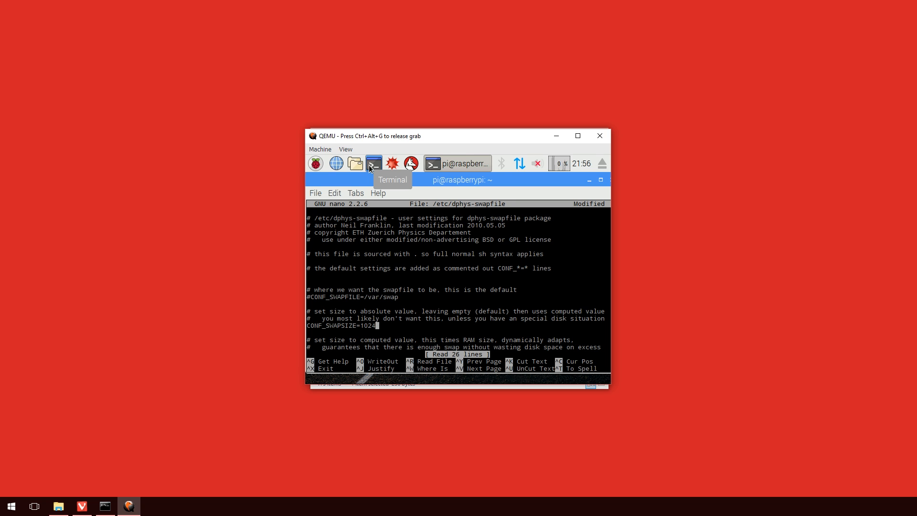
pyautogui.press('ctrl+o')
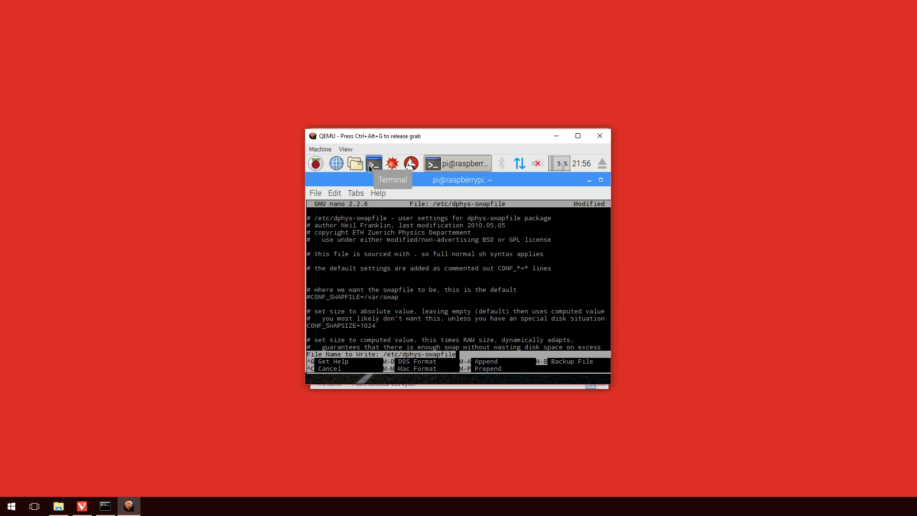
pyautogui.press('Return')
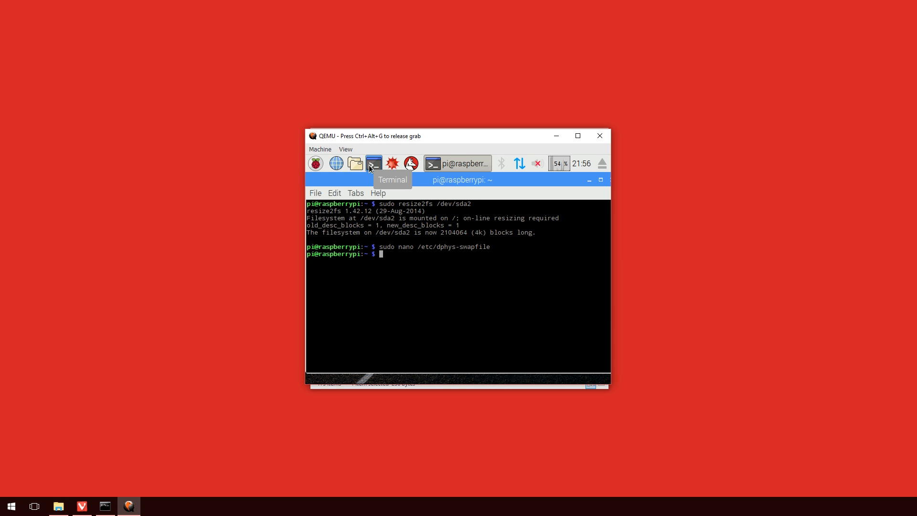
pyautogui.write('sudo')
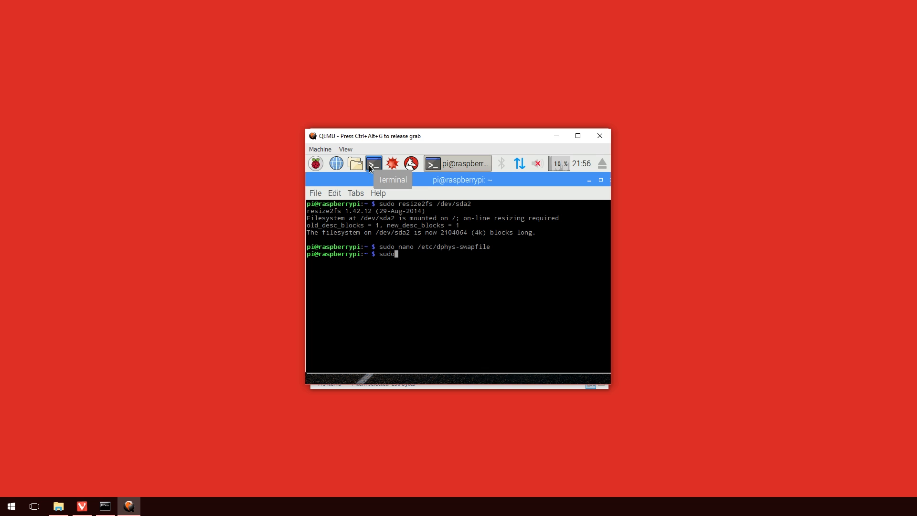
# Step: Stop and start the service with /etc/init.d/dphys-swapfile to apply 1024 MB swap
pyautogui.write('/etc/init')
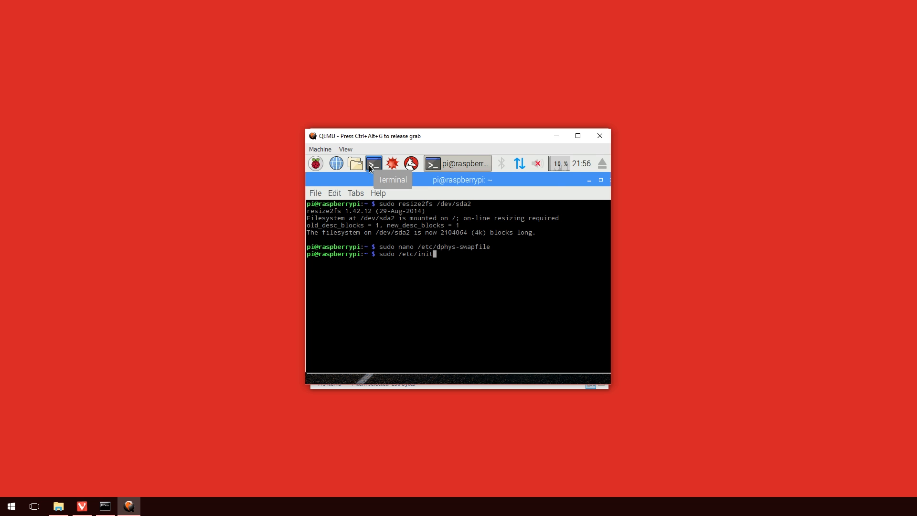
pyautogui.write('.d/')
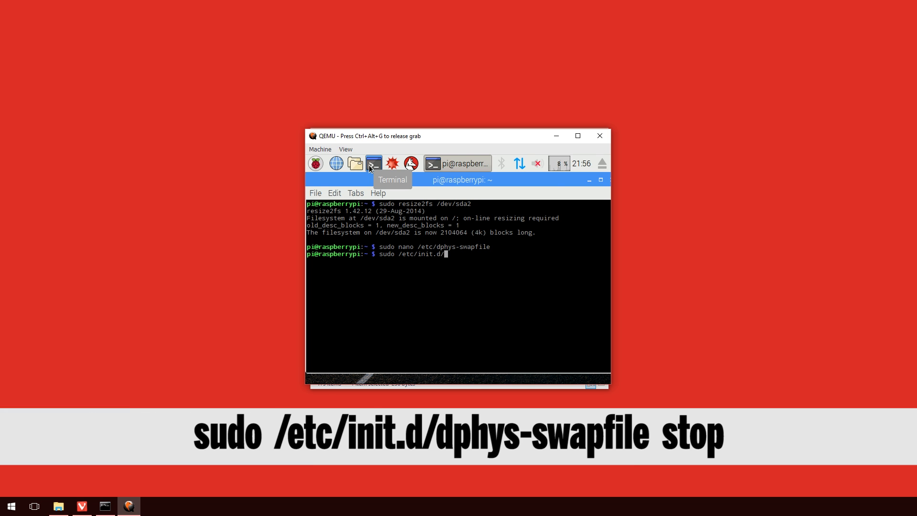
pyautogui.write('dph')
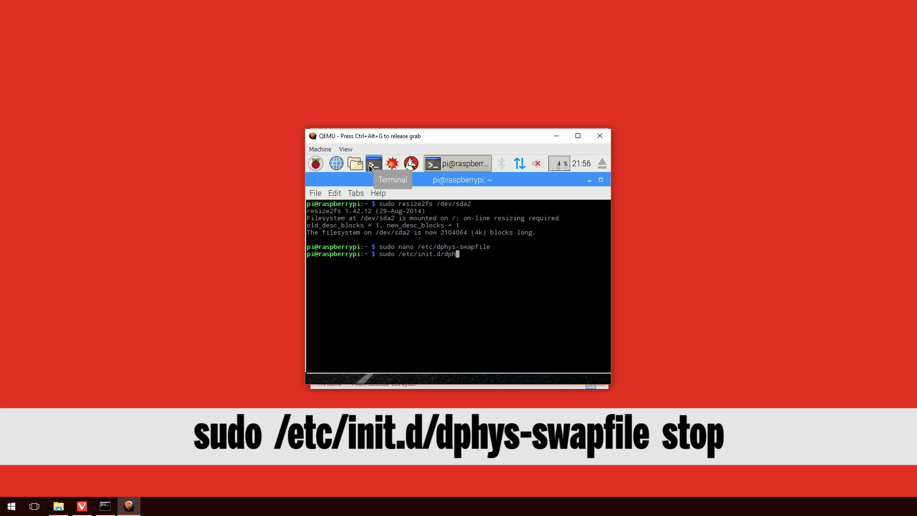
pyautogui.write('s-swapfi')
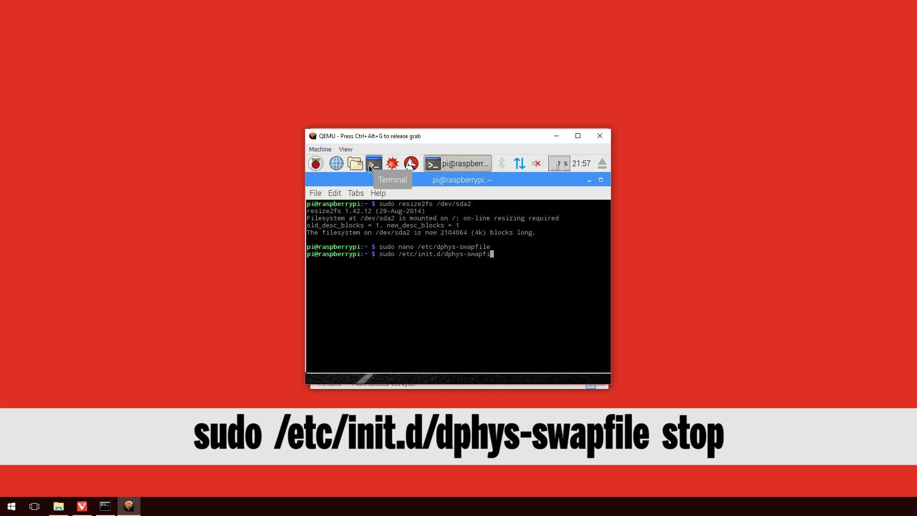
pyautogui.write('stop')
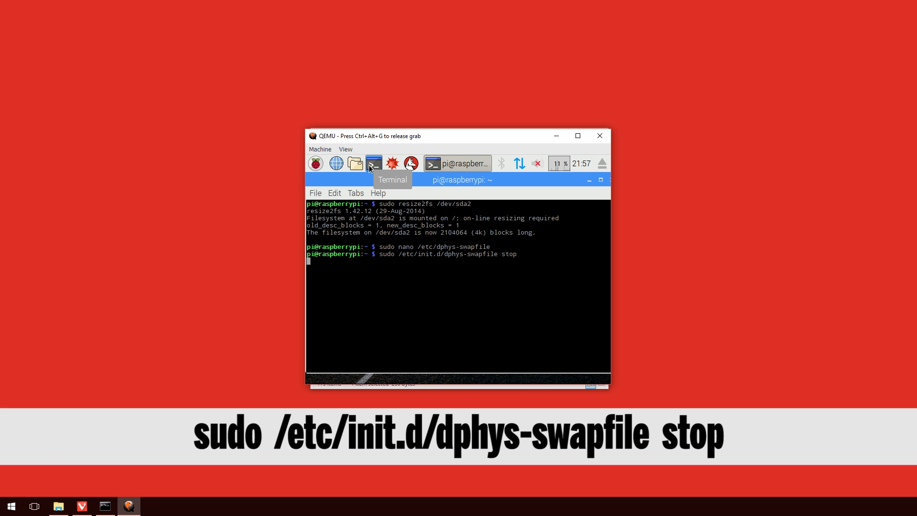
pyautogui.press('Return')
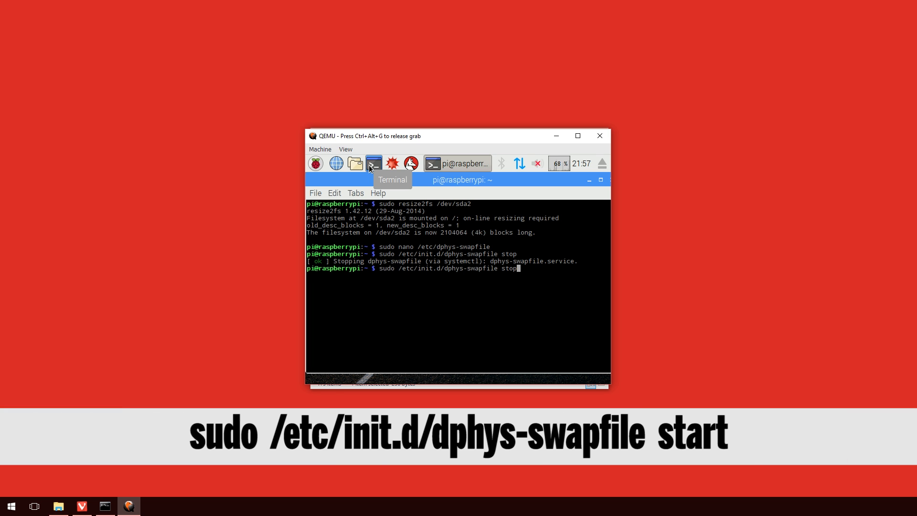
pyautogui.write('art')
pyautogui.press('Return')
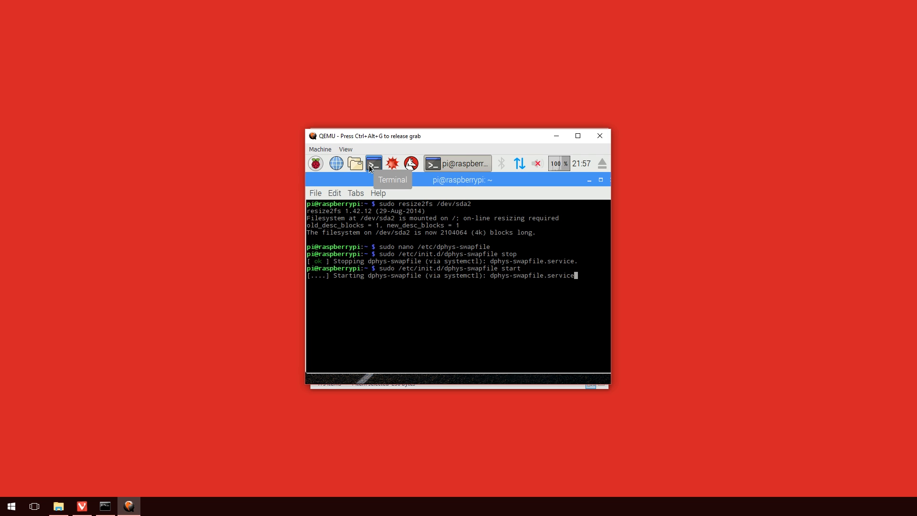
pyautogui.write('free -m')
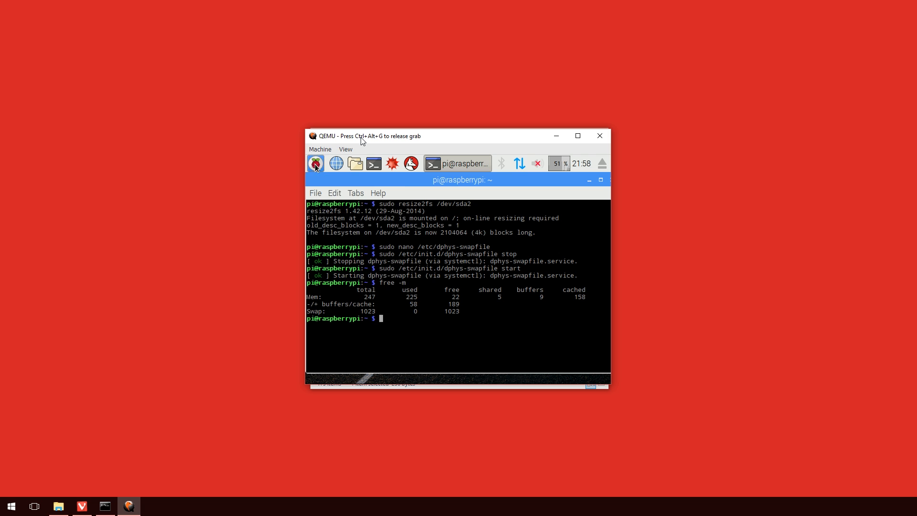
# Step: Review the free -m output, then close the terminal to reveal the PIXEL desktop
pyautogui.click(314, 163)
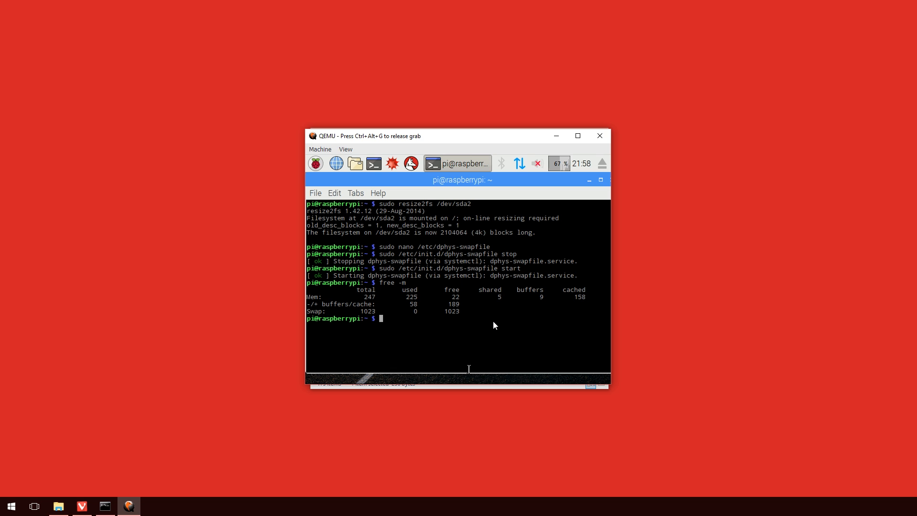
pyautogui.click(589, 179)
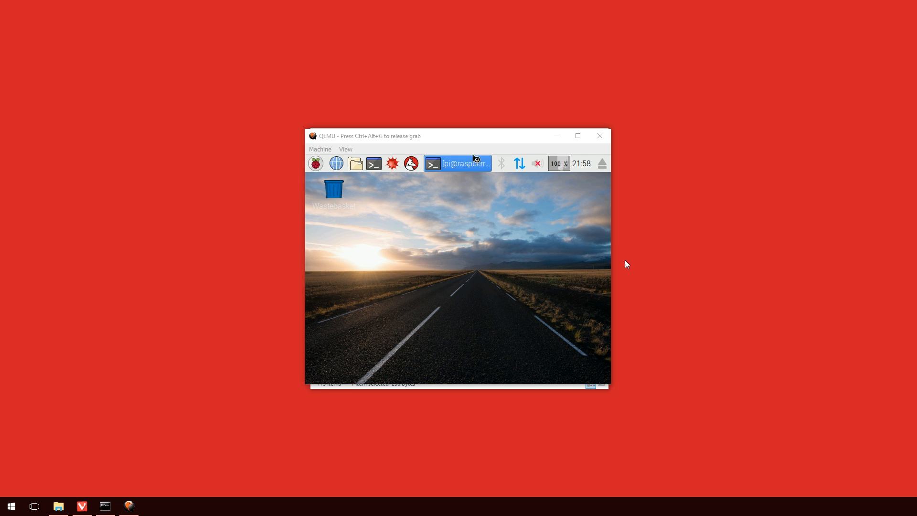
pyautogui.moveTo(453, 223)
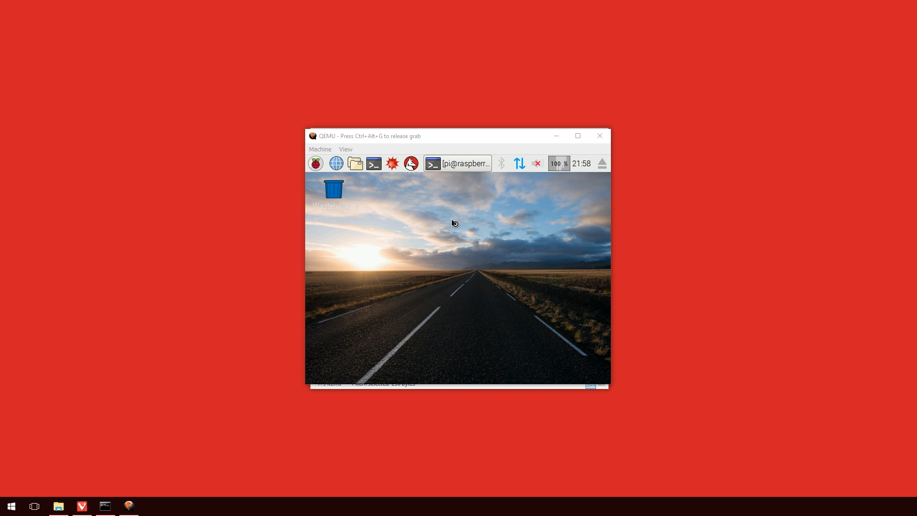
pyautogui.moveTo(486, 216)
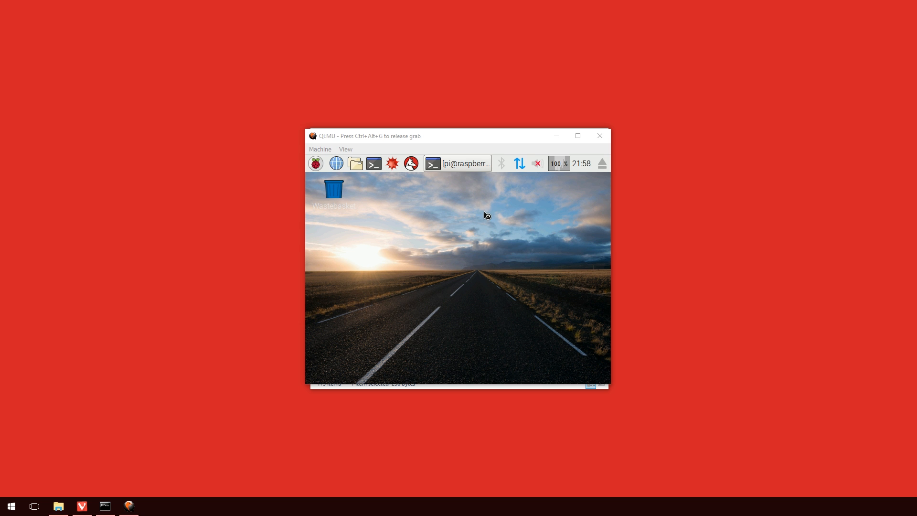
pyautogui.moveTo(471, 242)
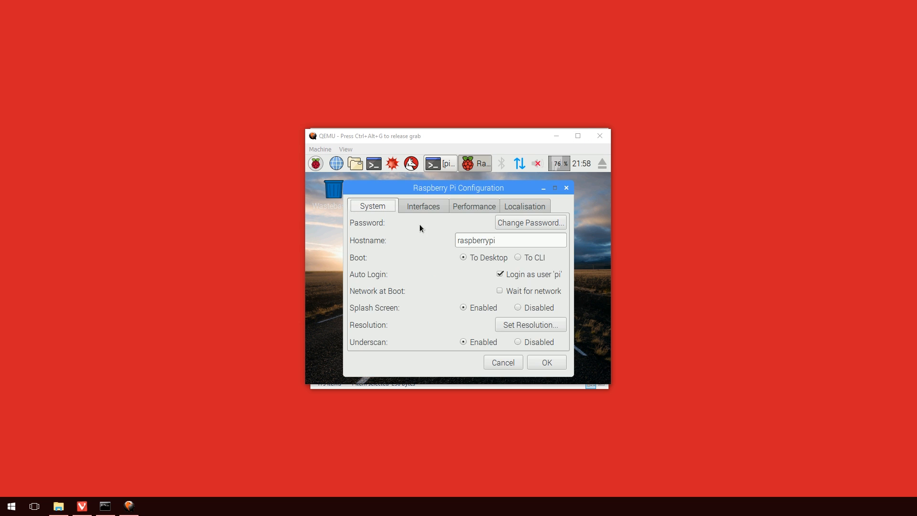
# Step: Set SSH to Enabled on the Interfaces tab of Raspberry Pi Configuration
pyautogui.click(422, 206)
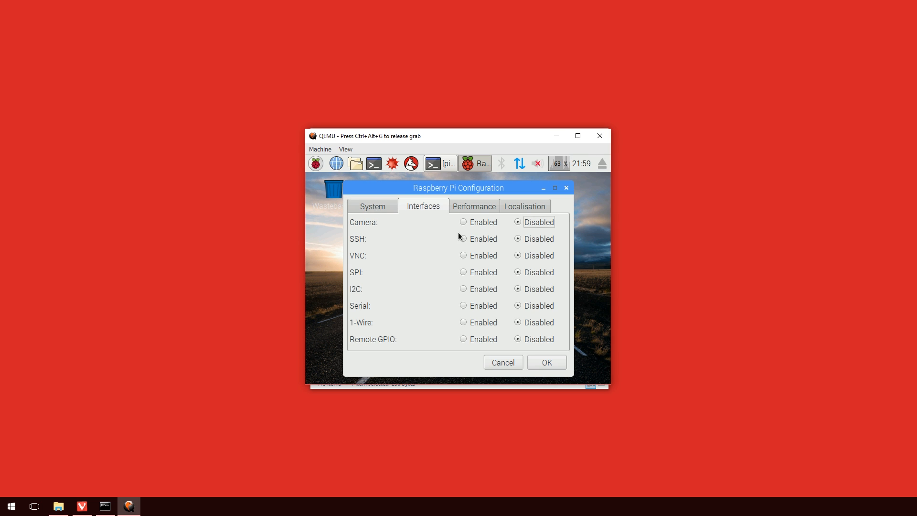
pyautogui.click(463, 239)
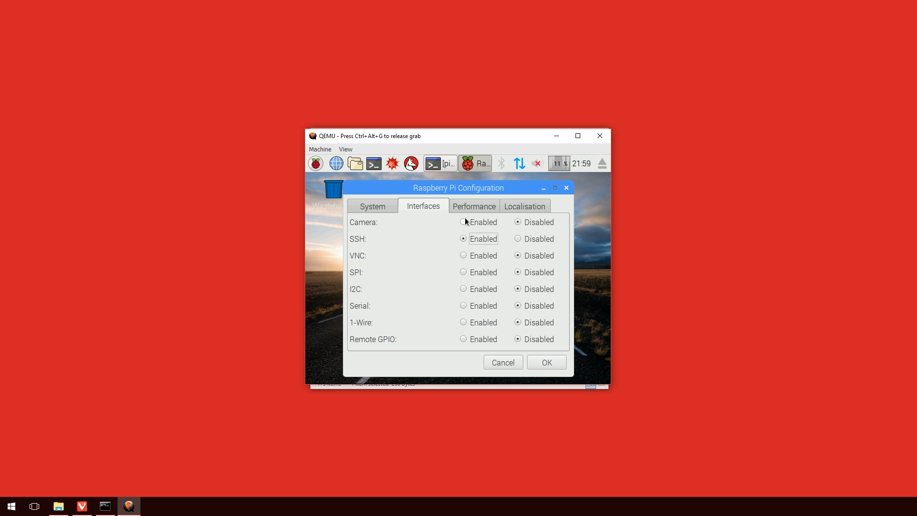
# Step: Choose Turbo (1000MHz) from the Overclock list on the Performance tab
pyautogui.click(474, 206)
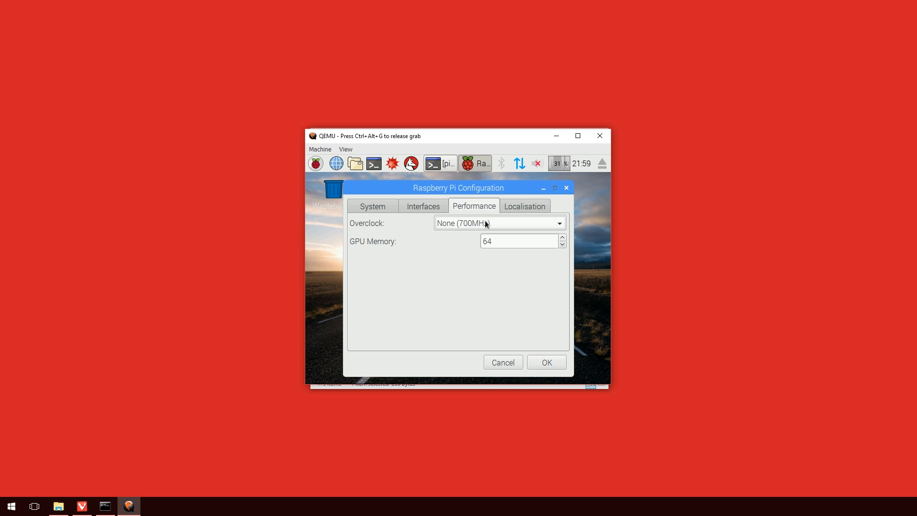
pyautogui.click(499, 223)
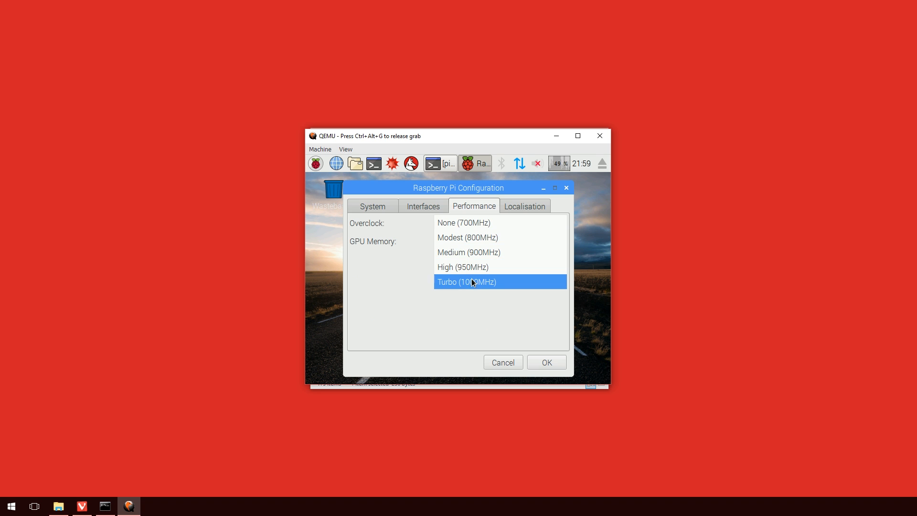
pyautogui.click(466, 281)
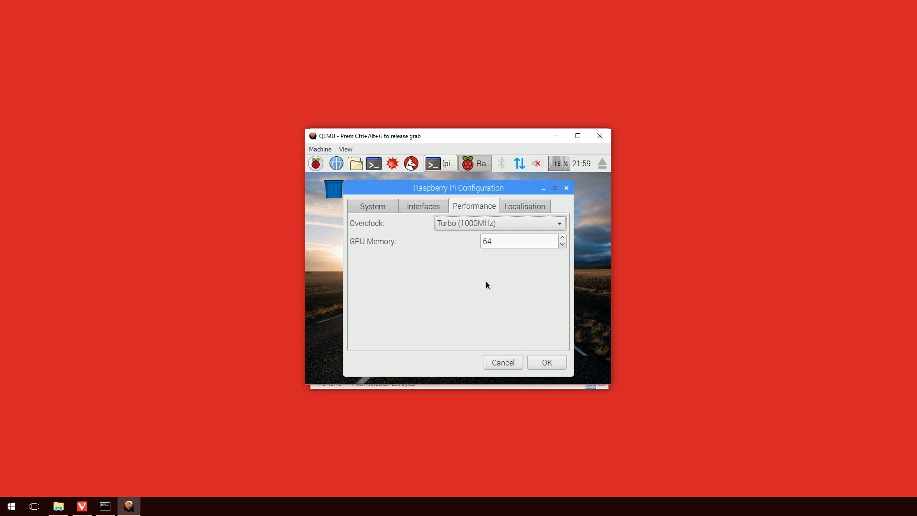
pyautogui.moveTo(485, 223)
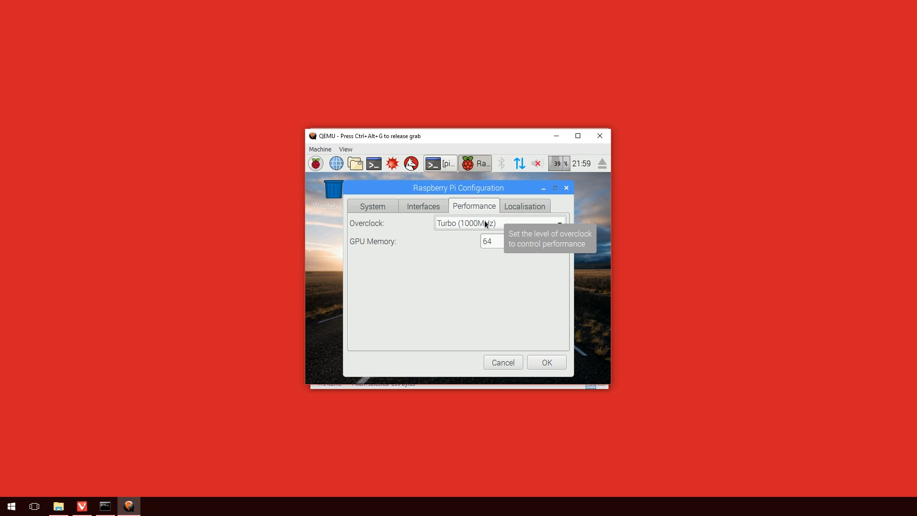
pyautogui.moveTo(708, 190)
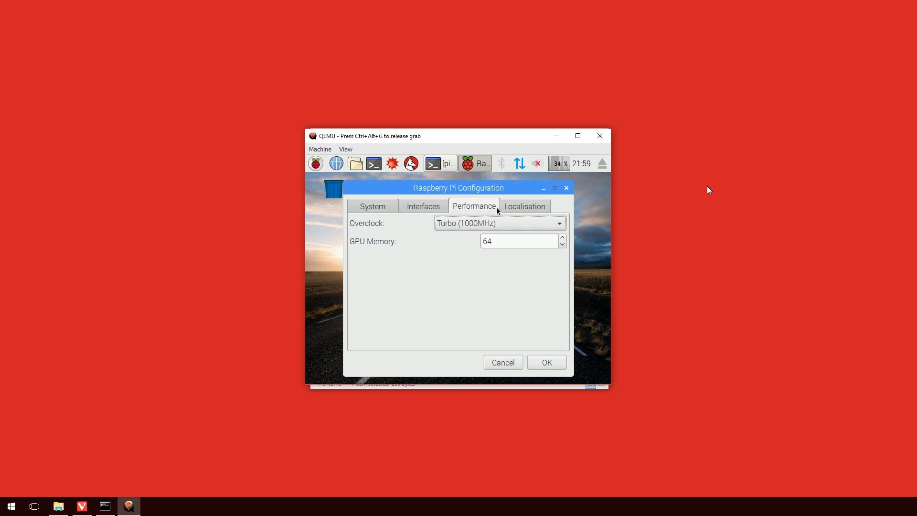
pyautogui.moveTo(500, 201)
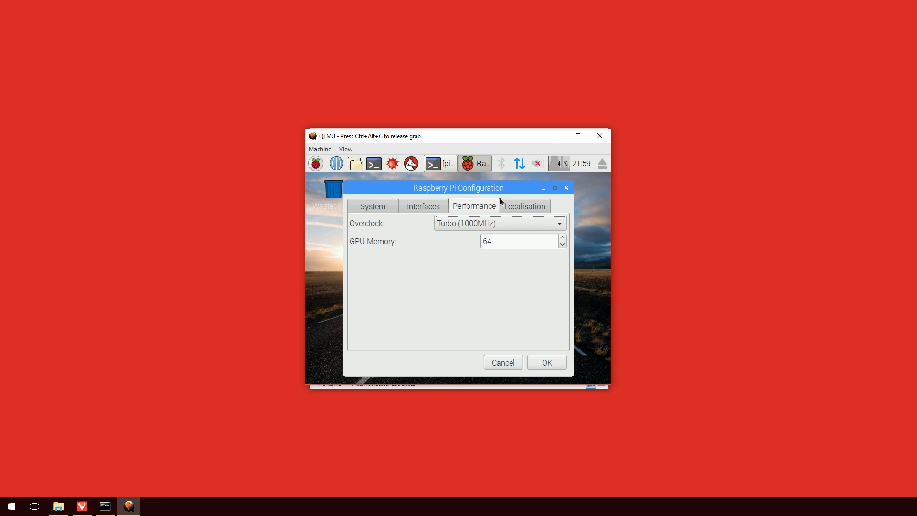
# Step: Set the locale country to US (USA) on the Localisation tab
pyautogui.click(523, 206)
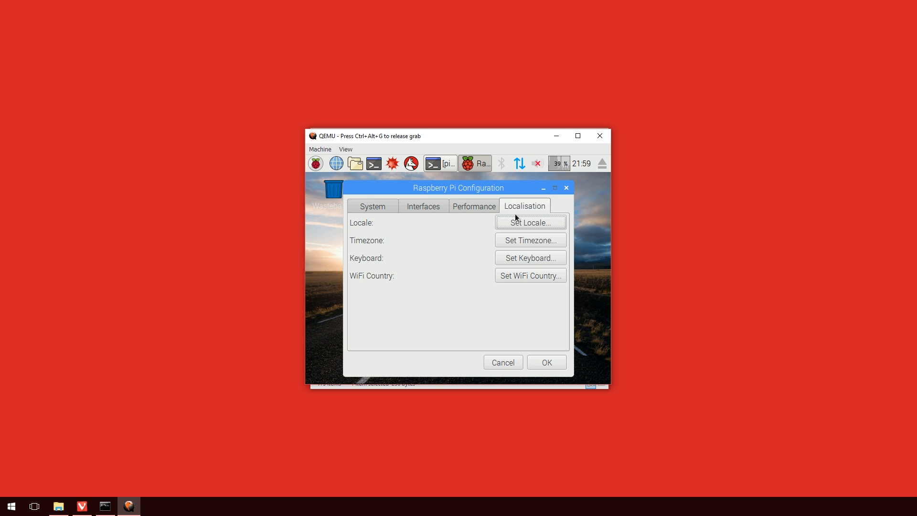
pyautogui.moveTo(529, 223)
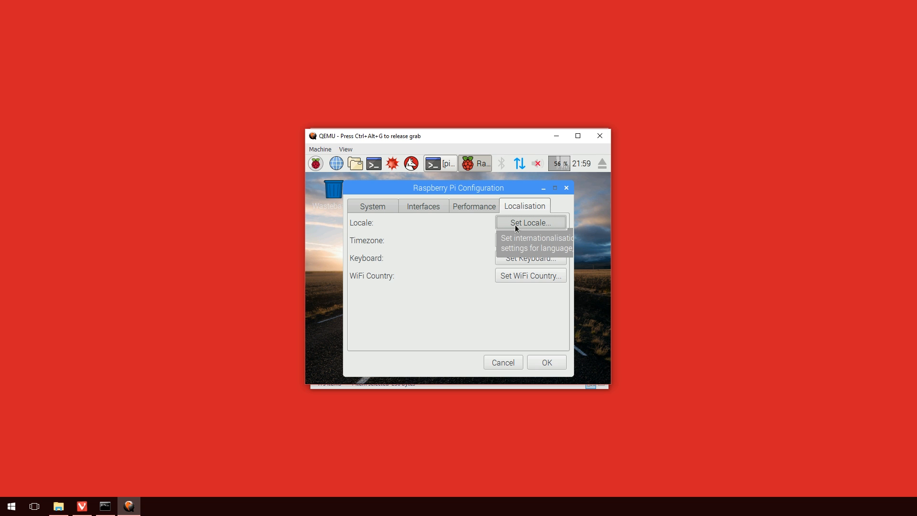
pyautogui.click(529, 222)
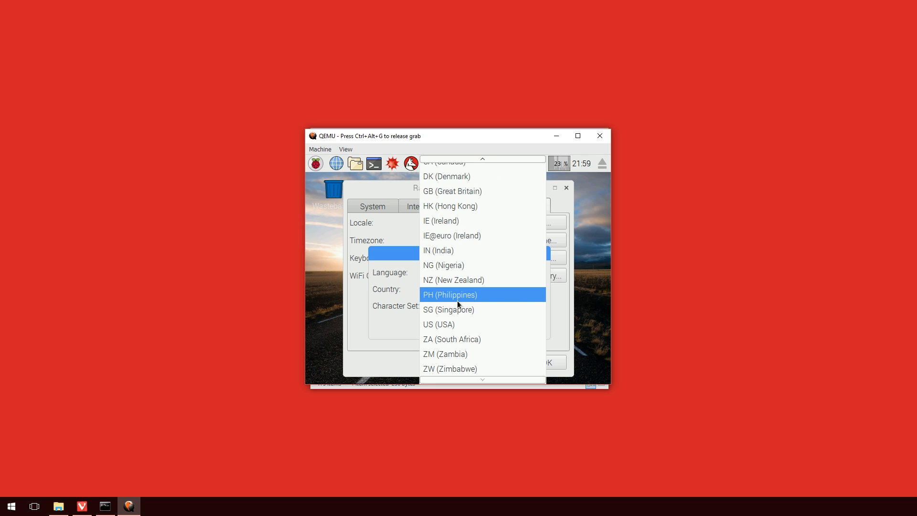
pyautogui.click(439, 323)
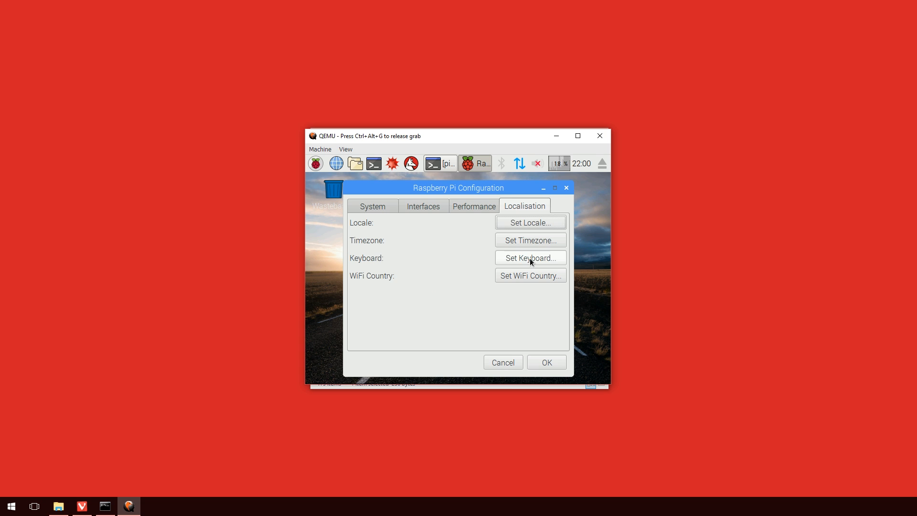
# Step: Set the keyboard layout to United States, English (US)
pyautogui.click(529, 258)
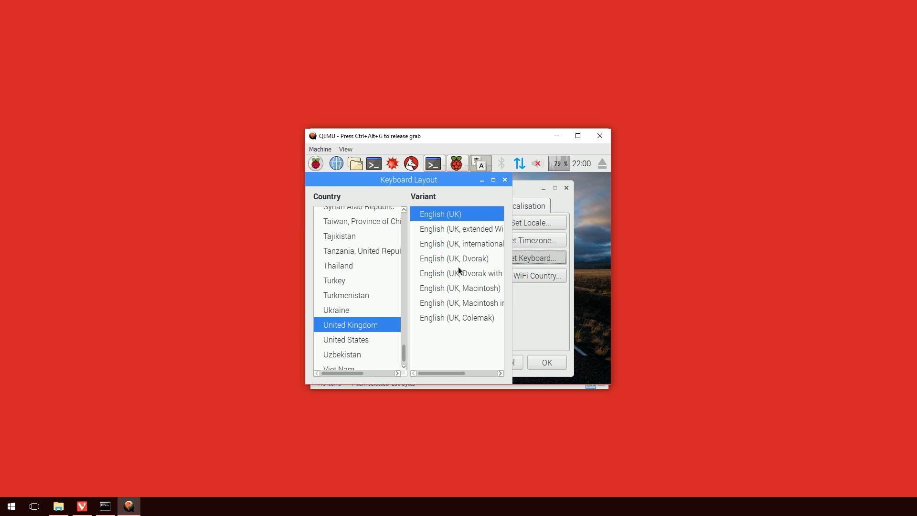
pyautogui.click(346, 339)
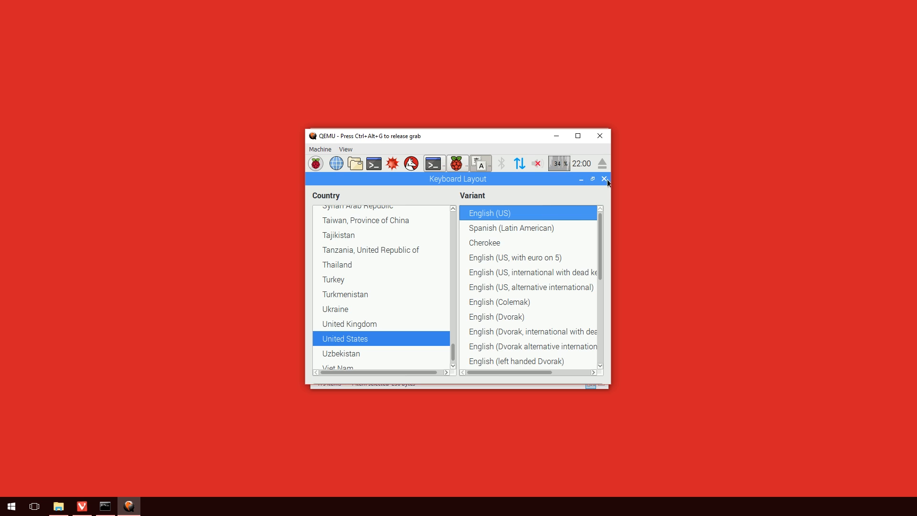
pyautogui.click(604, 179)
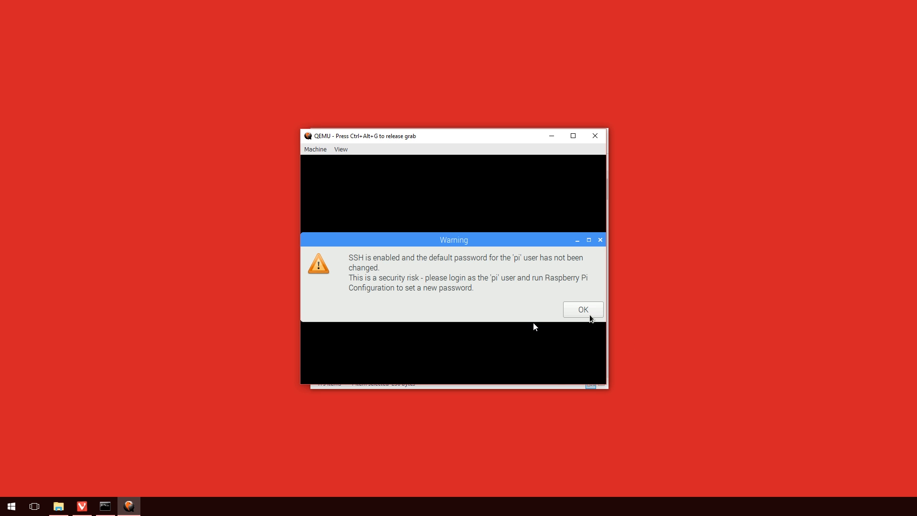
# Step: Click OK on the warning that SSH is enabled with the default 'pi' password
pyautogui.click(582, 309)
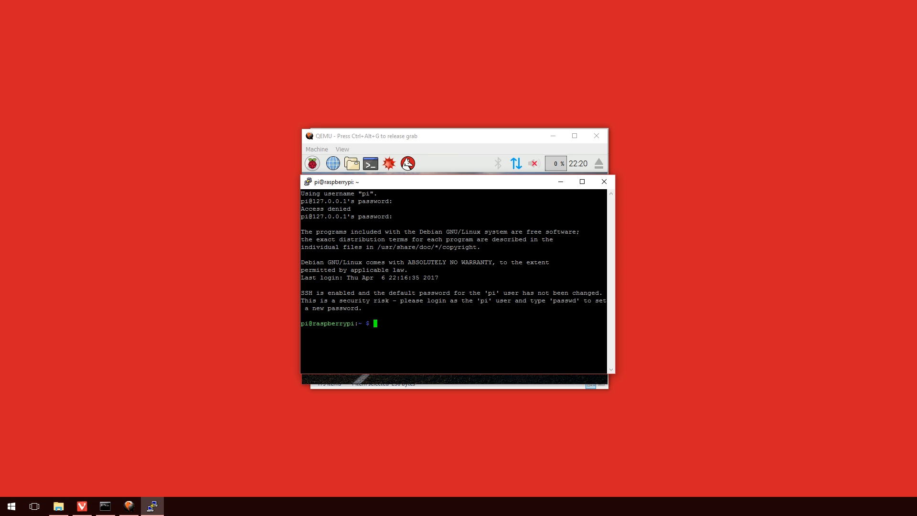
pyautogui.moveTo(604, 182)
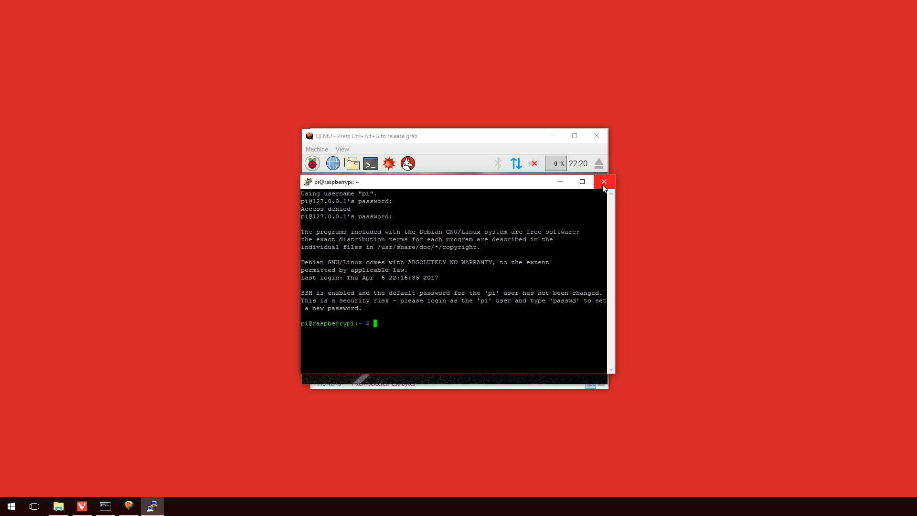
pyautogui.moveTo(604, 187)
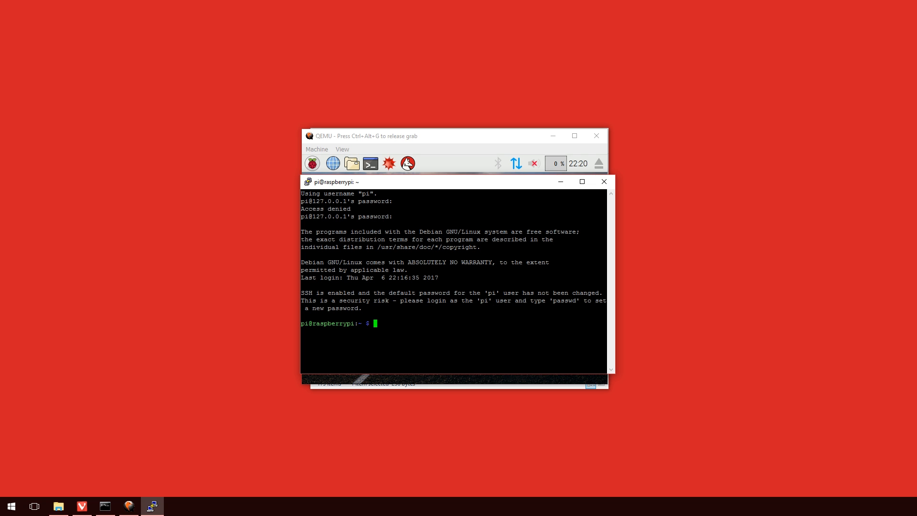
# Step: Enter the command sudo nano /boot/config.txt in the PuTTY session
pyautogui.write('sudo nano')
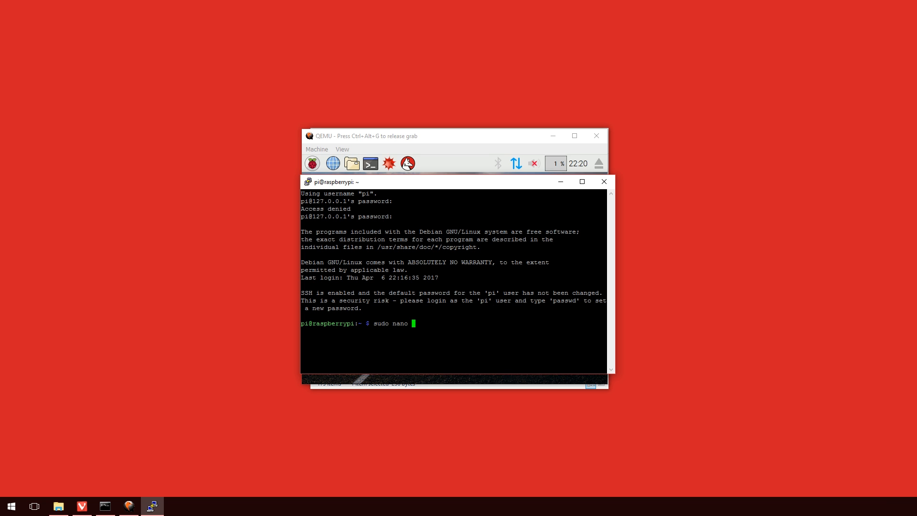
pyautogui.write('/boot/c')
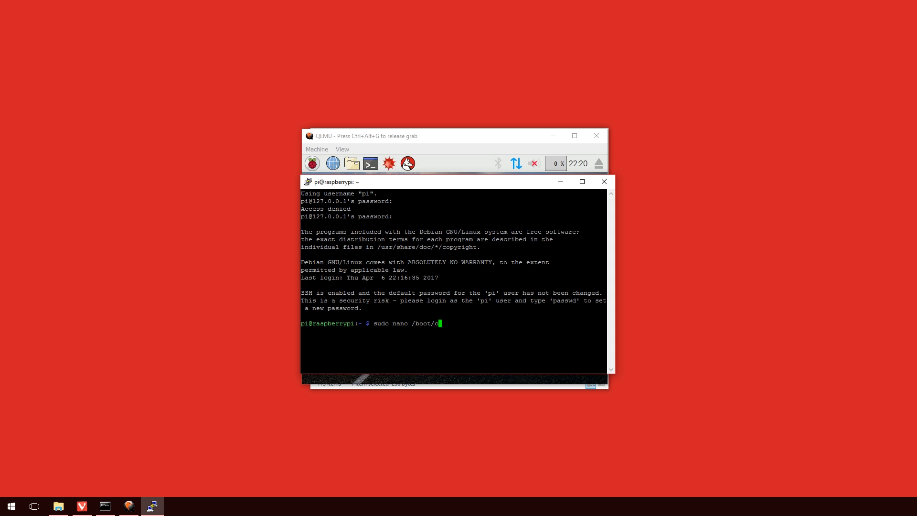
pyautogui.write('onfig.txt')
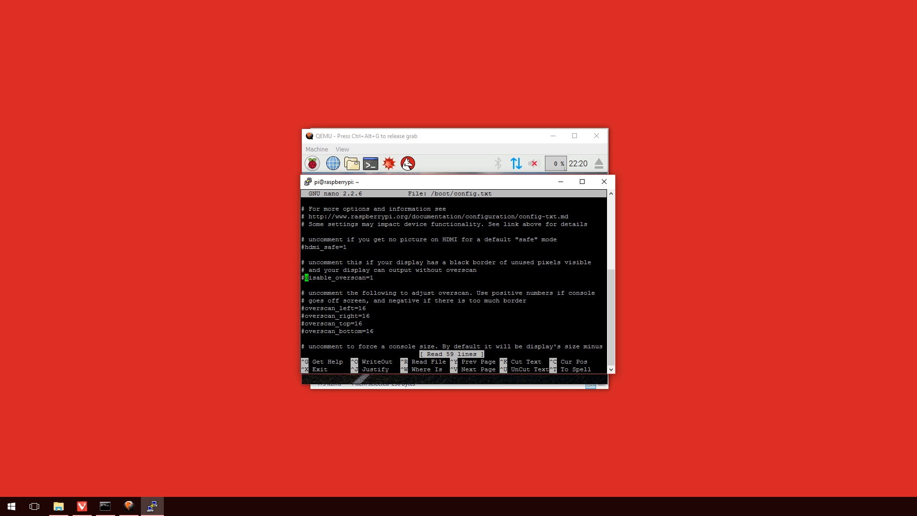
# Step: Uncomment framebuffer_width=800 and framebuffer_height=600 in config.txt by deleting their leading #
pyautogui.press('Delete')
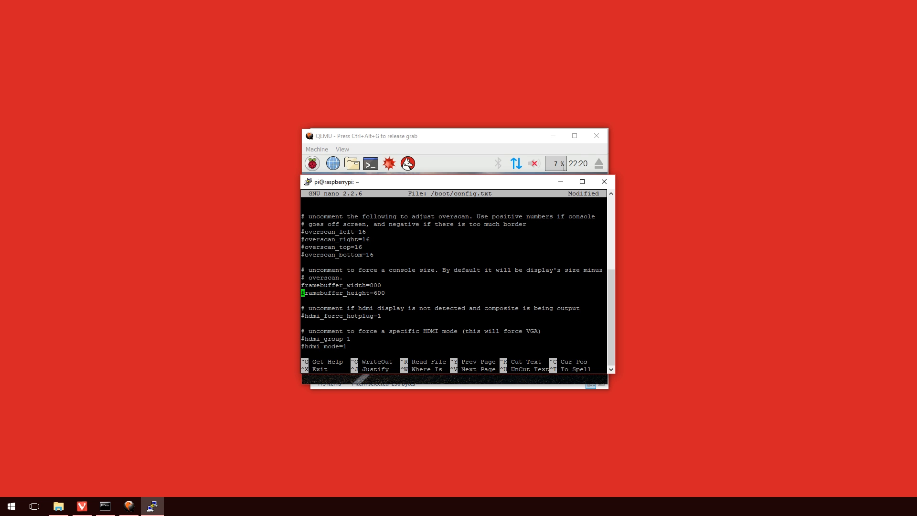
pyautogui.press('Up')
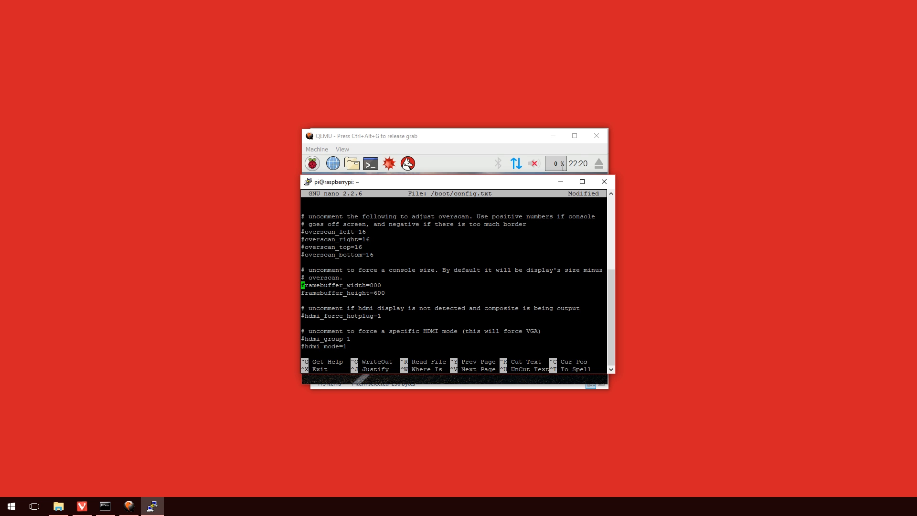